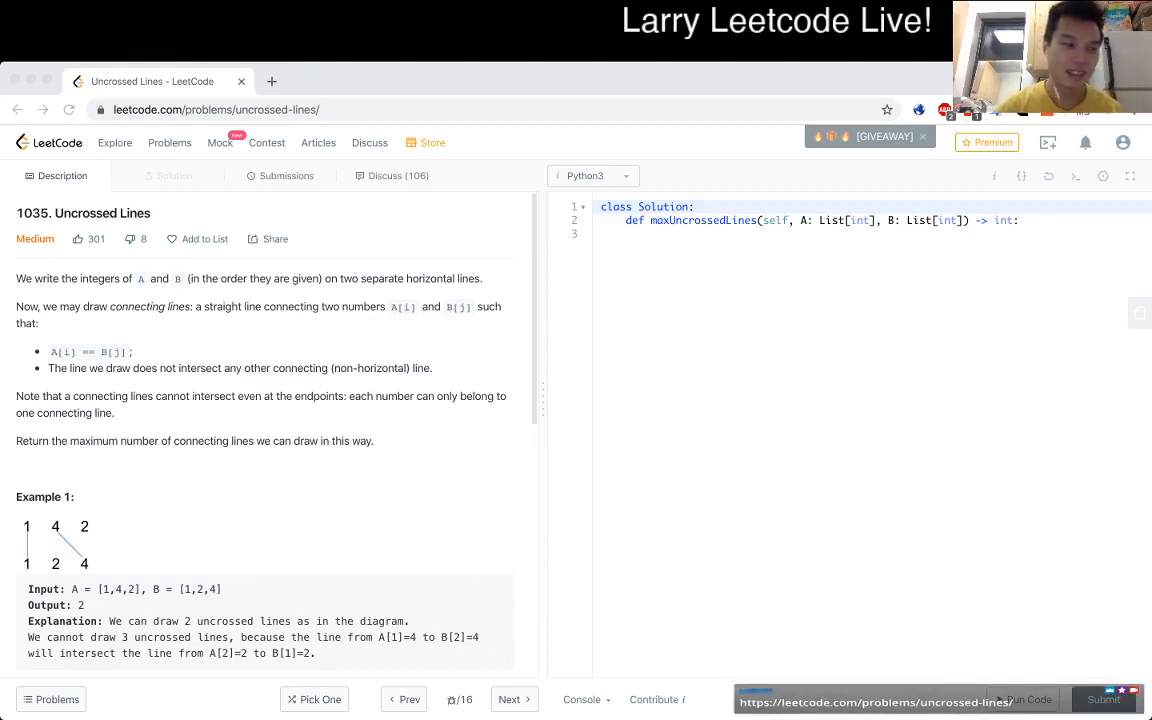
Scroll through the Uncrossed Lines problem statement and examples, selecting text while reading.
click(230, 109)
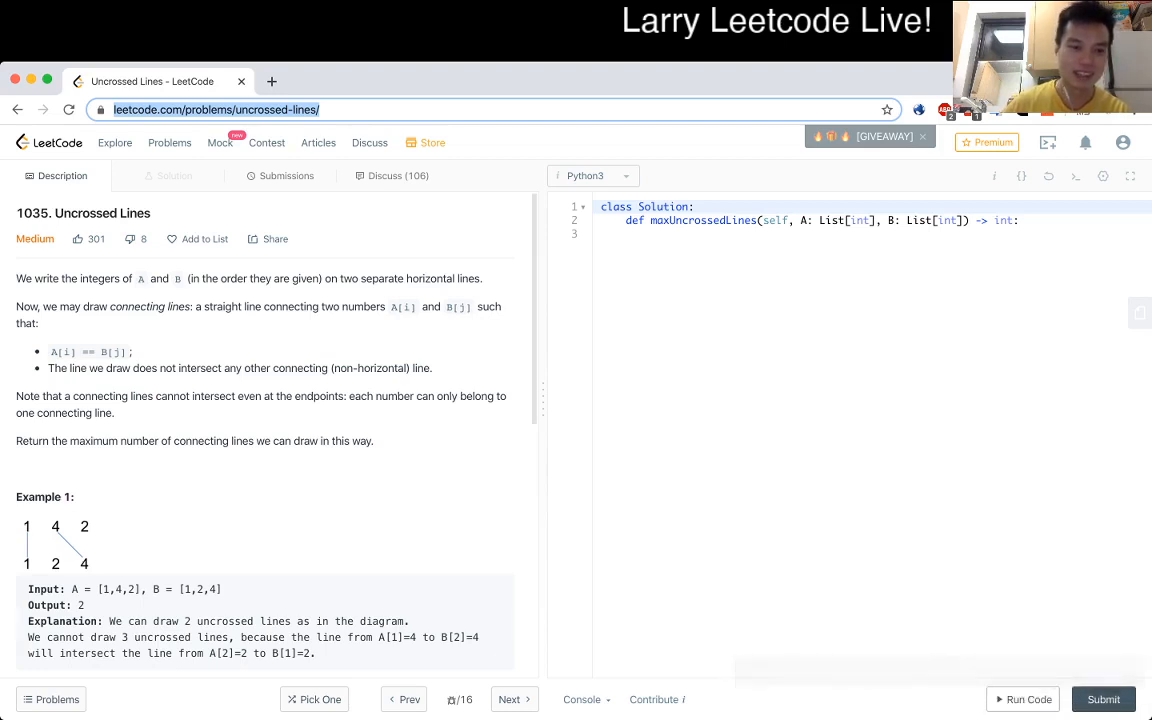
scroll(down, 3)
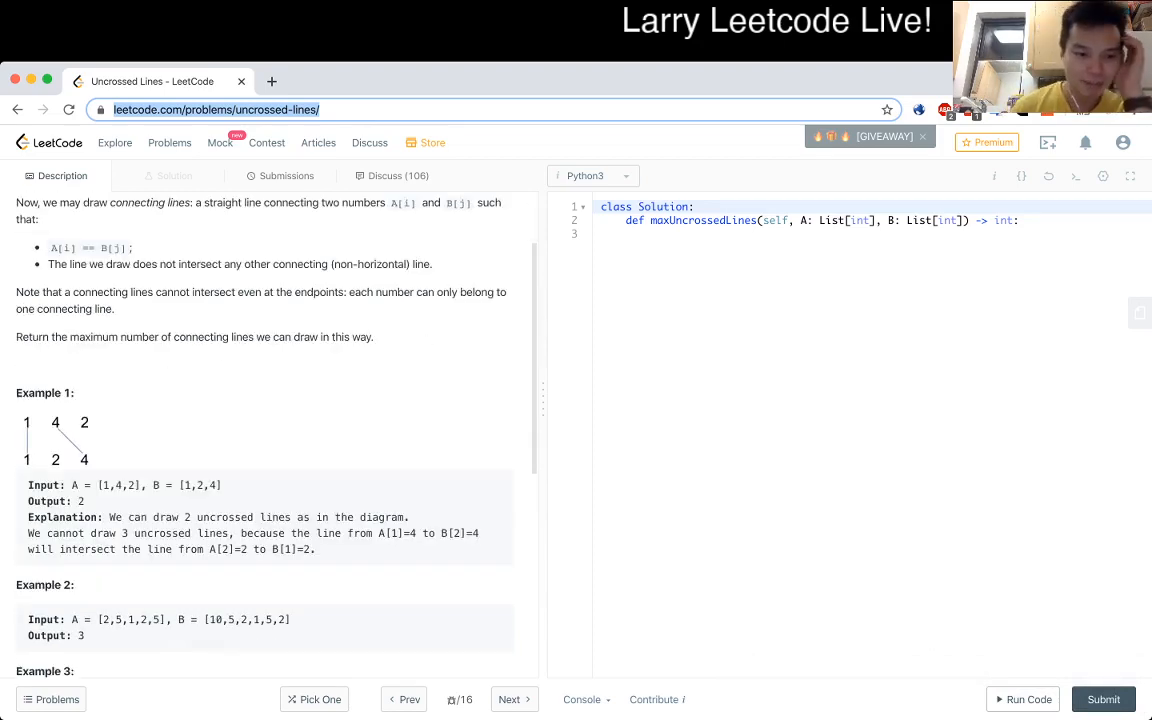
scroll(down, 3)
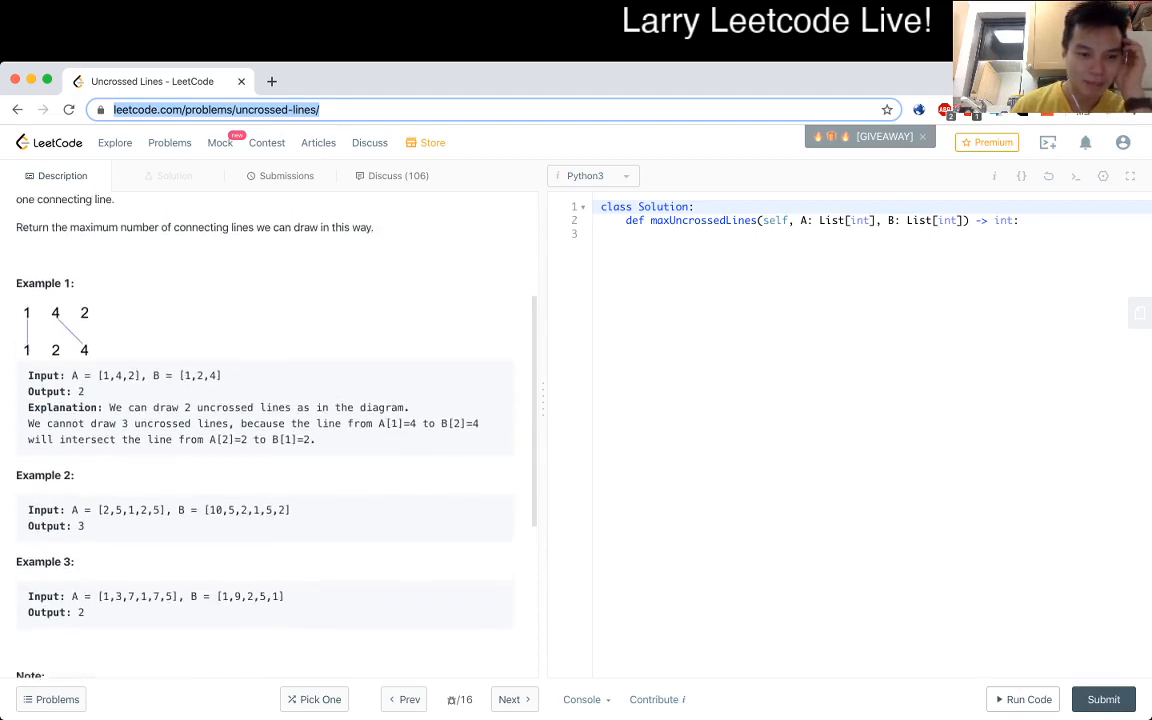
scroll(down, 3)
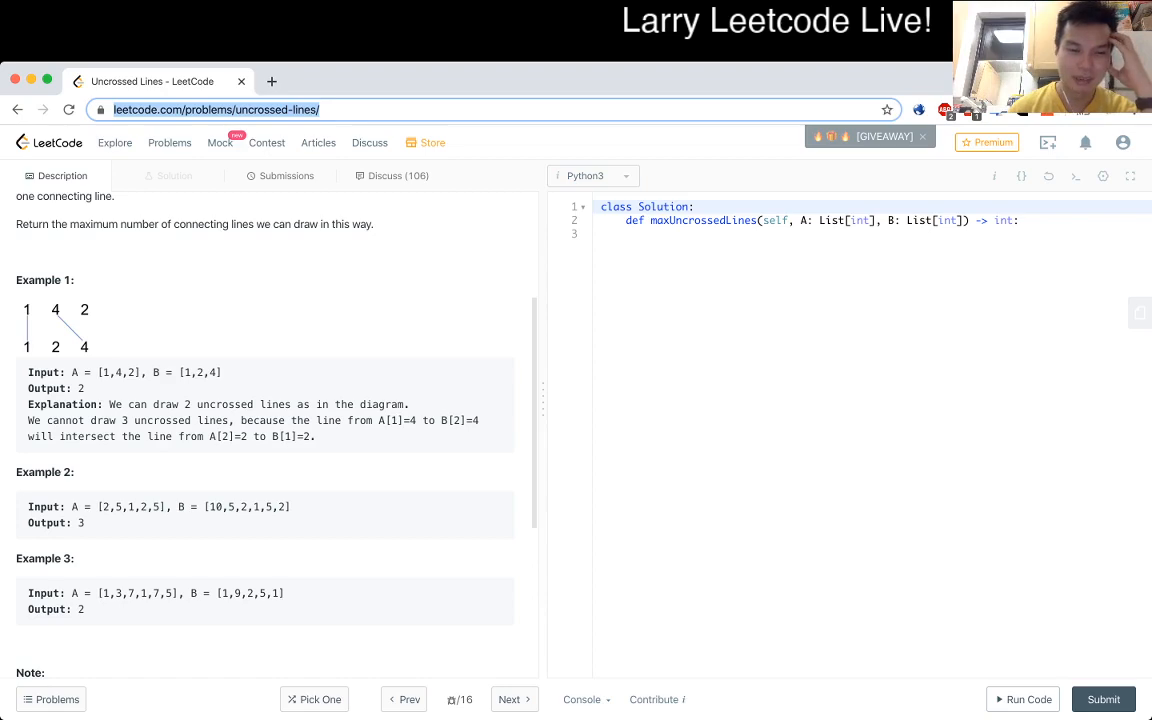
scroll(down, 3)
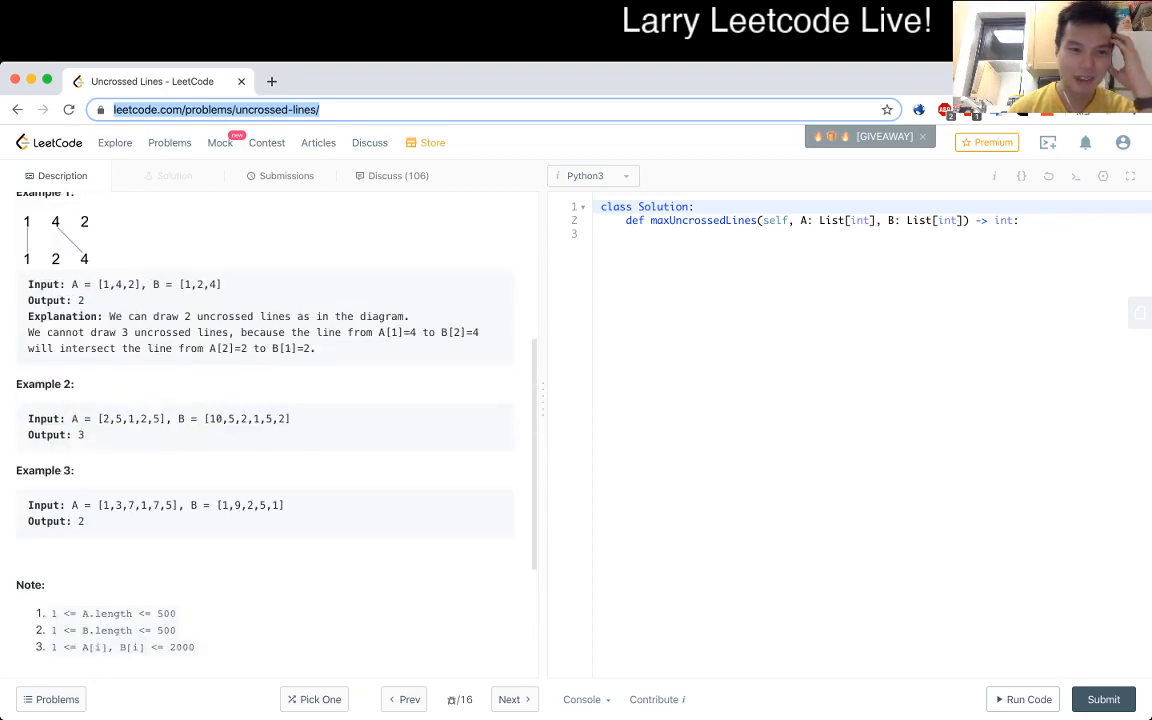
scroll(down, 3)
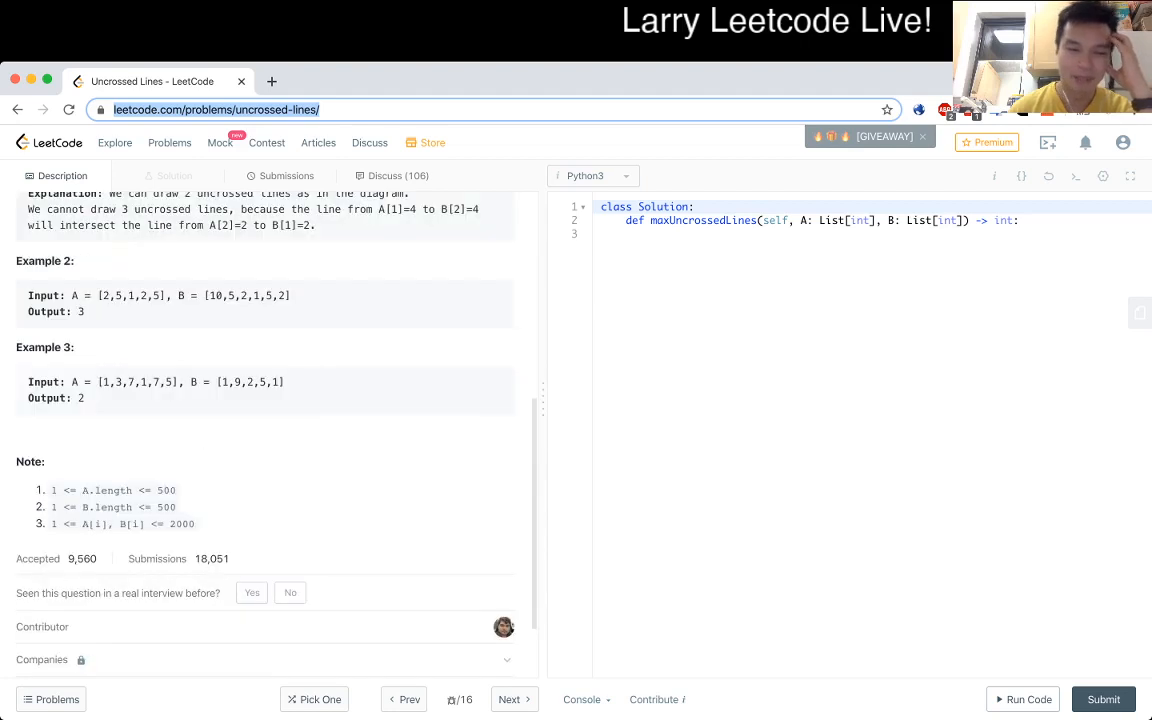
scroll(up, 3)
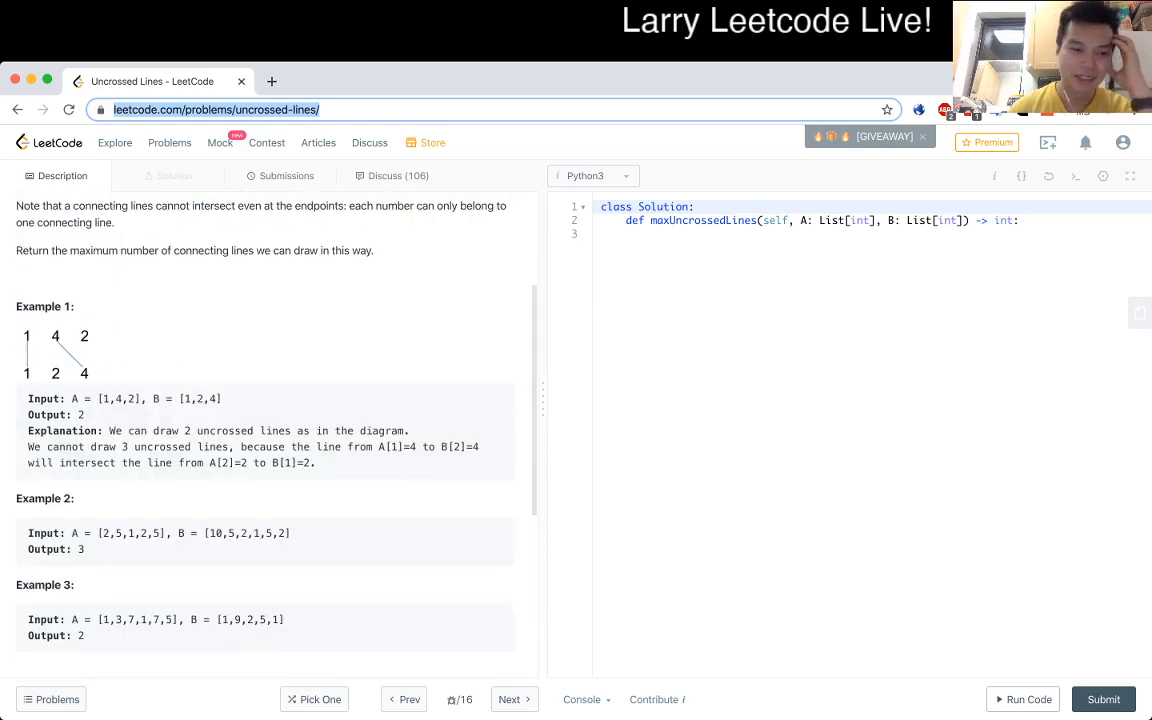
scroll(down, 3)
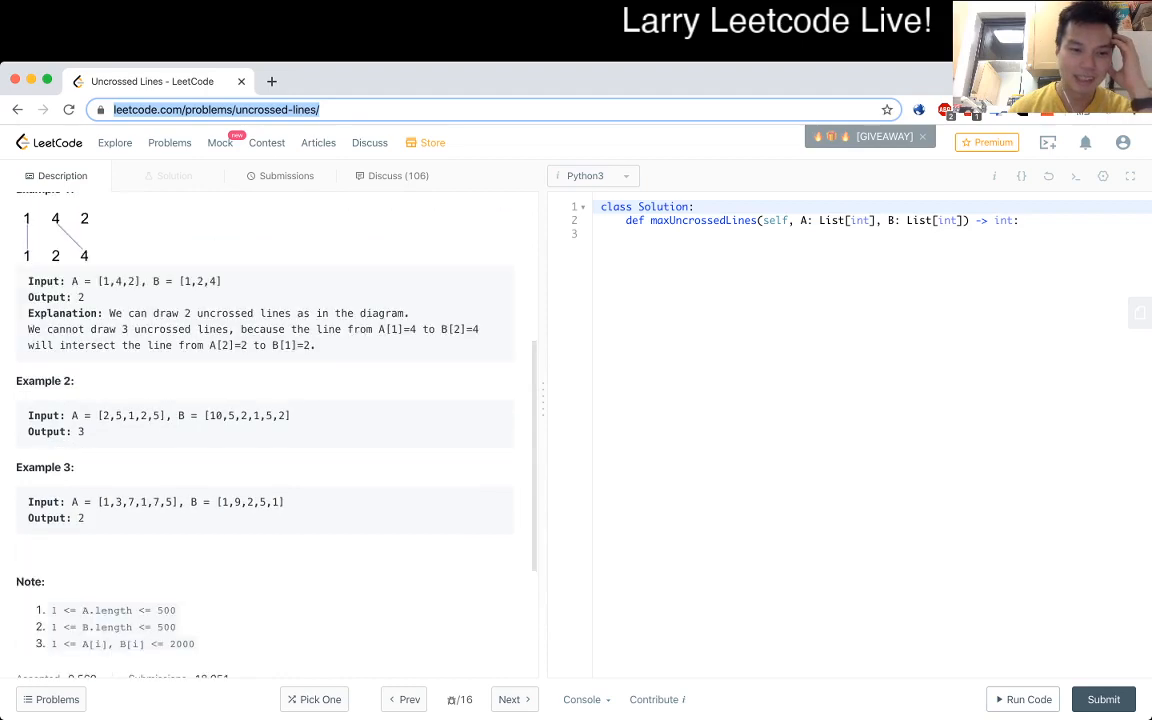
scroll(down, 3)
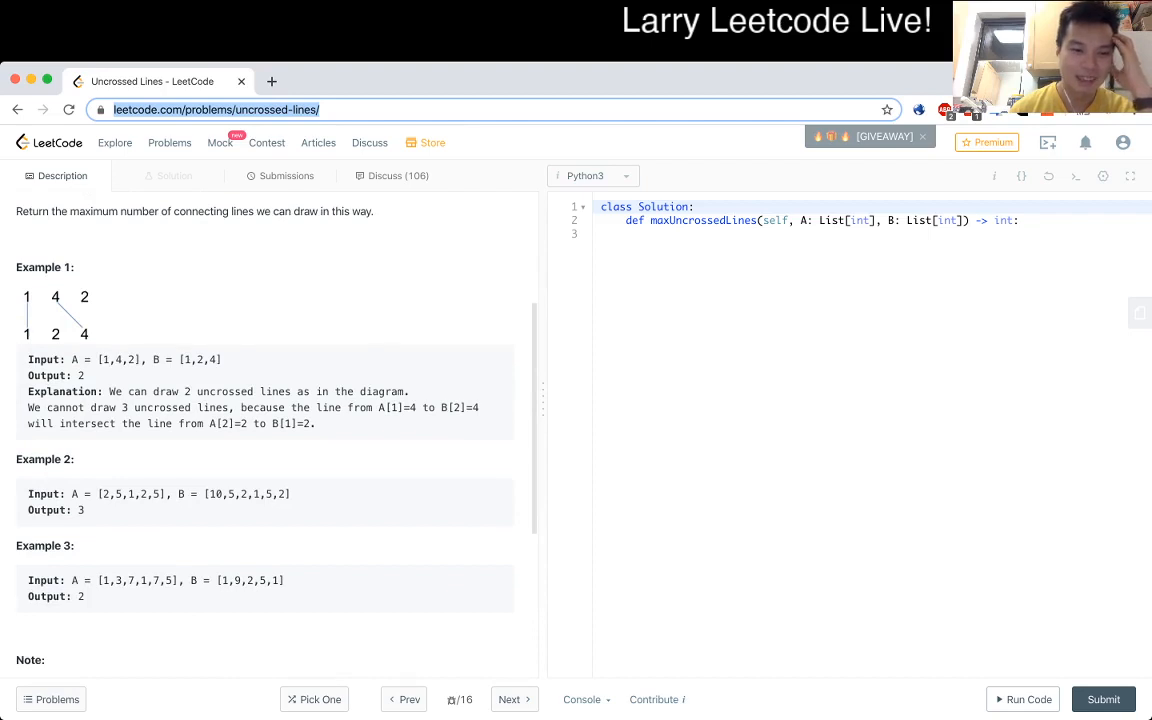
scroll(down, 3)
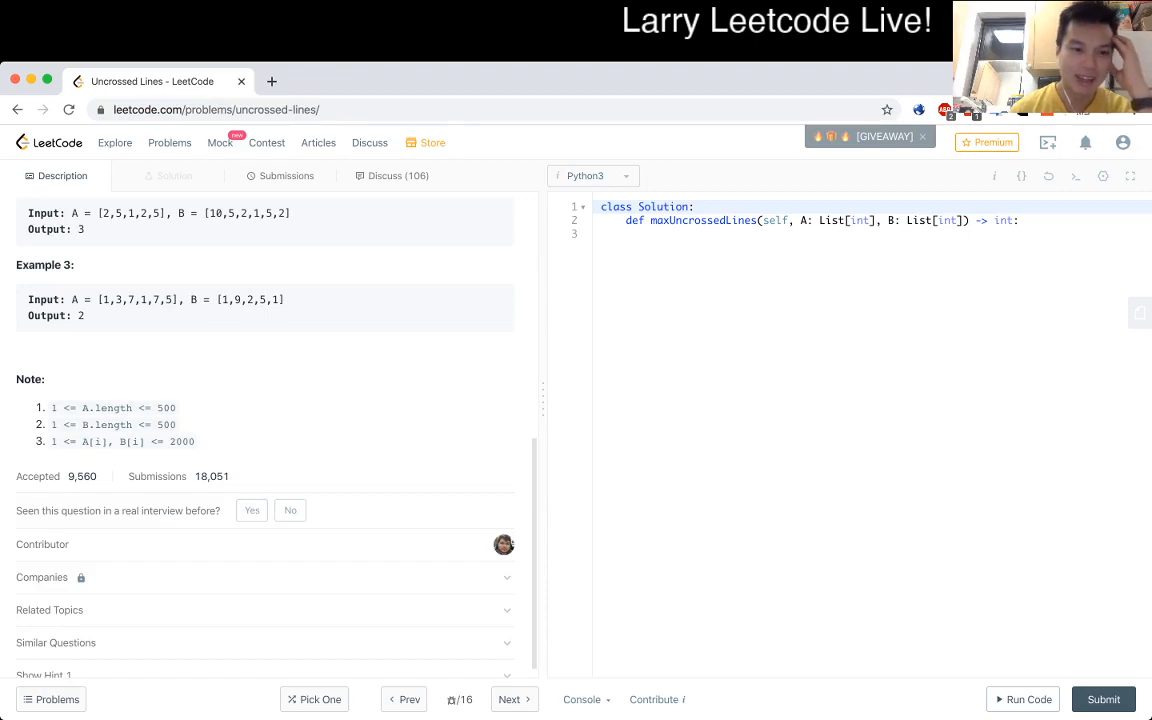
drag(95, 441, 197, 441)
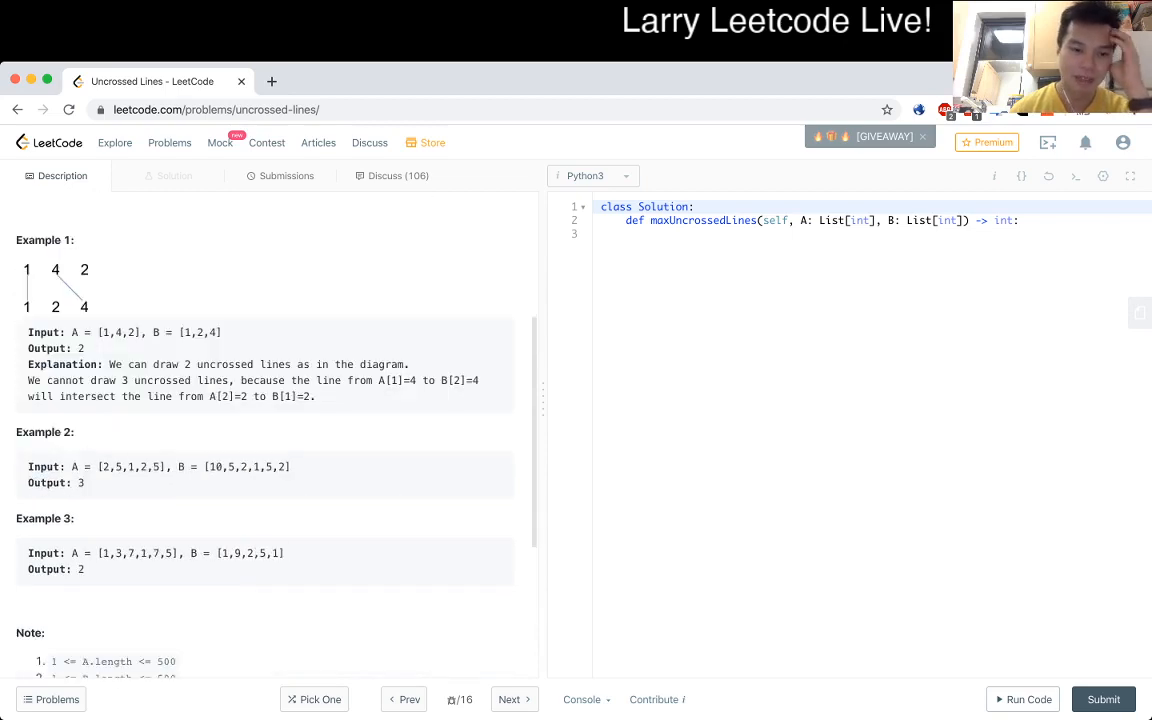
scroll(down, 3)
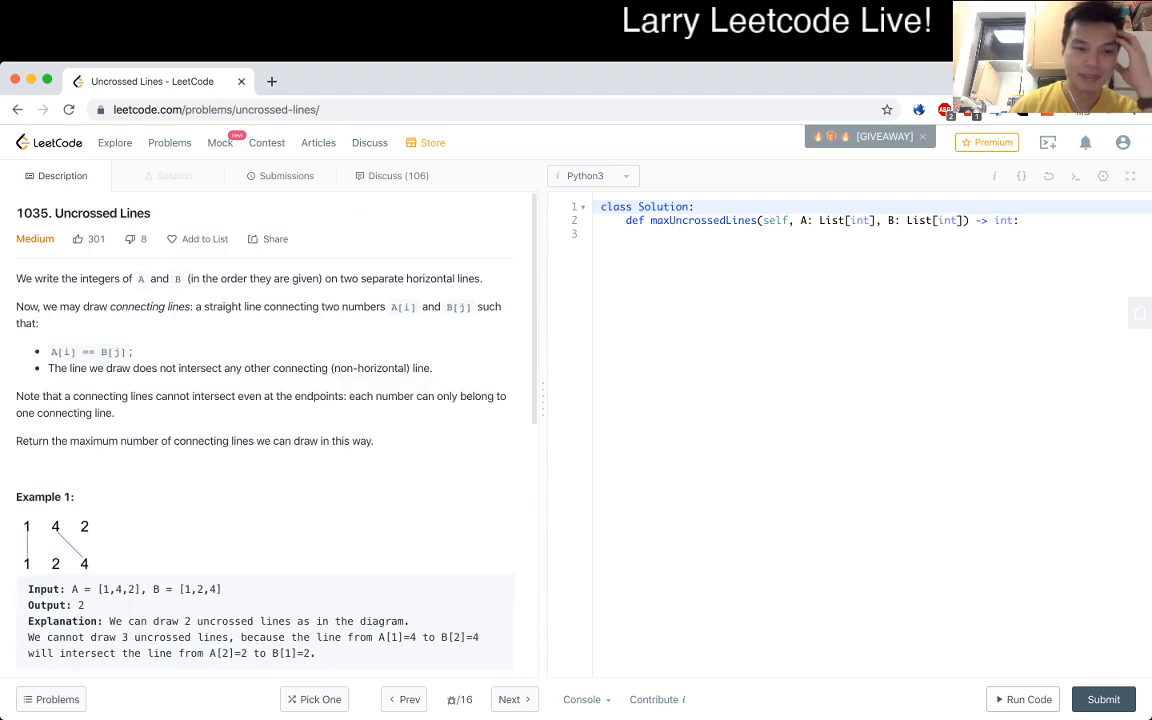
scroll(down, 3)
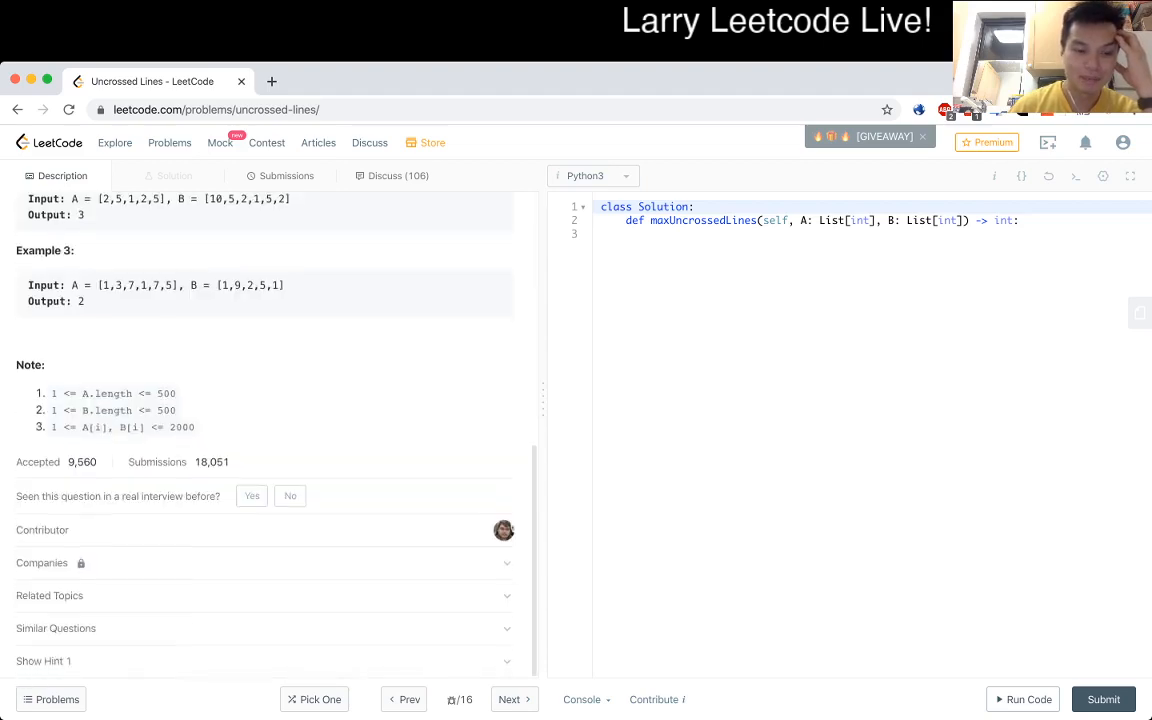
scroll(up, 3)
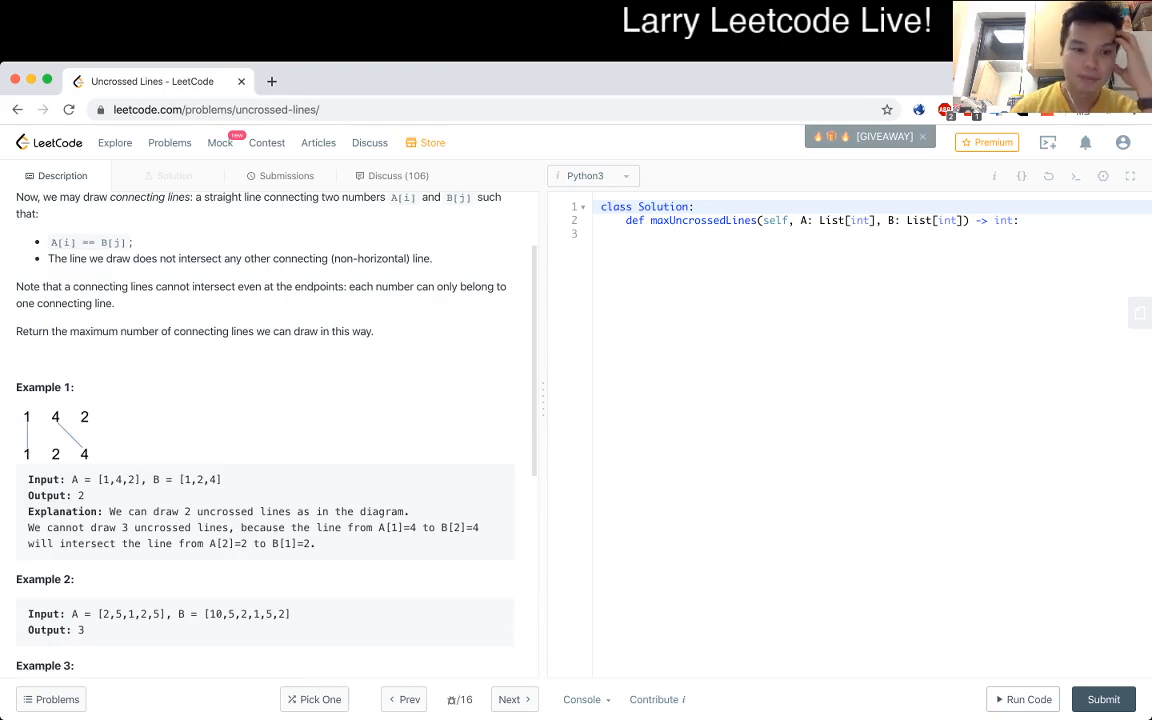
scroll(down, 3)
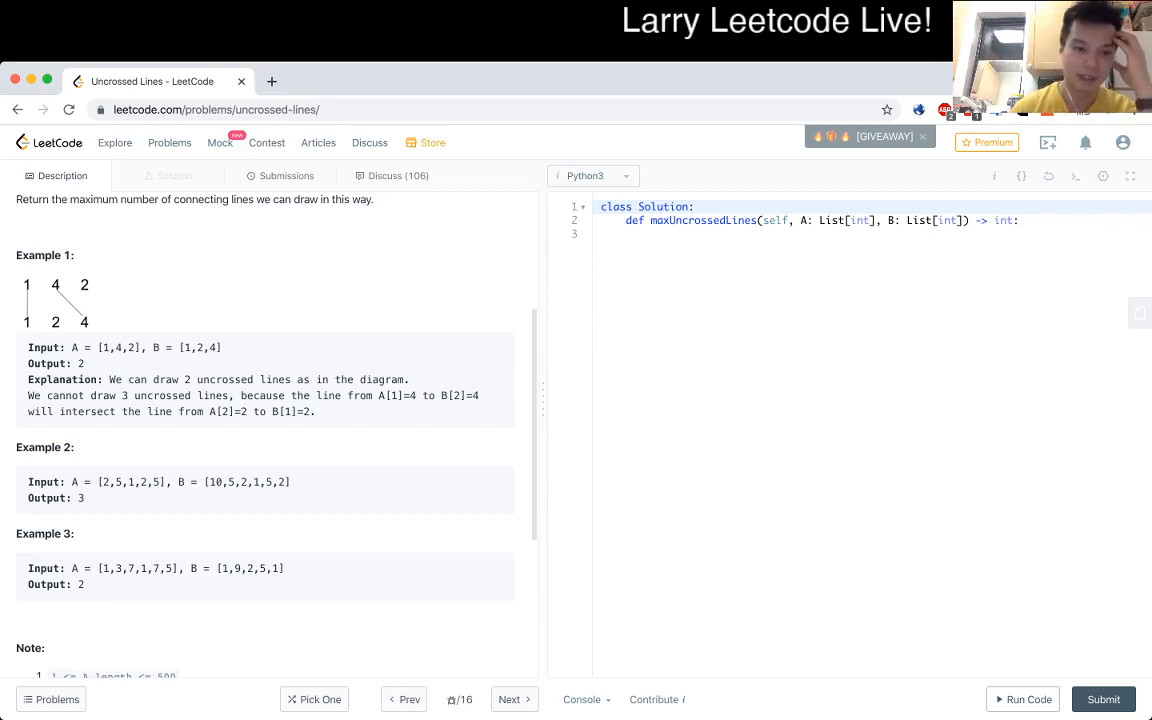
scroll(down, 3)
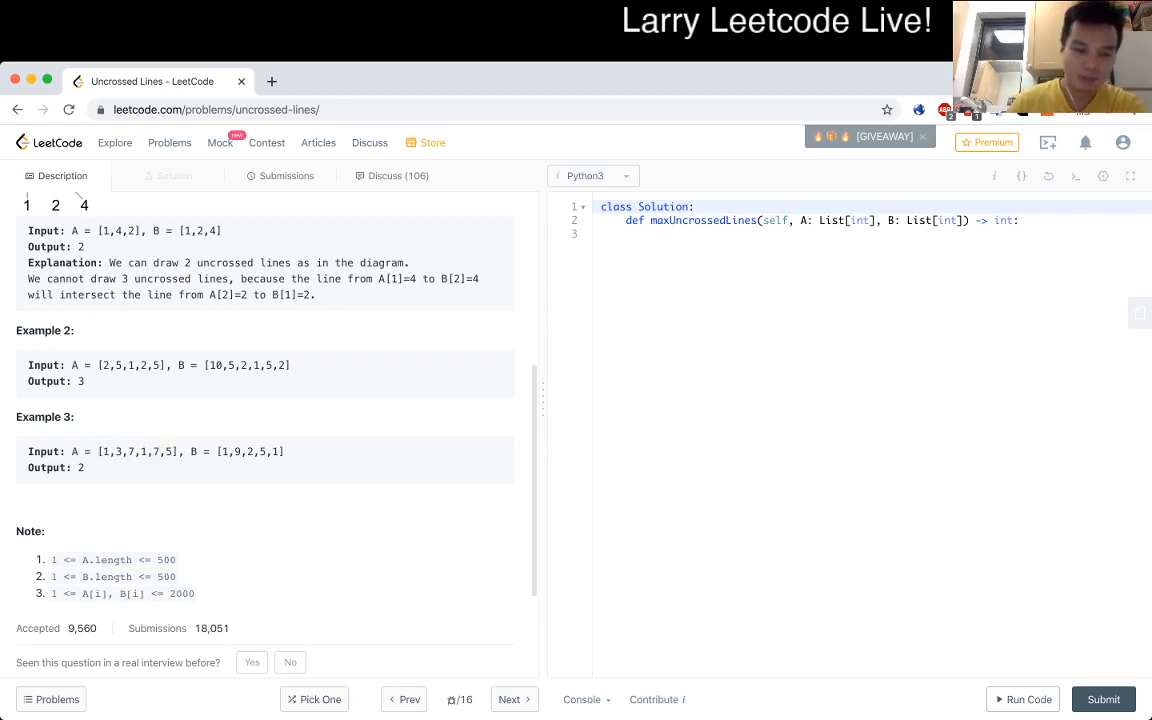
double_click(225, 452)
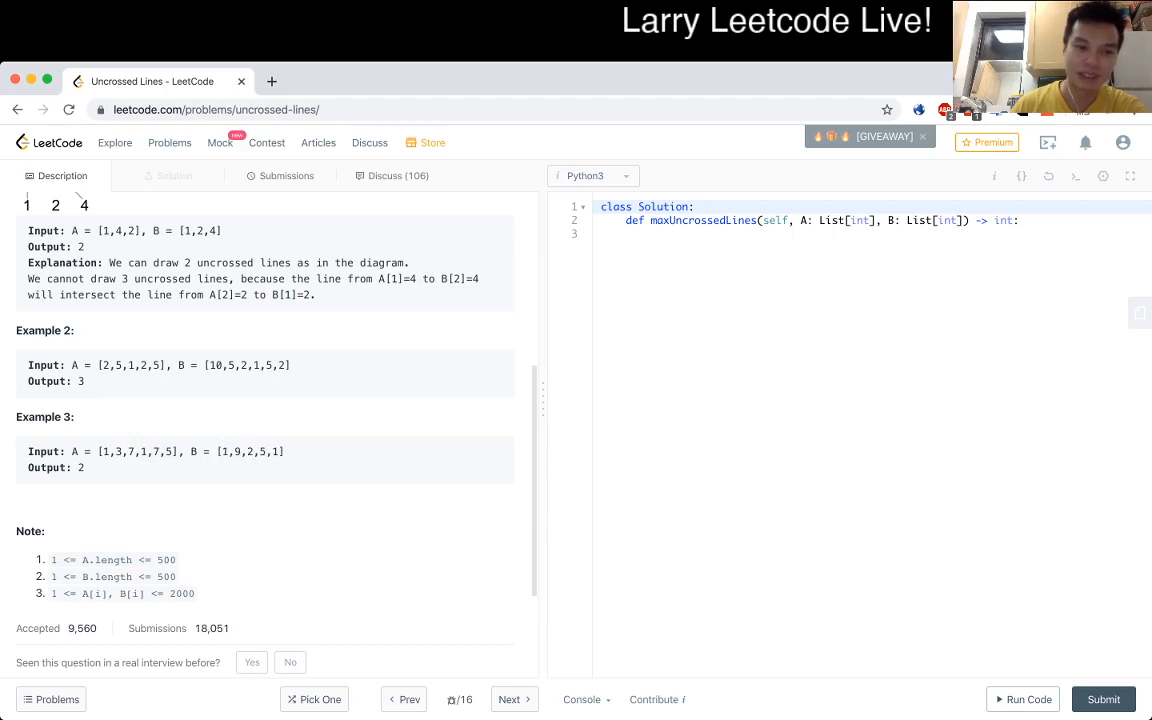
double_click(137, 452)
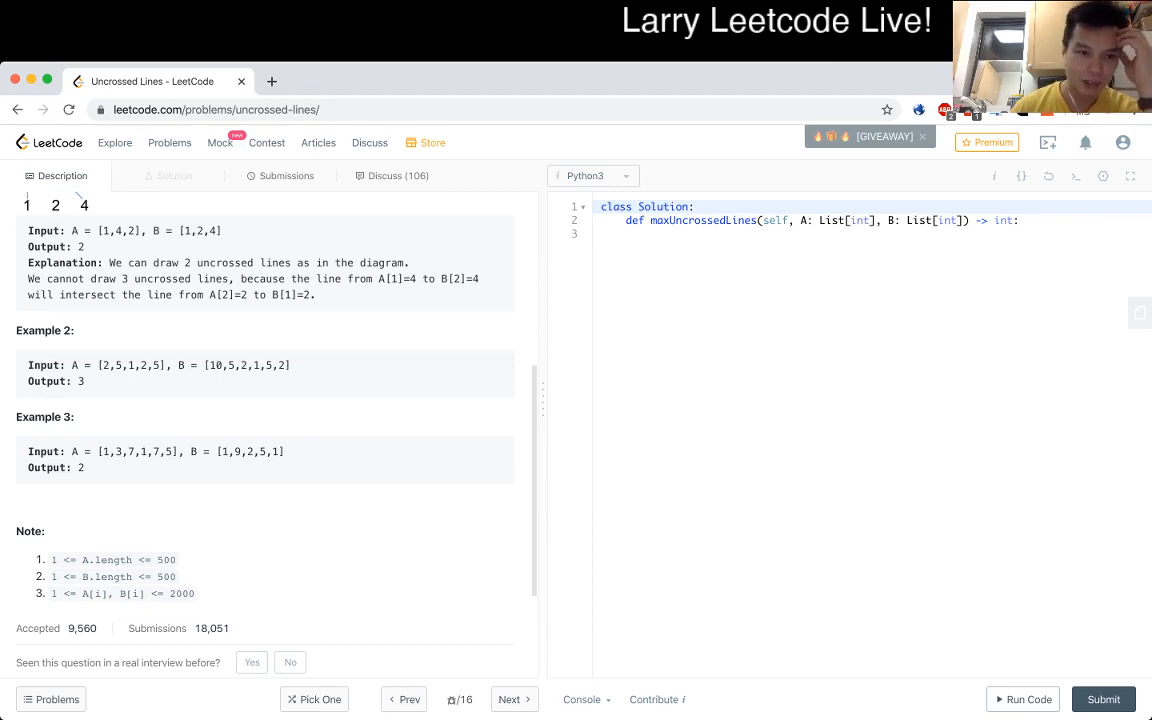
scroll(down, 3)
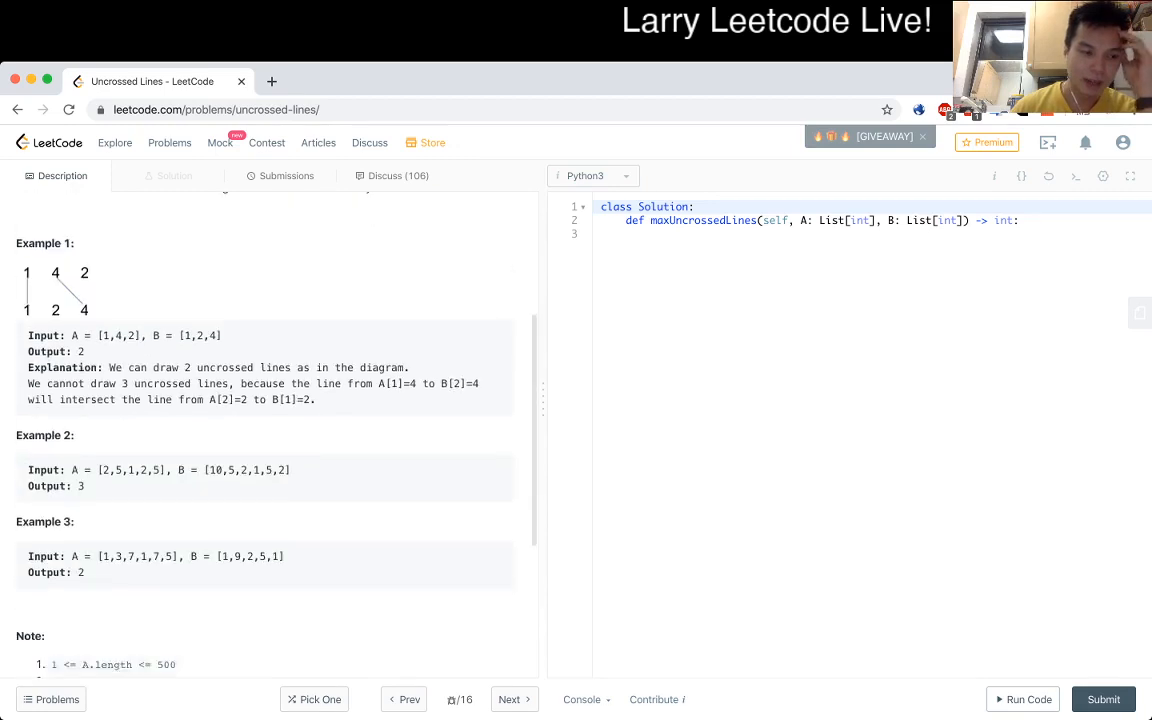
scroll(down, 3)
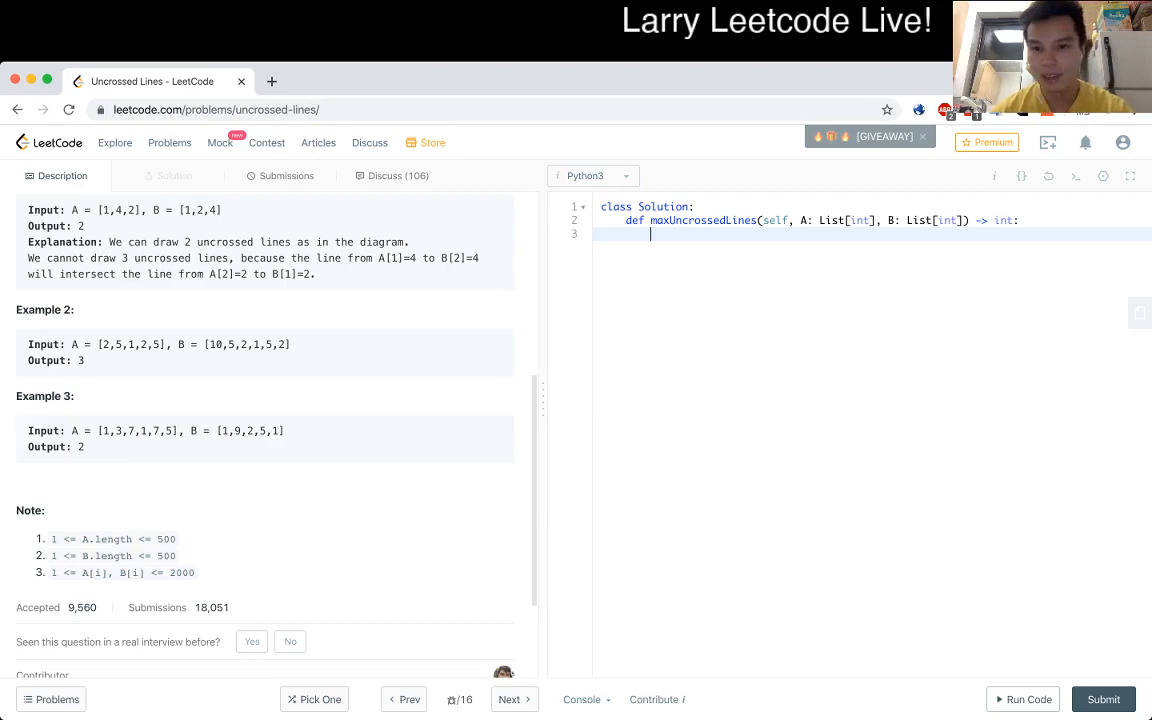
Define N and M as the array lengths and return maxLines(N-1, M-1).
text(N = len(A)
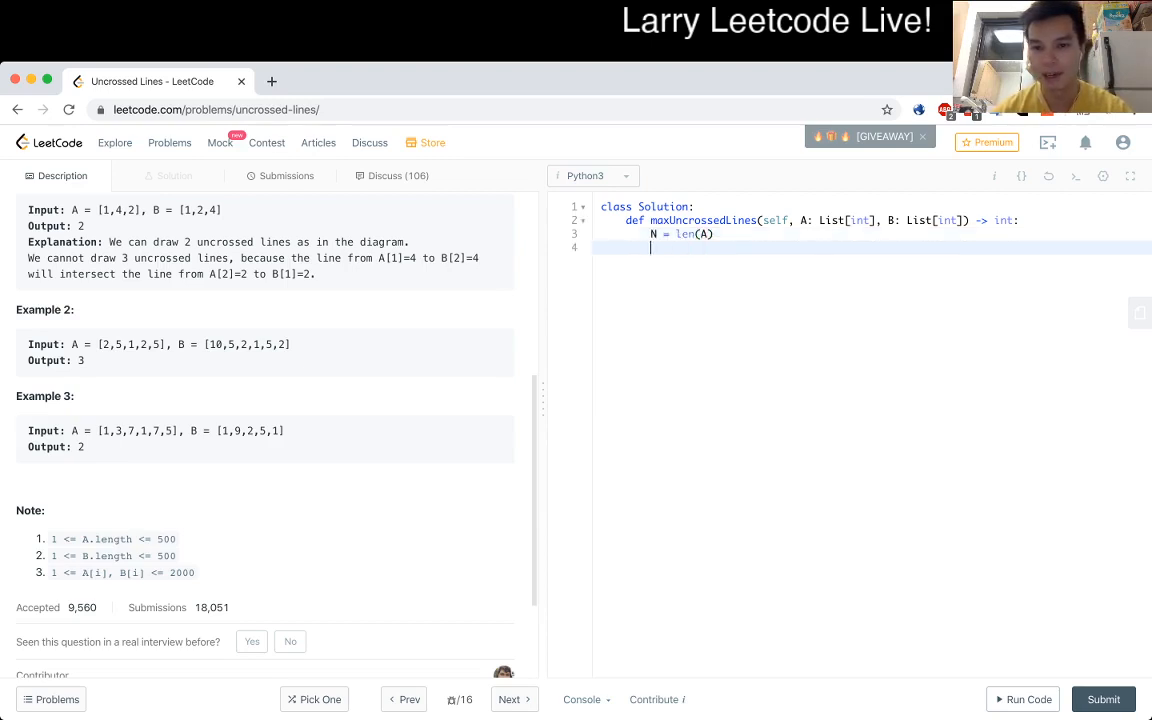
text(M = len())
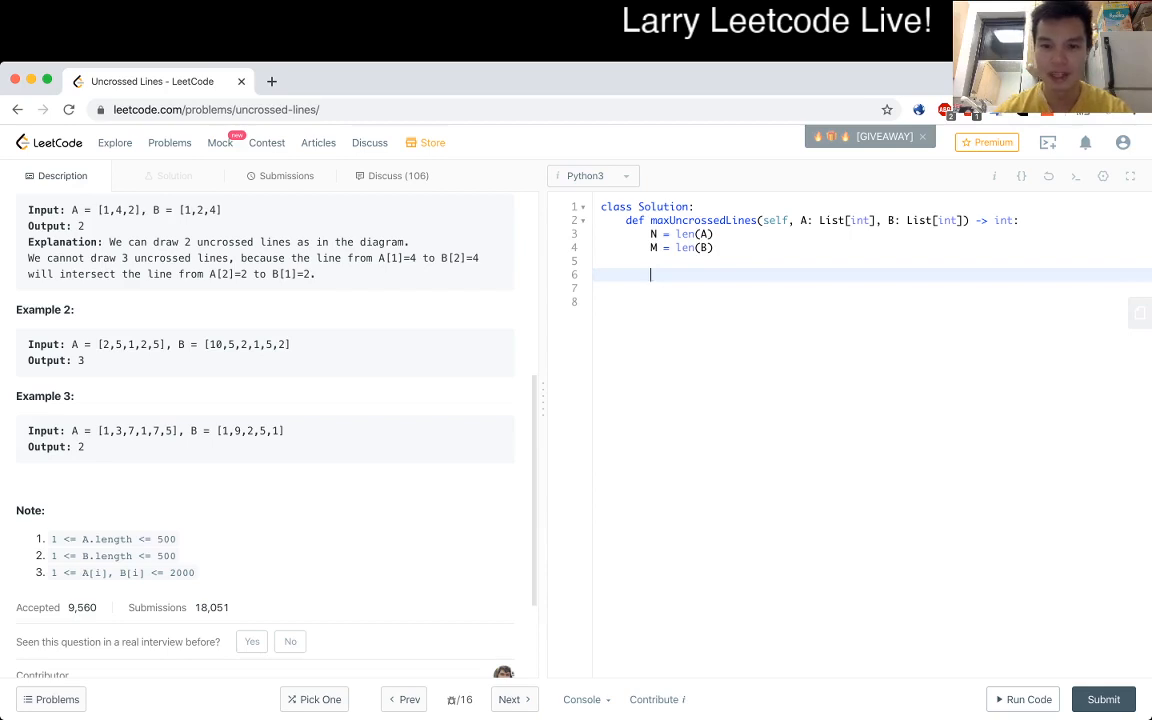
text(return)
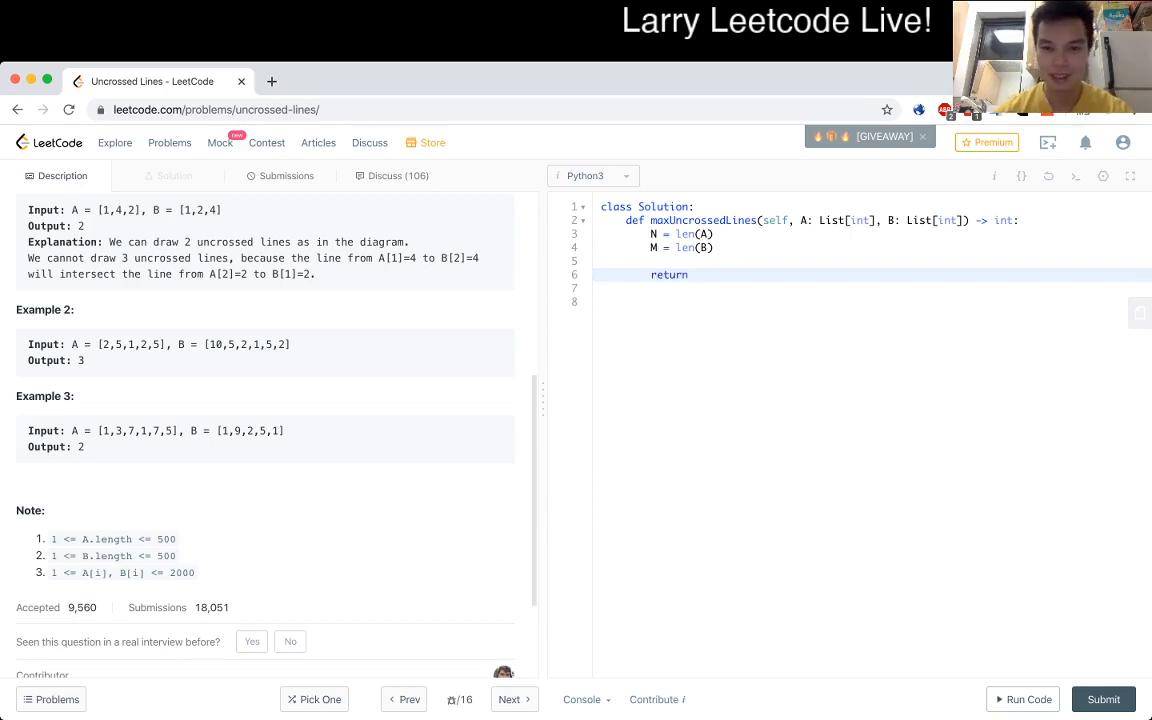
text(calculate)
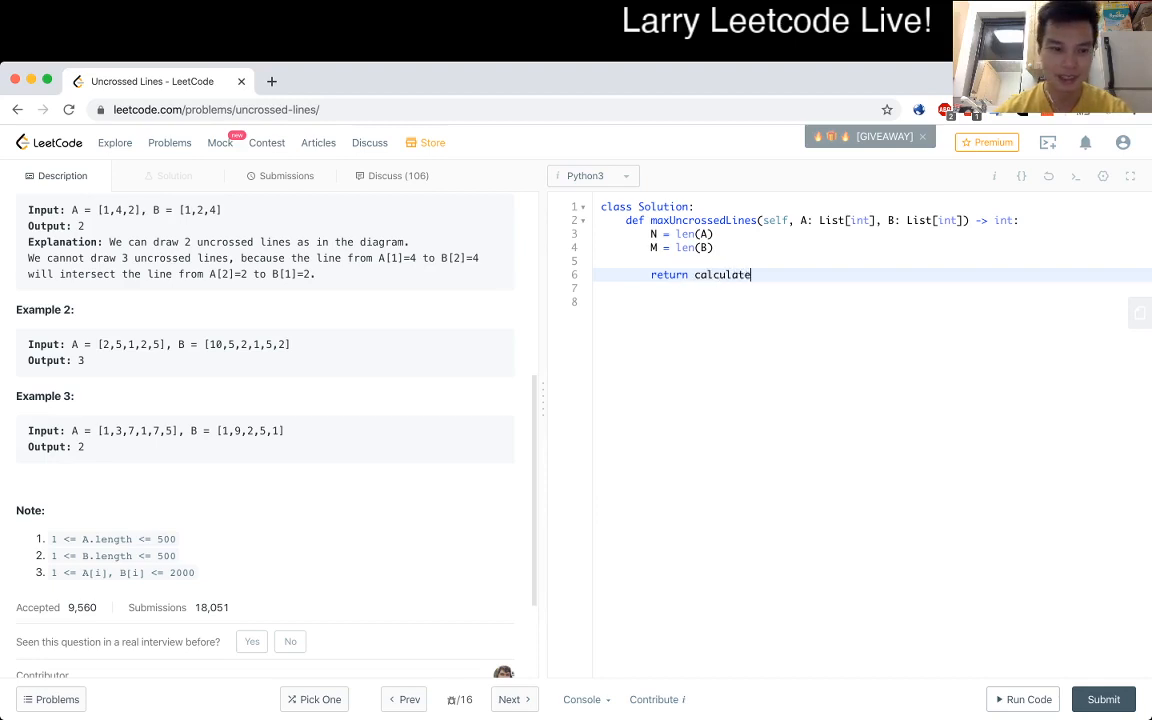
key(Backspace)
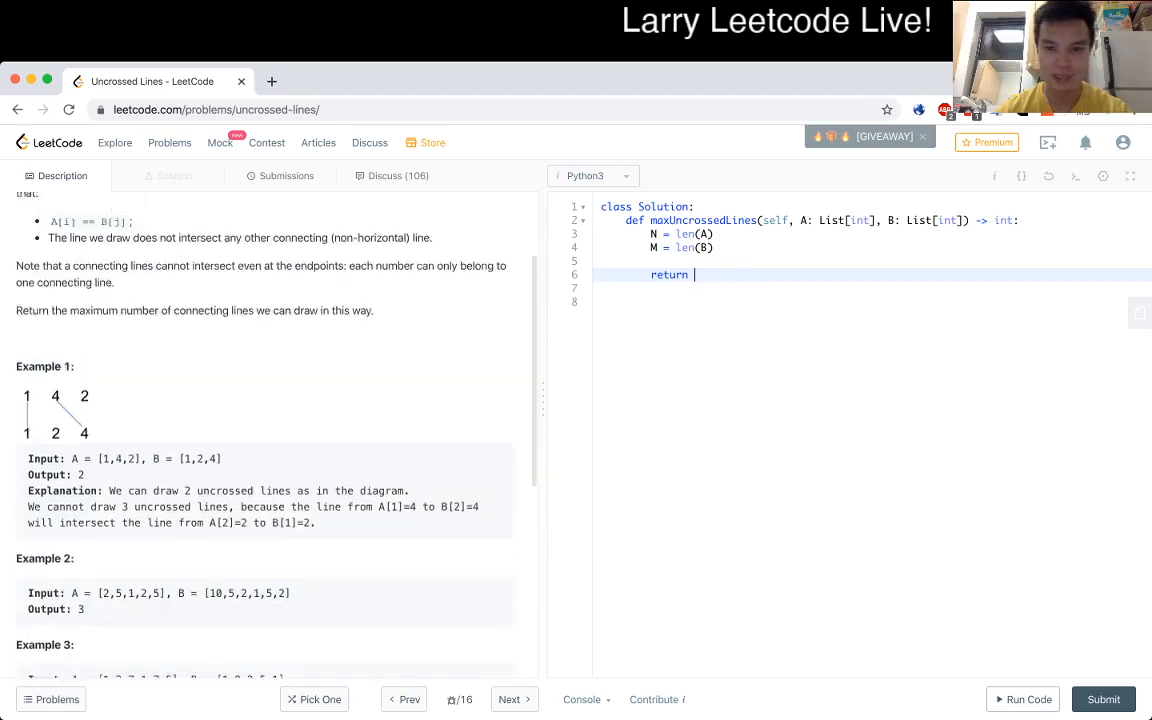
text(maxL)
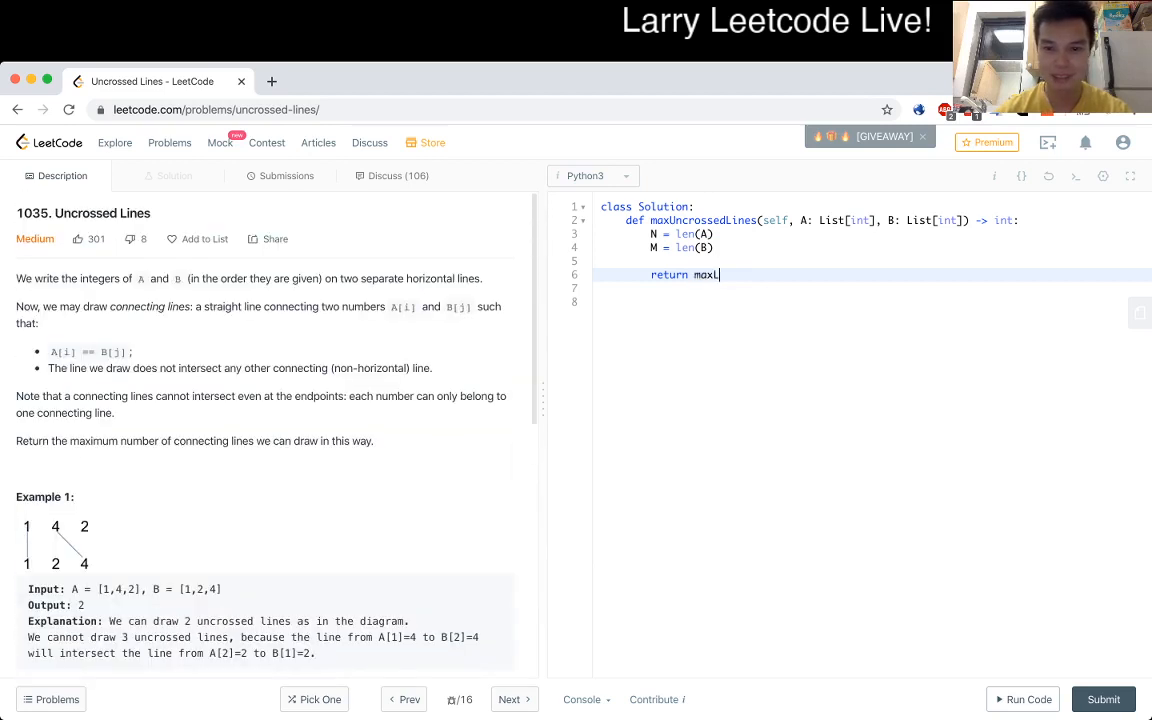
text(ines())
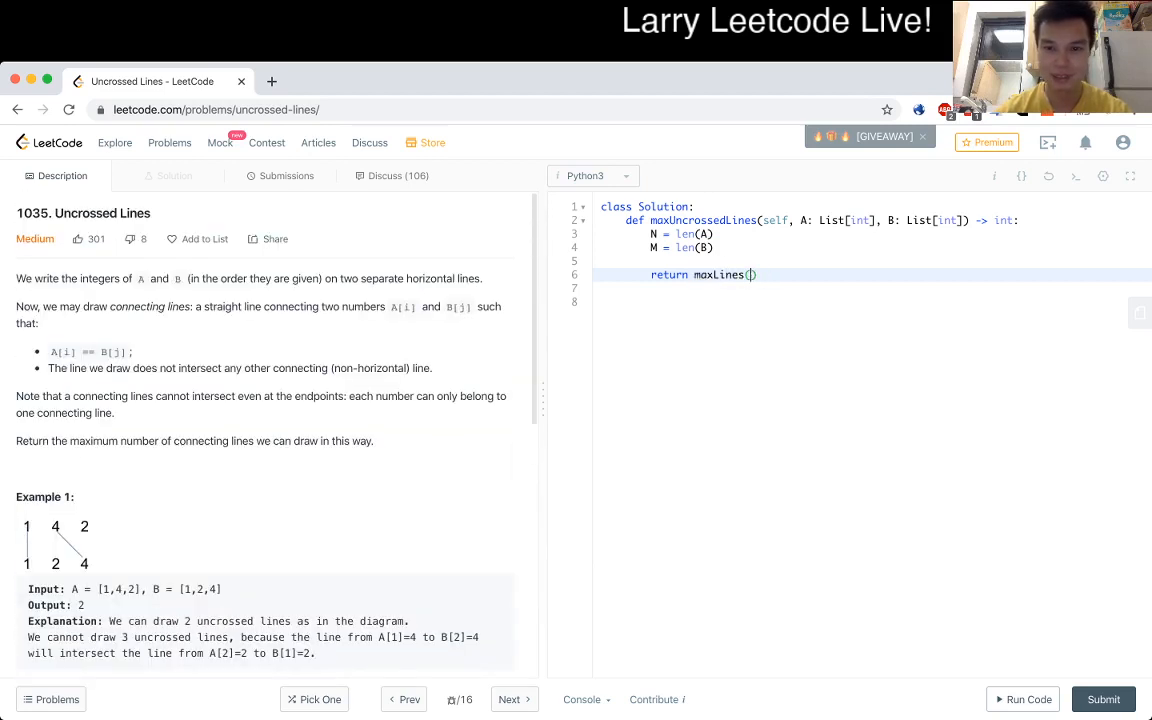
text(0)
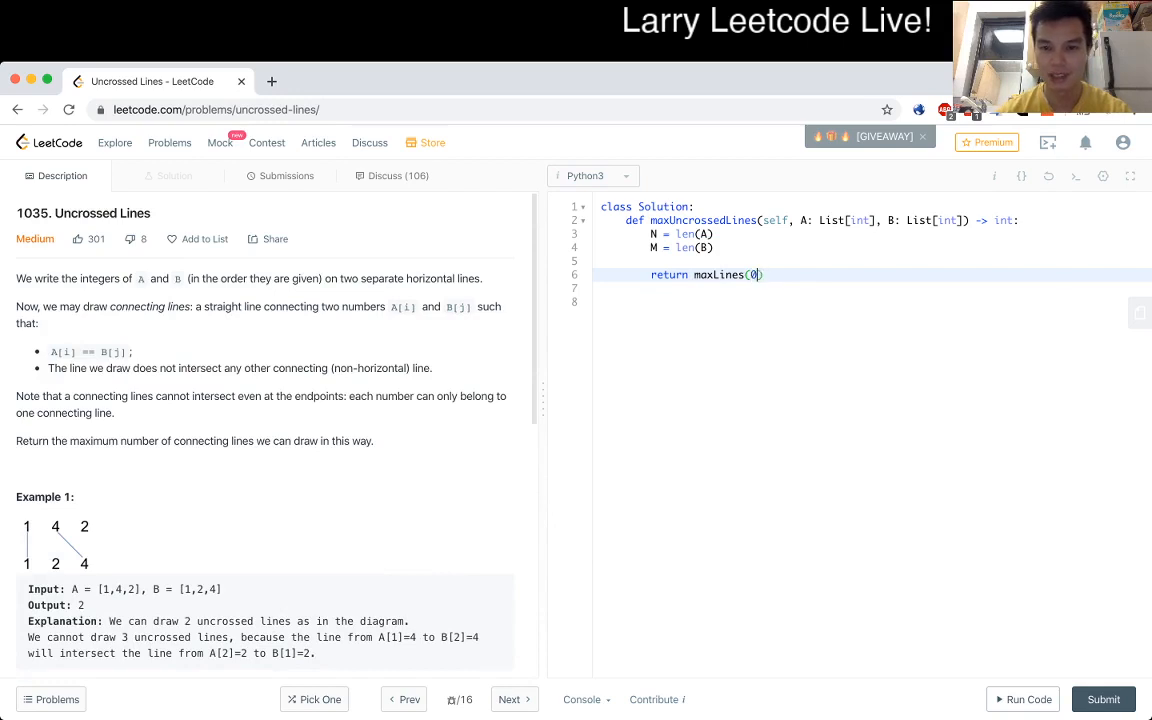
text(, 0)
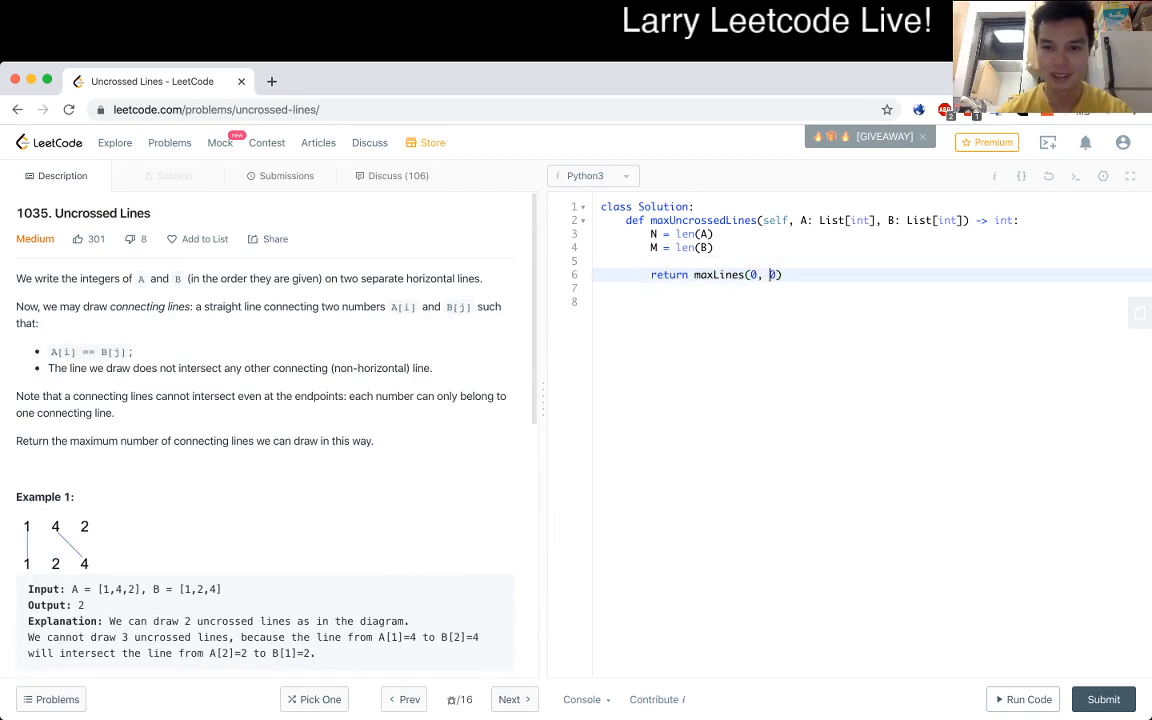
text(N)
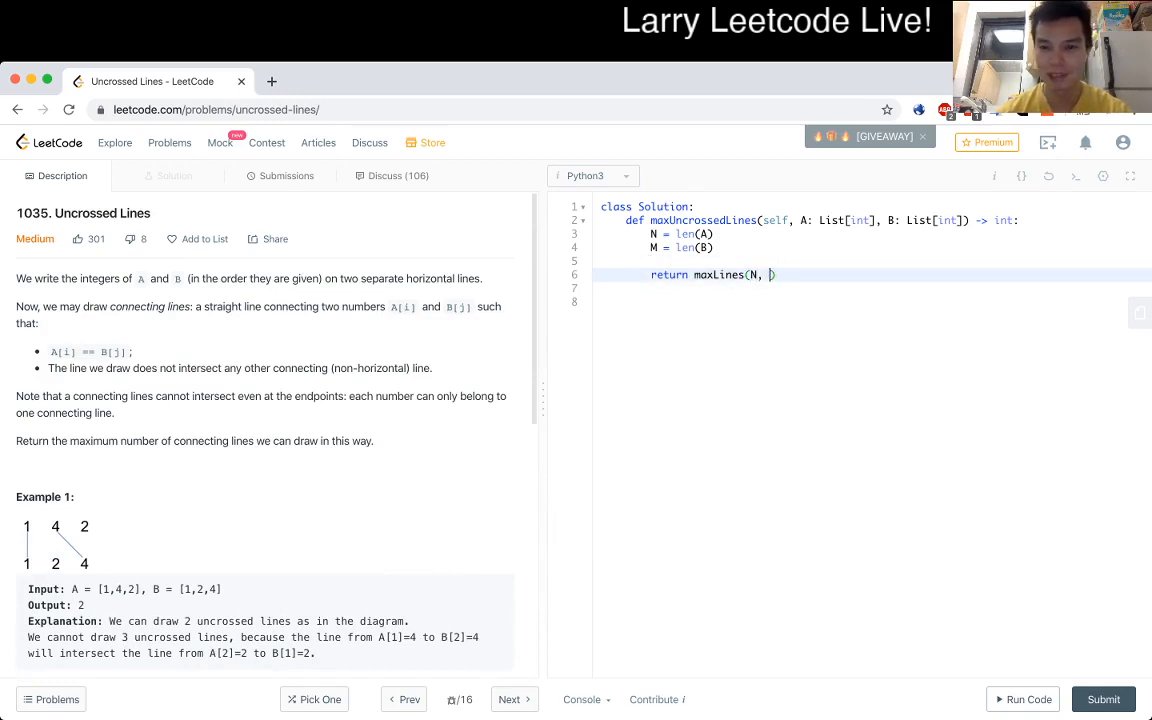
text(M-1)
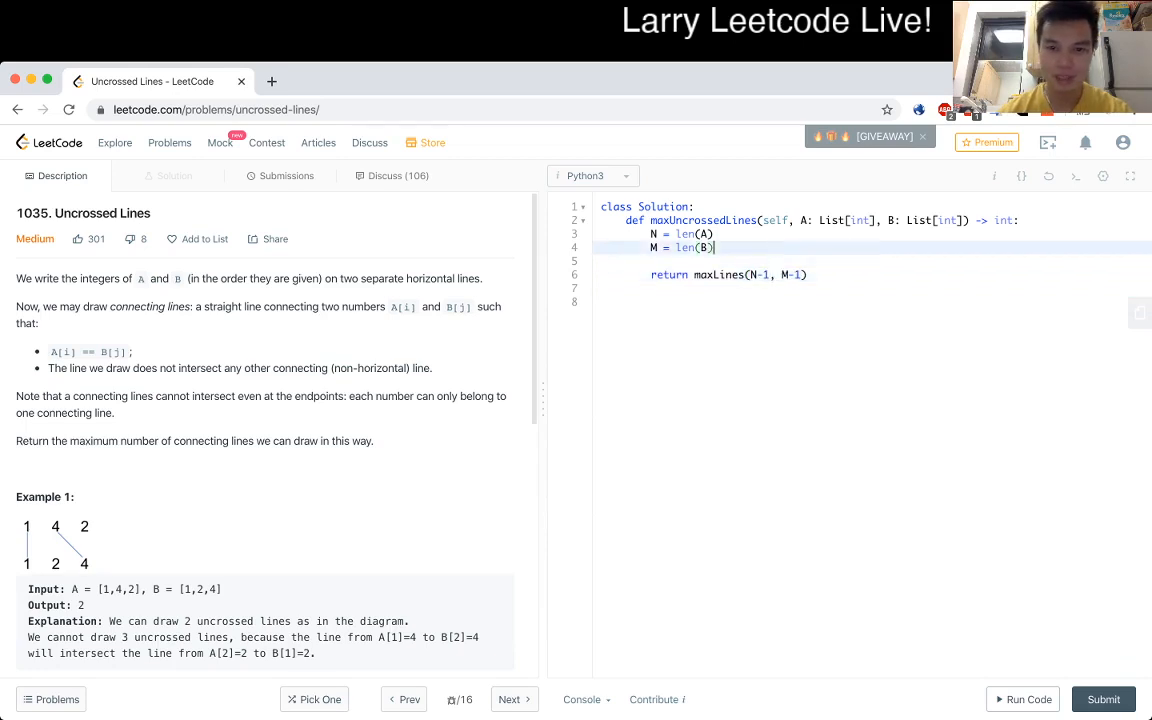
Above the return, add def maxLines(x, y), cache = {}, and begin key = (x, y).
key(Enter)
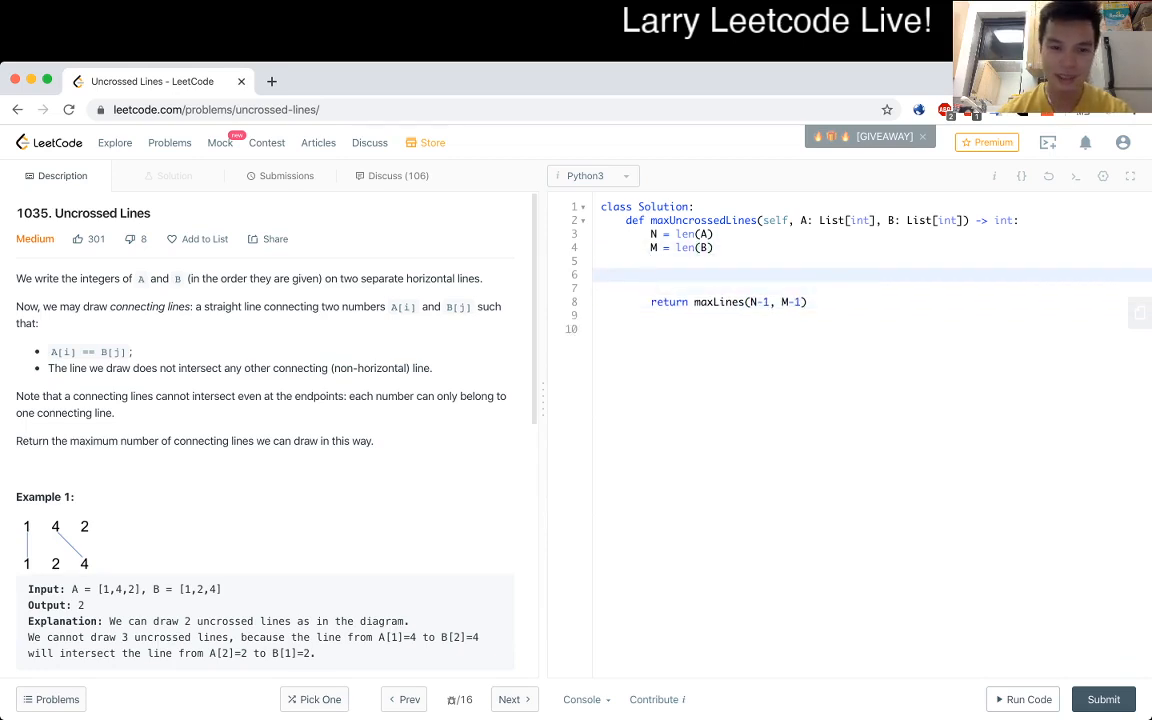
scroll(down, 3)
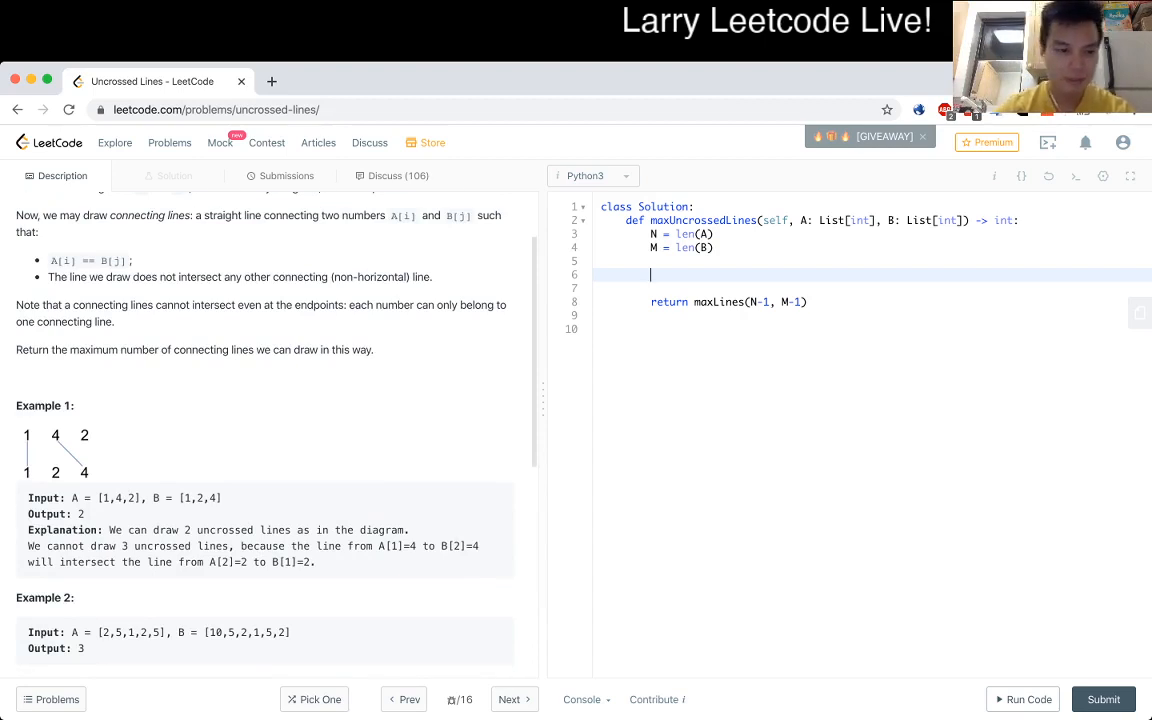
text(for)
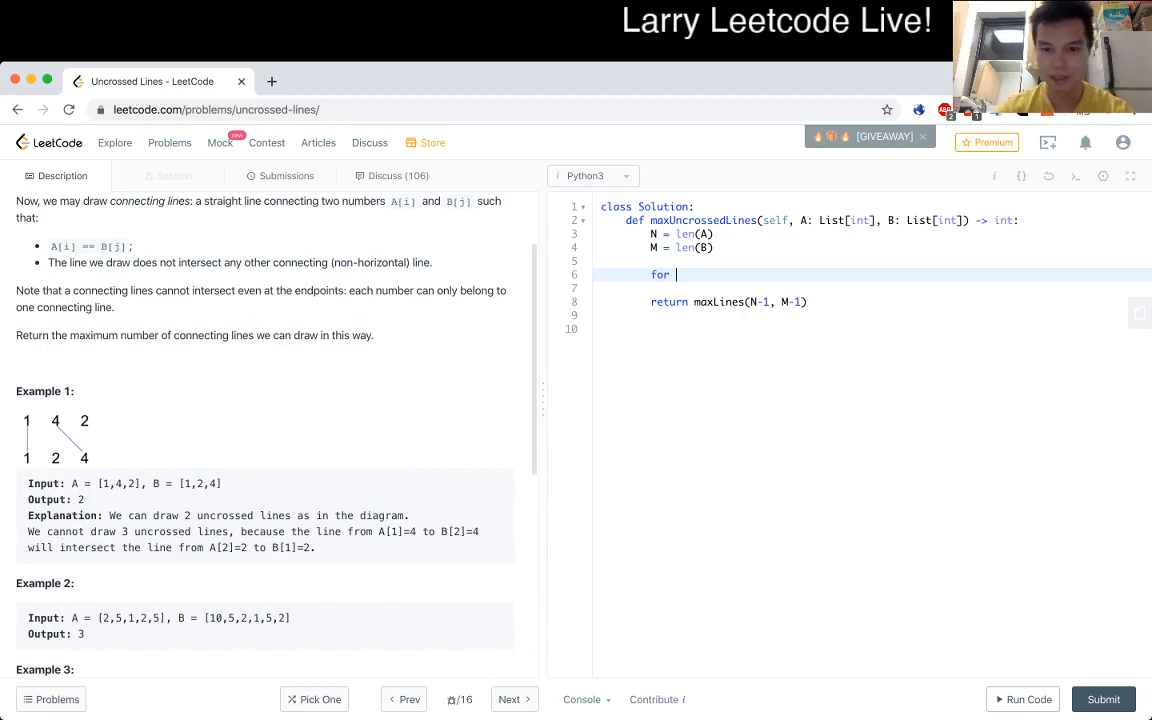
text(def maxLines)
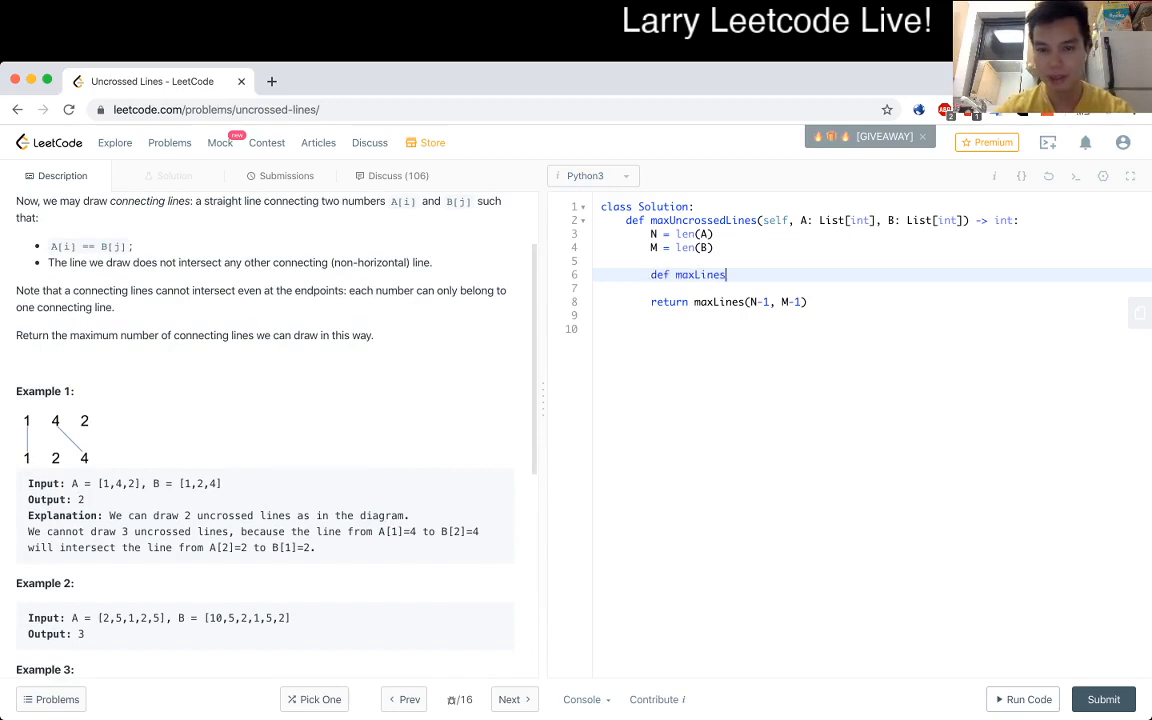
text((x,)
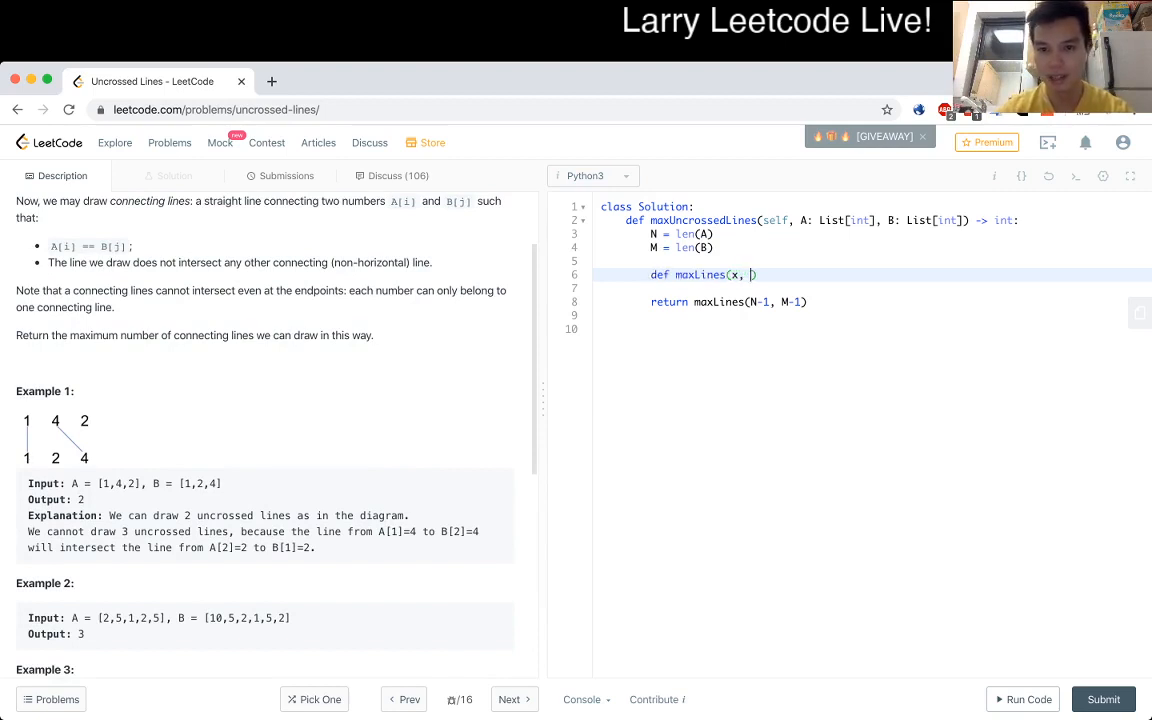
text(y))
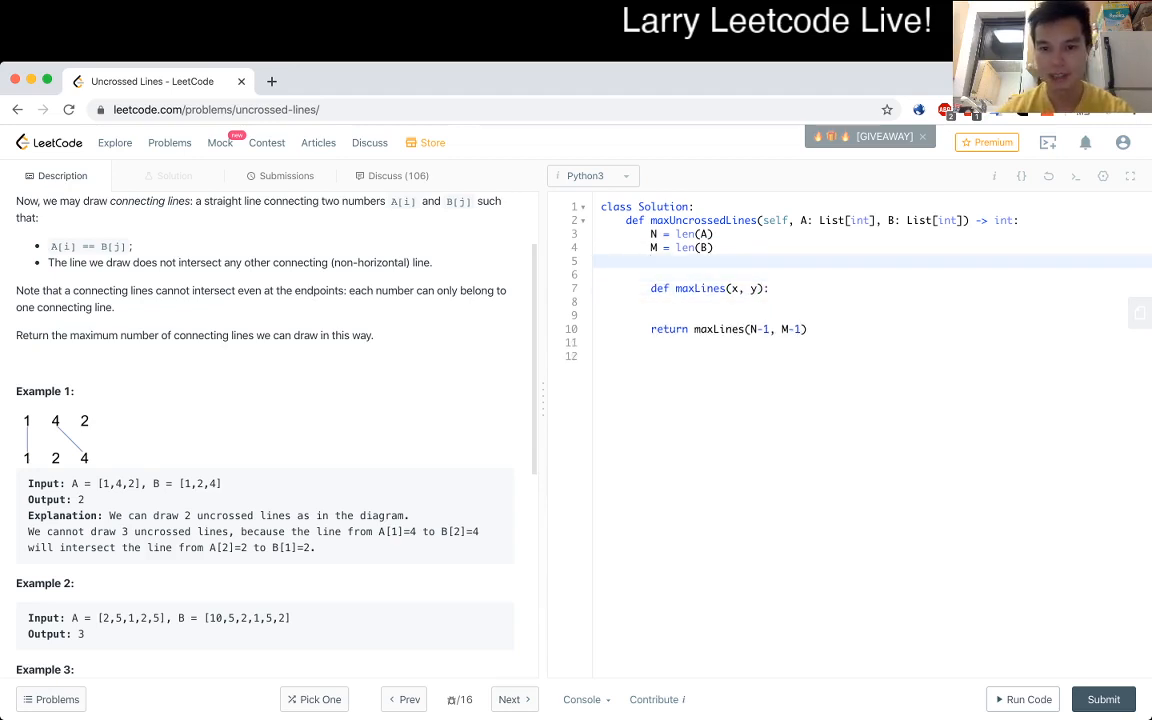
text(cache = {})
click(871, 301)
text(if)
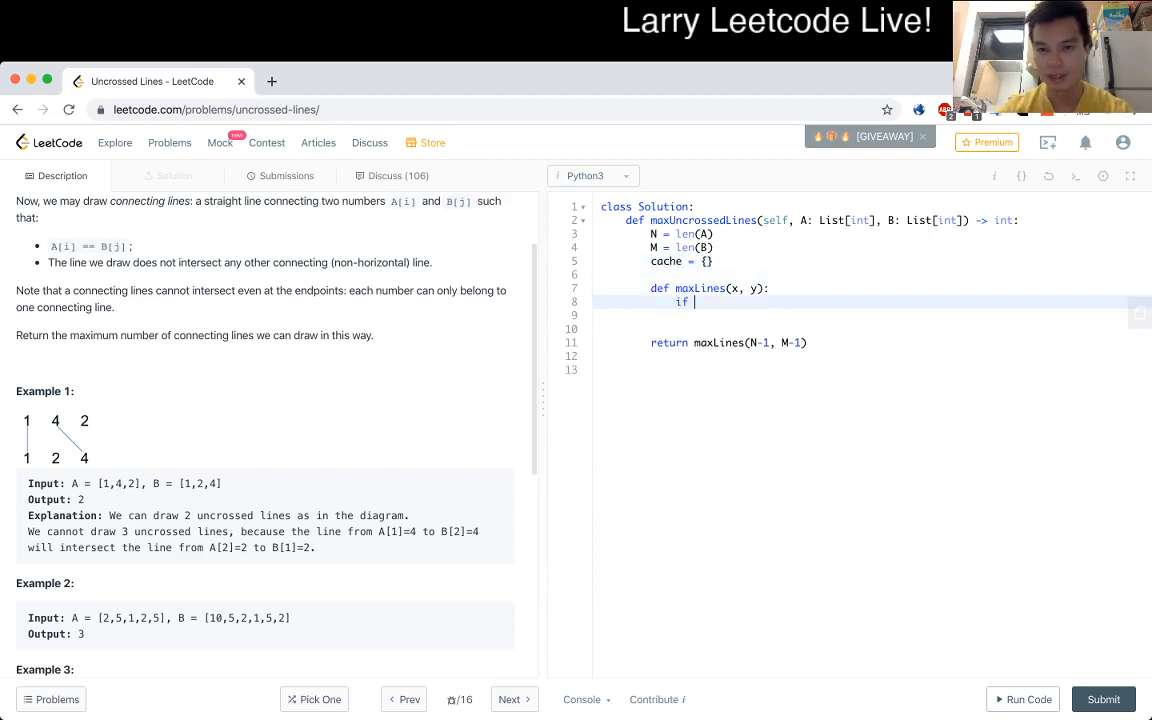
text((x, y))
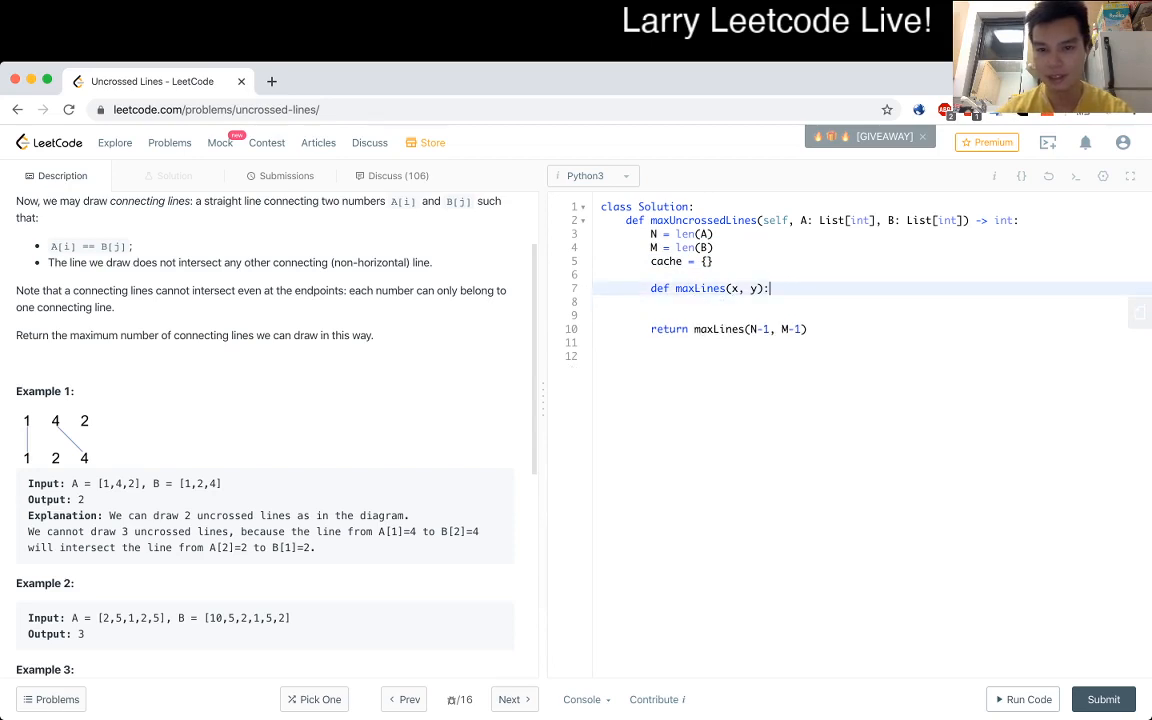
text(key =)
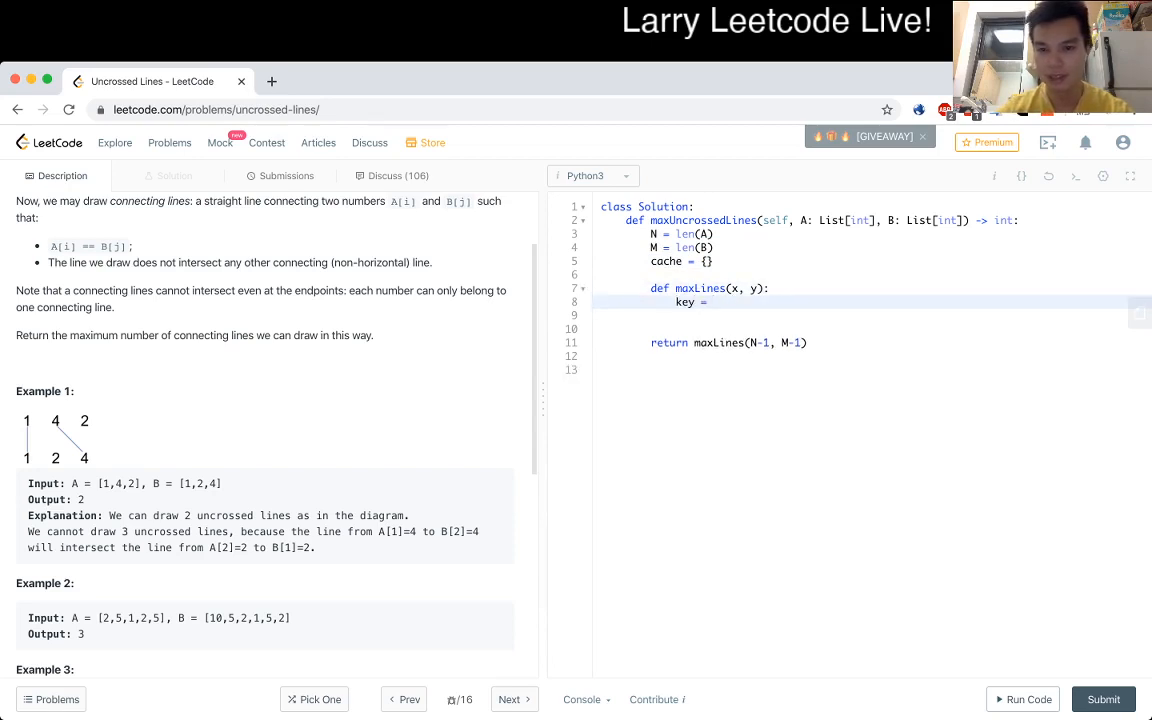
text((x, y))
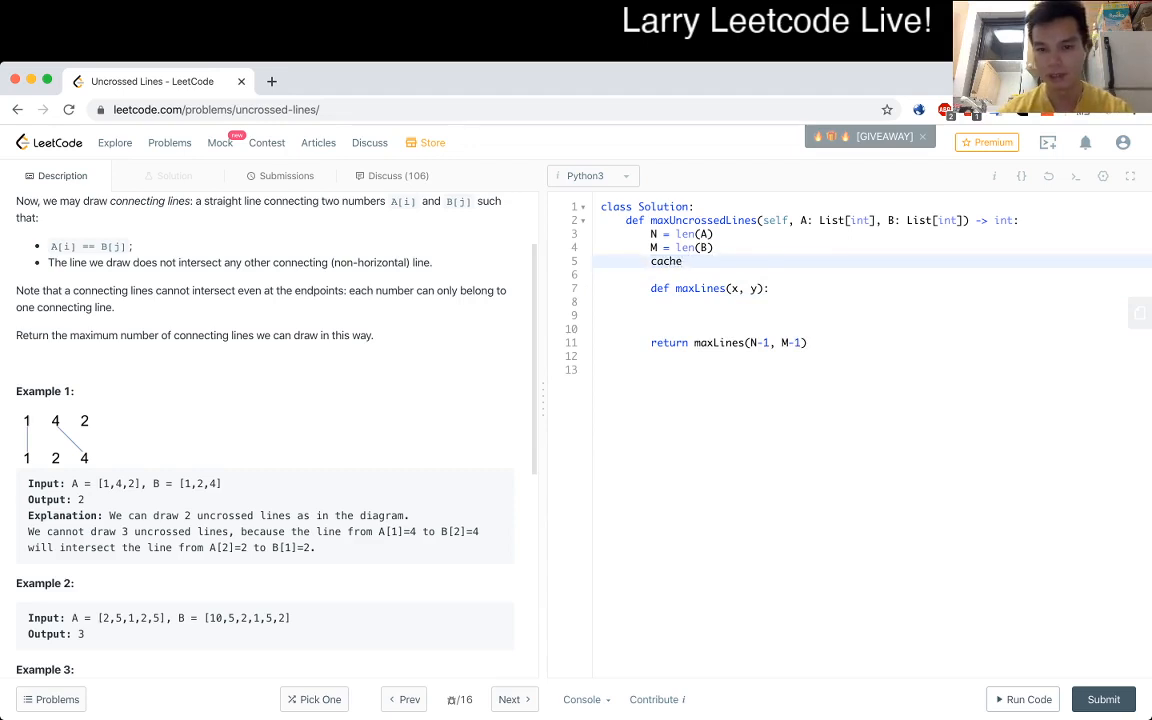
Replace the cache line with dp = [[-1] * M for _ in range(N)].
text(dp = [])
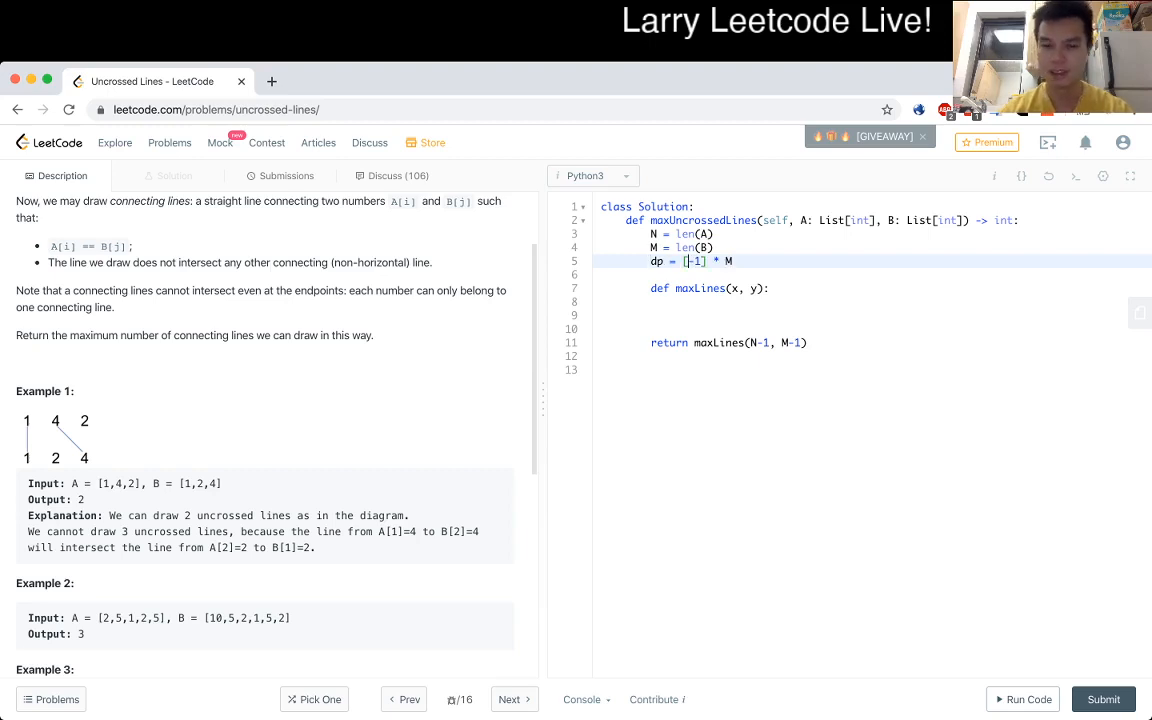
text([)
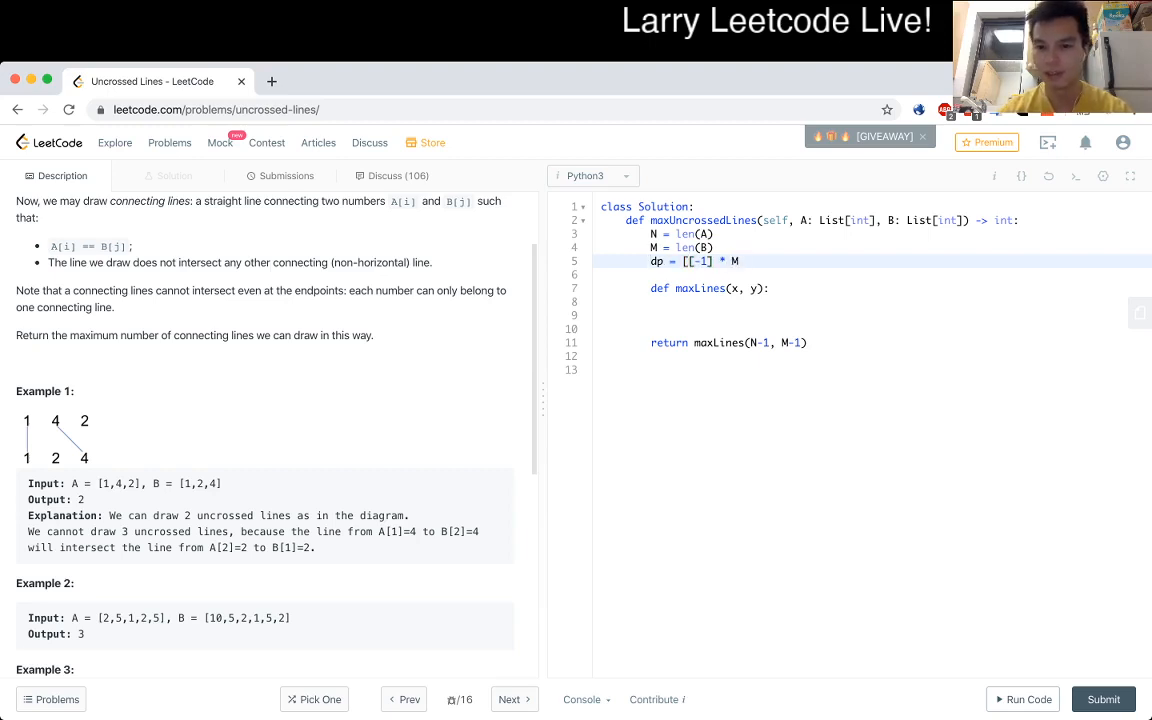
text(for)
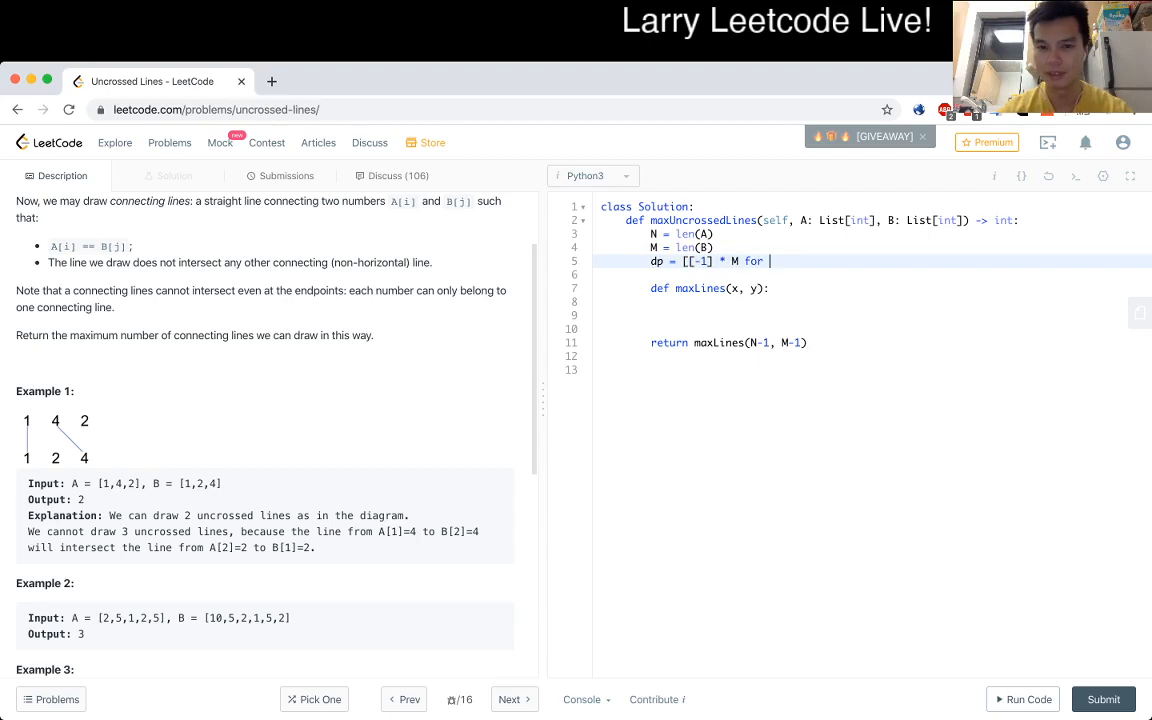
text(_ in len)
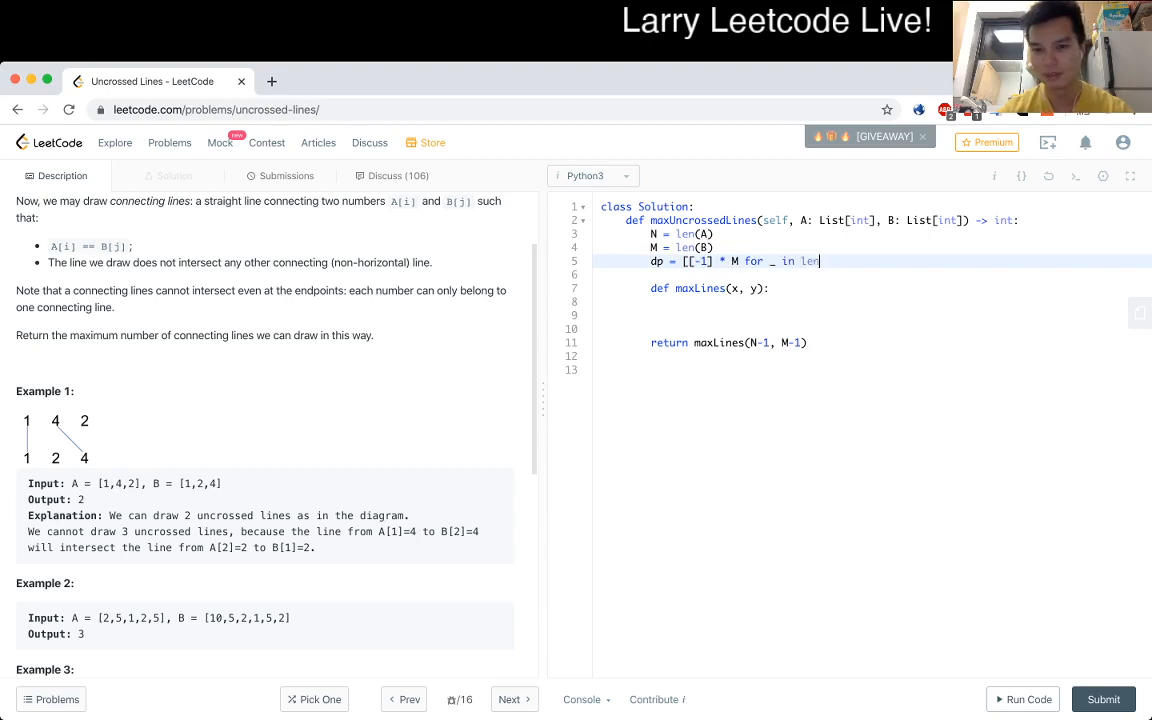
text(range(N))
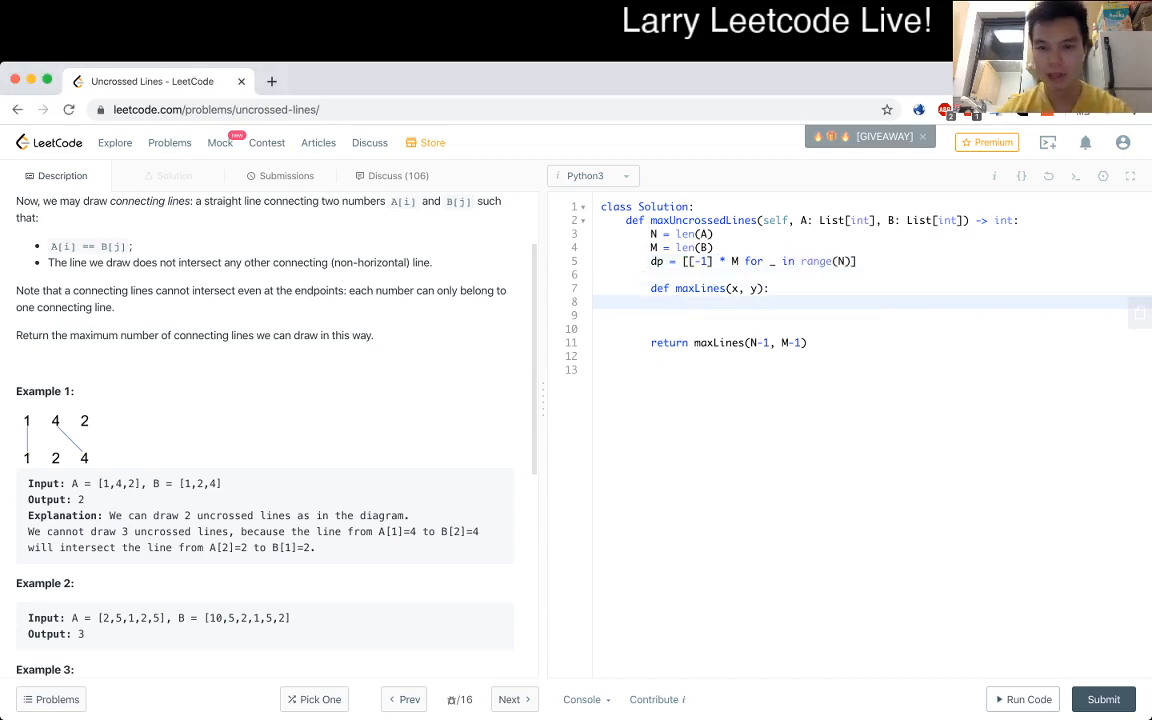
Add the early return of dp[x][y] when it is >= 0 in maxLines.
text(if)
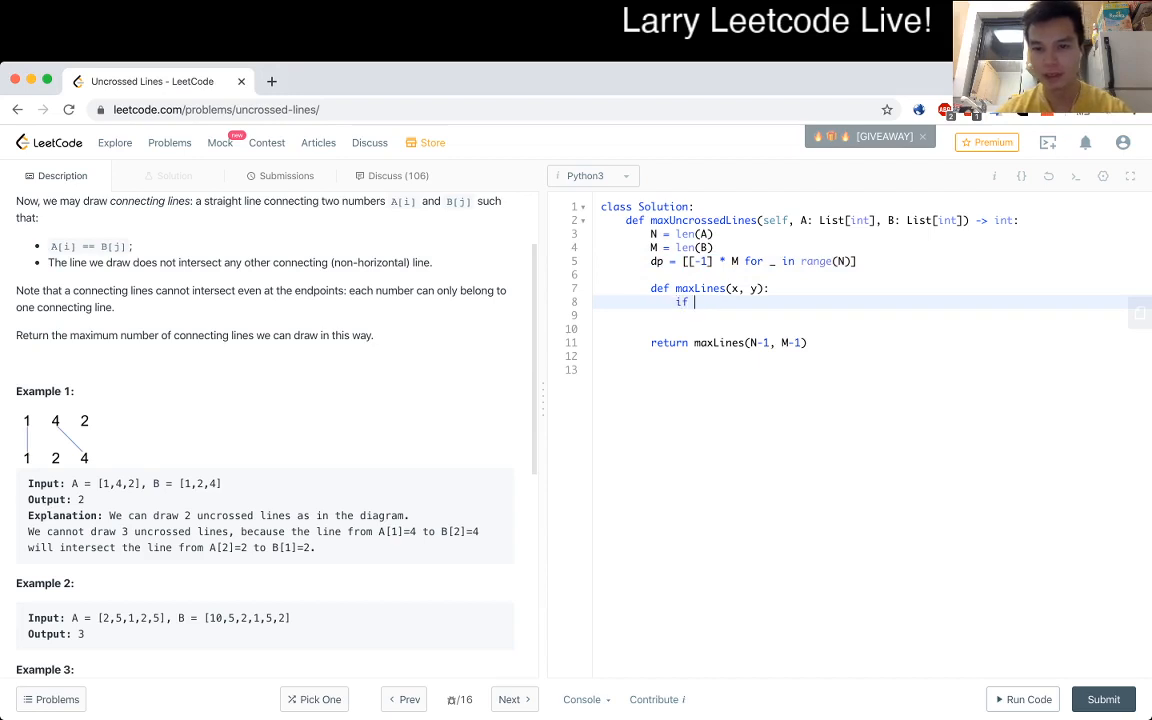
text(dp[x]])
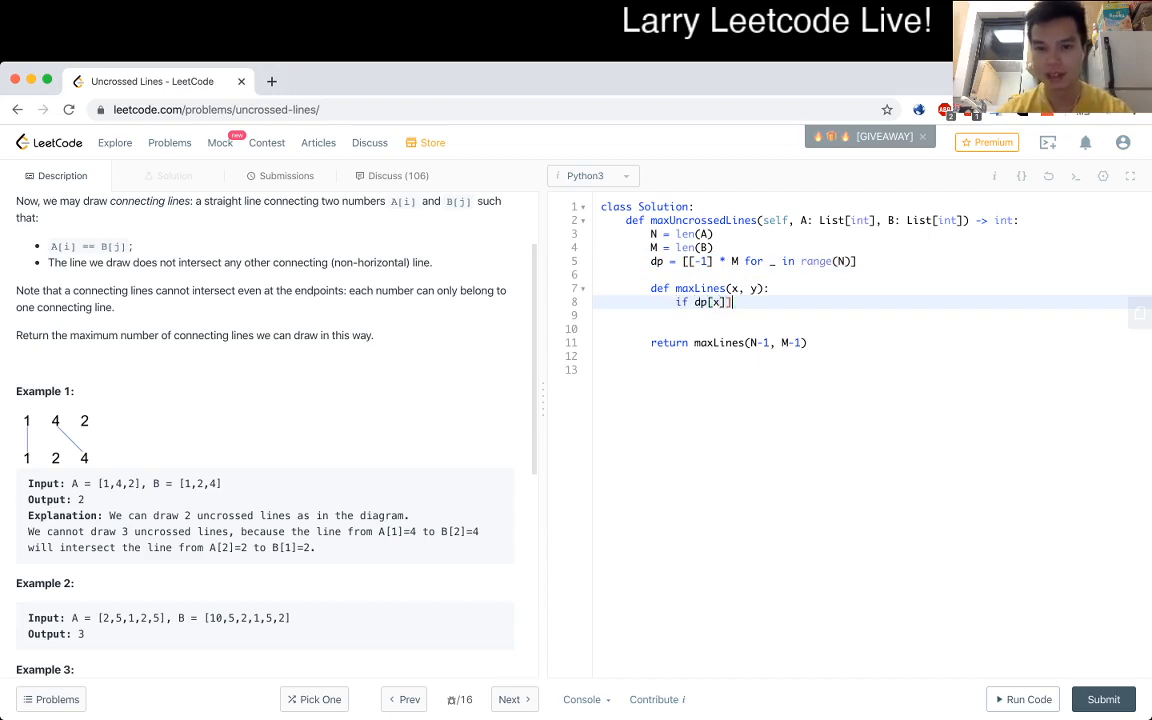
text([y] ==)
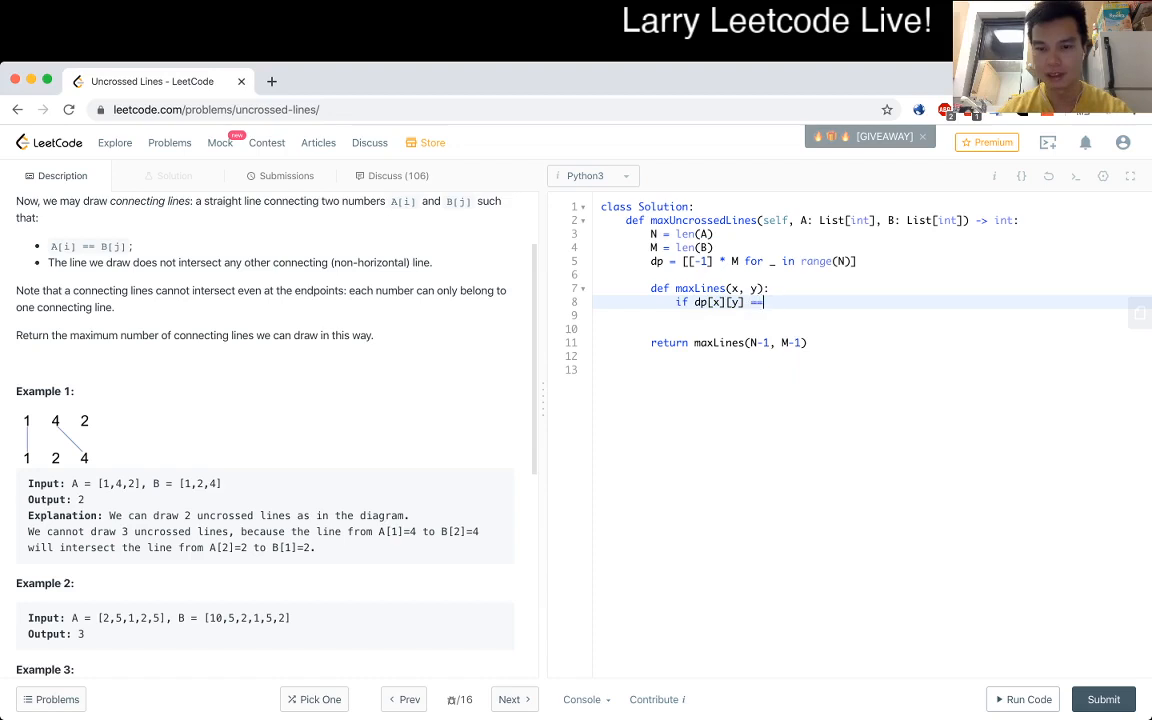
text(>=)
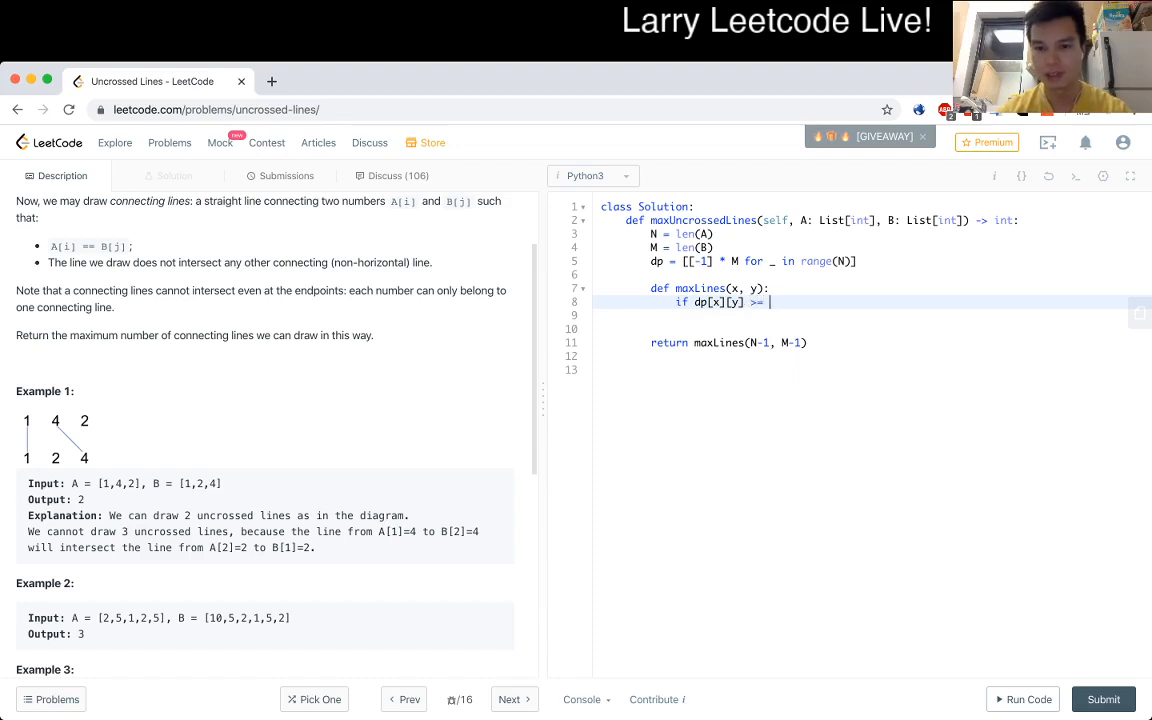
text(0:)
click(867, 315)
text(return dp[x][y])
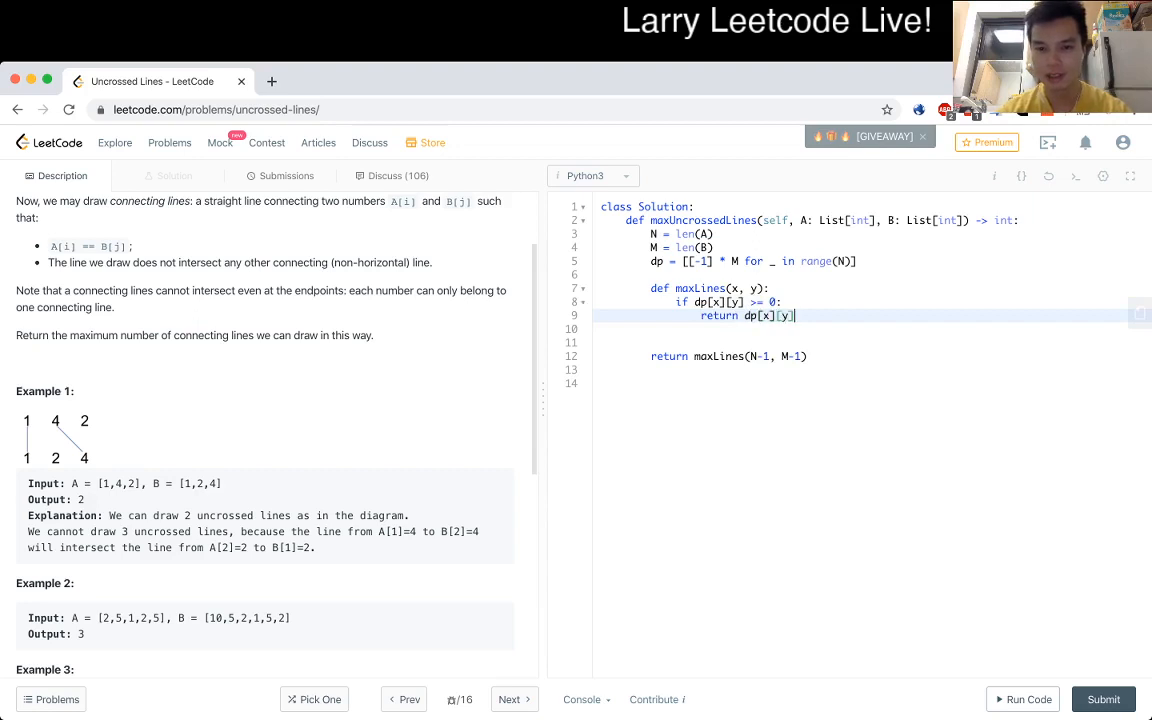
key(Enter)
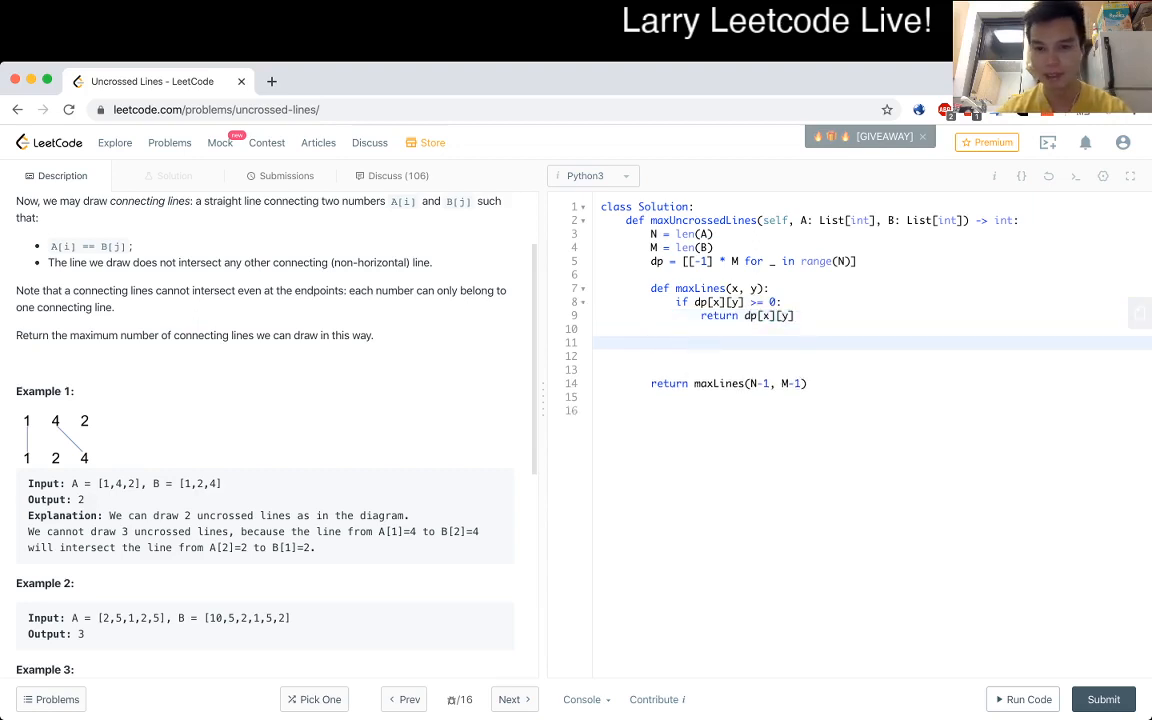
Set best = 0, store it in dp[x][y], and return it.
text(best = 0)
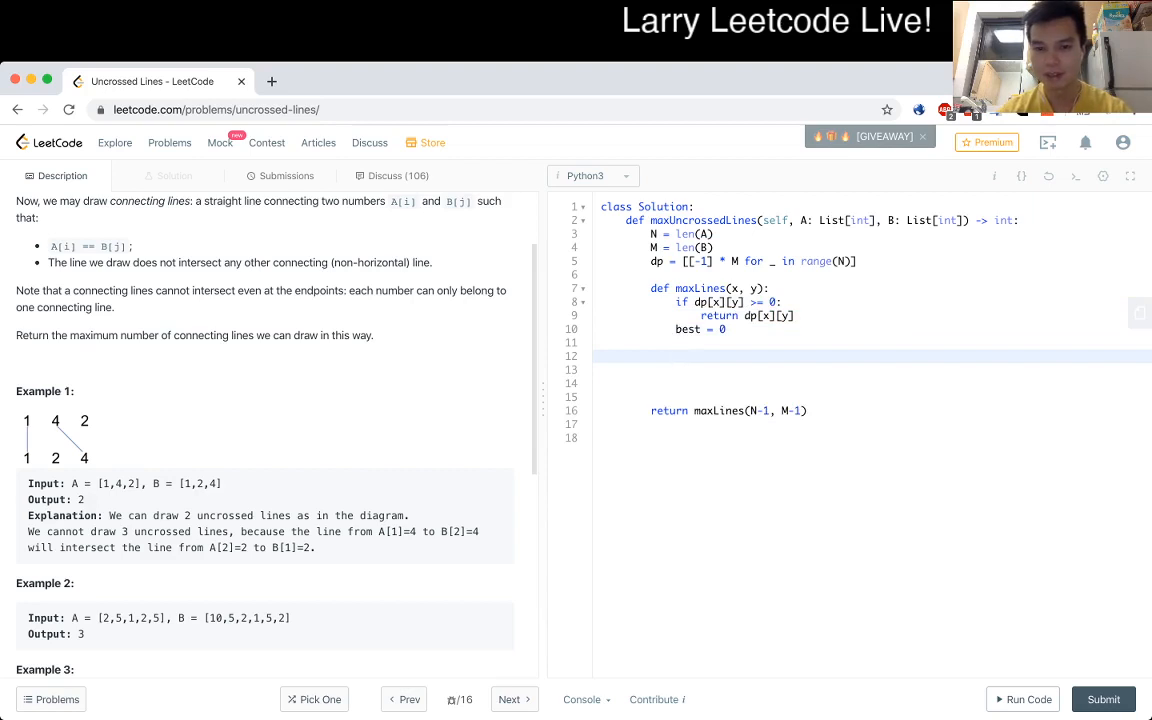
text(d)
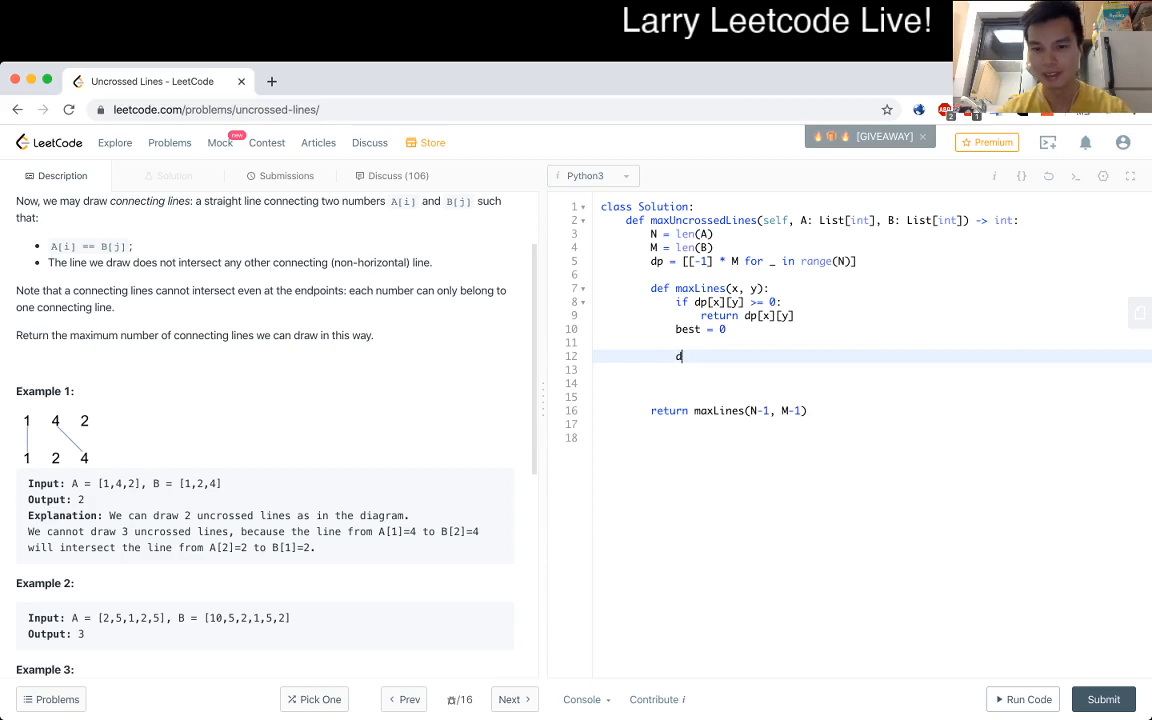
text(p[x][y] =)
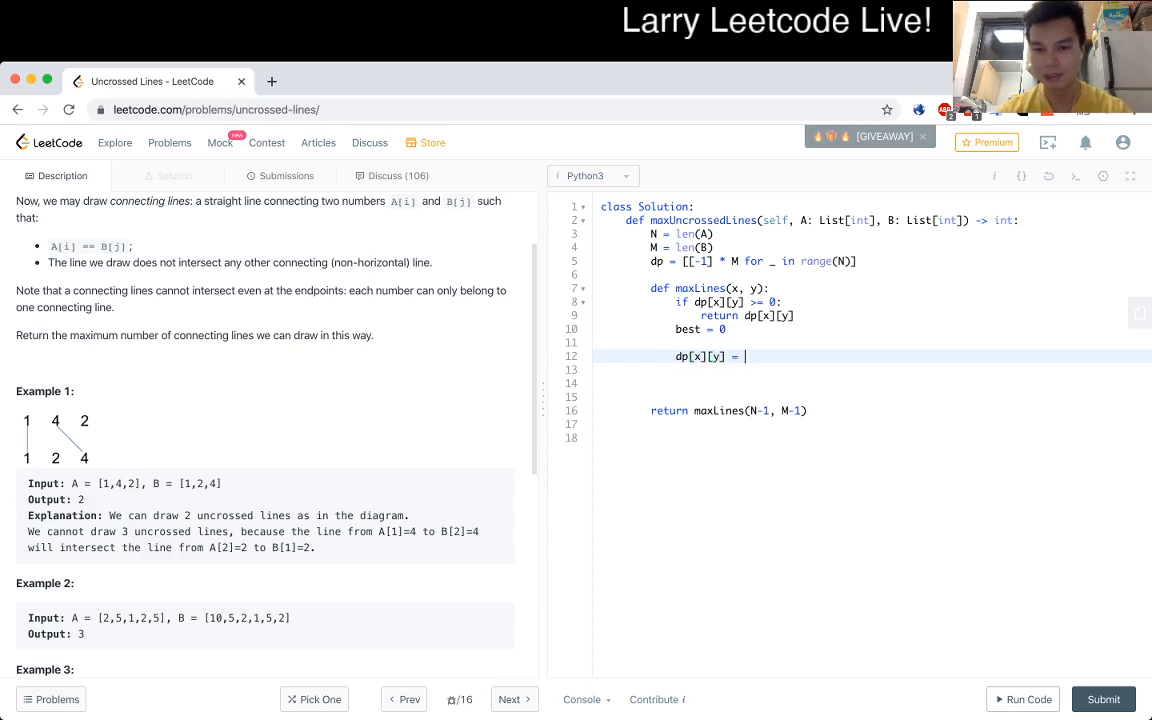
text(best)
text(return dp[x][y)
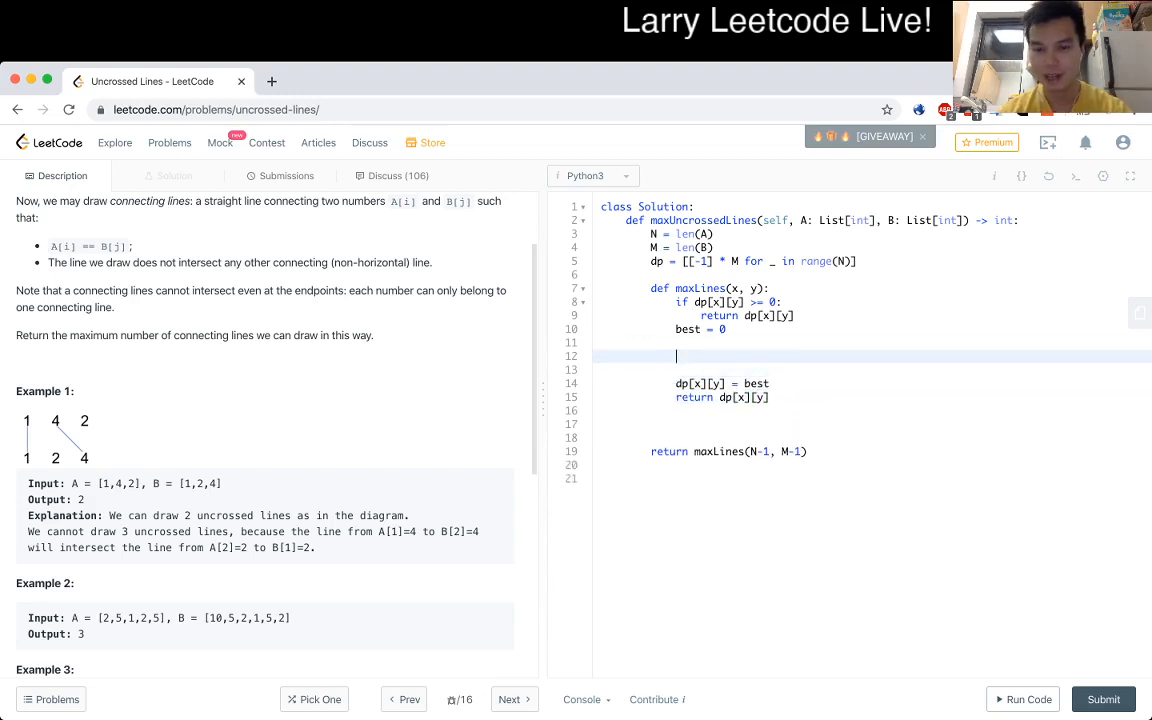
Under if A[x] == B[y], set best = max(maxLines(x-1, y-1) + 1, best).
text(best =)
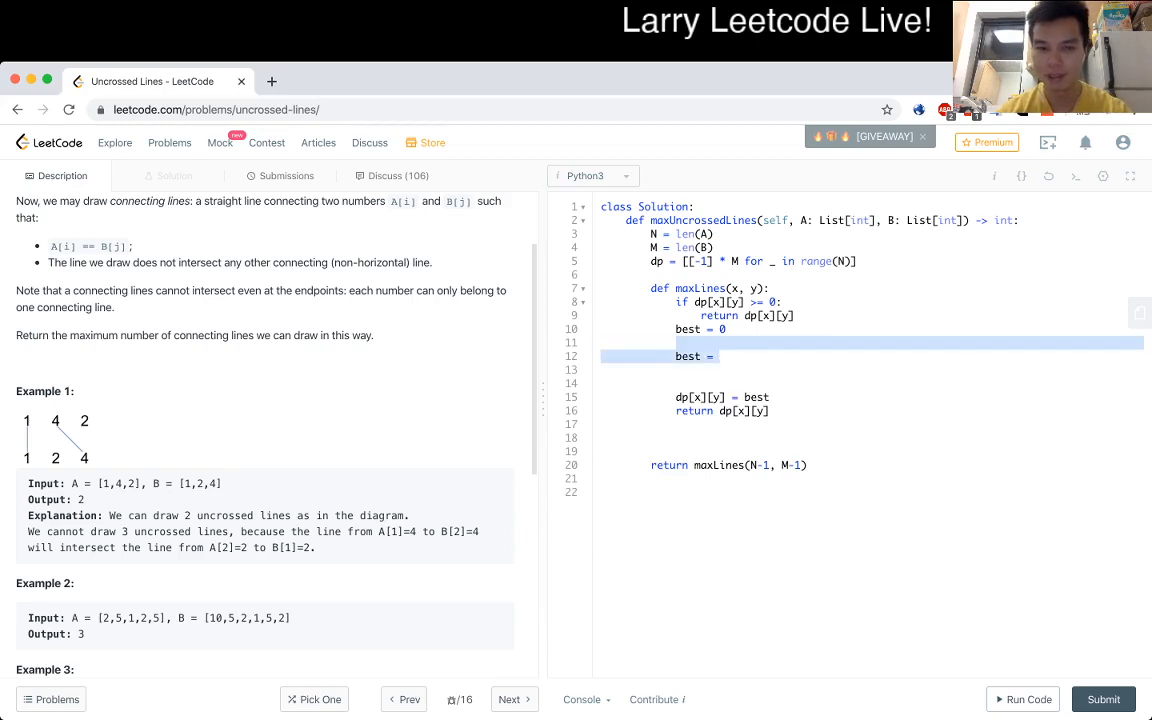
text(if A)
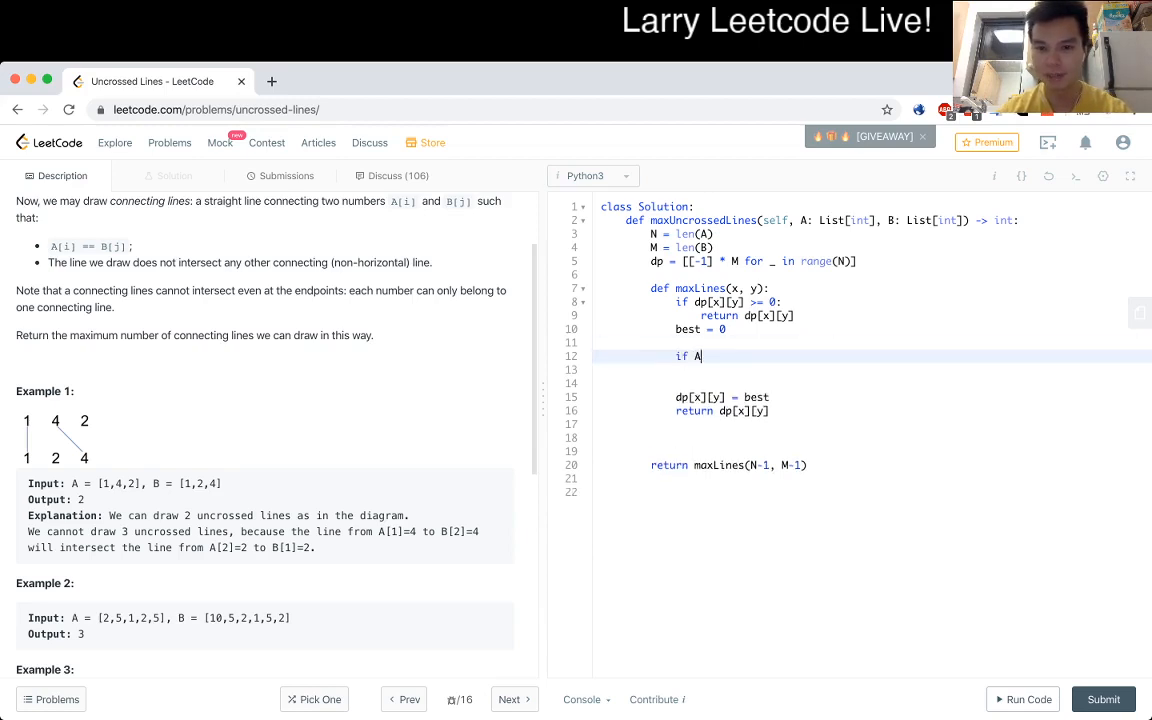
text([x])
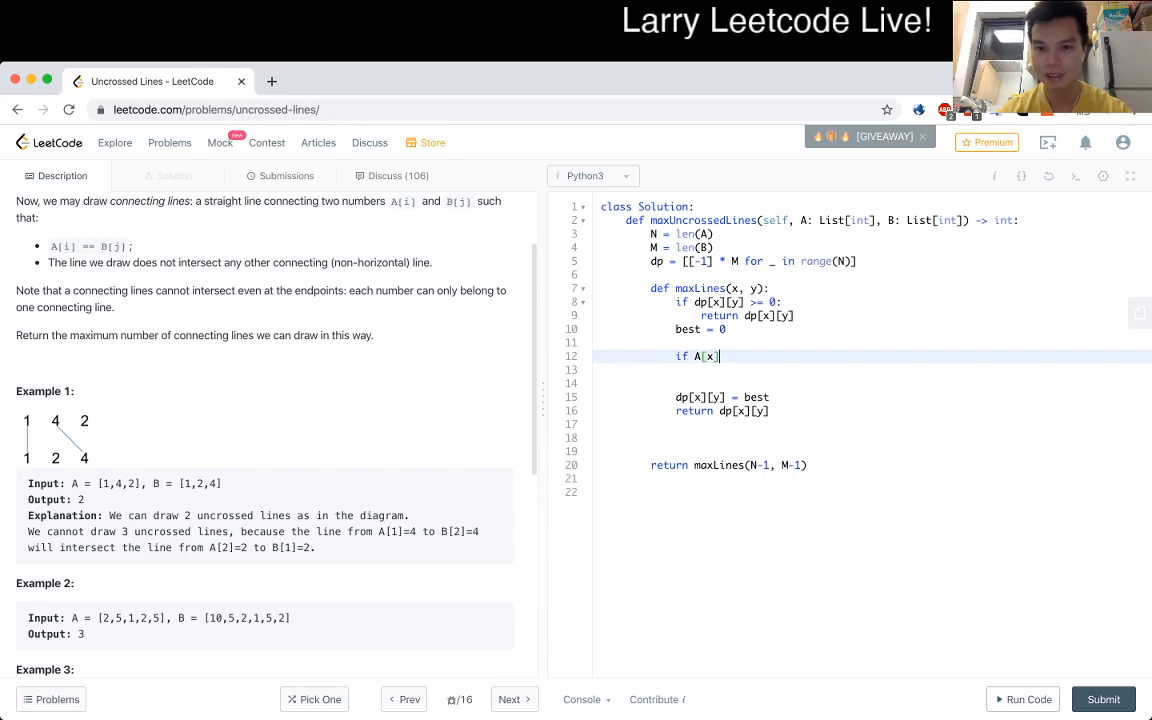
text(== B)
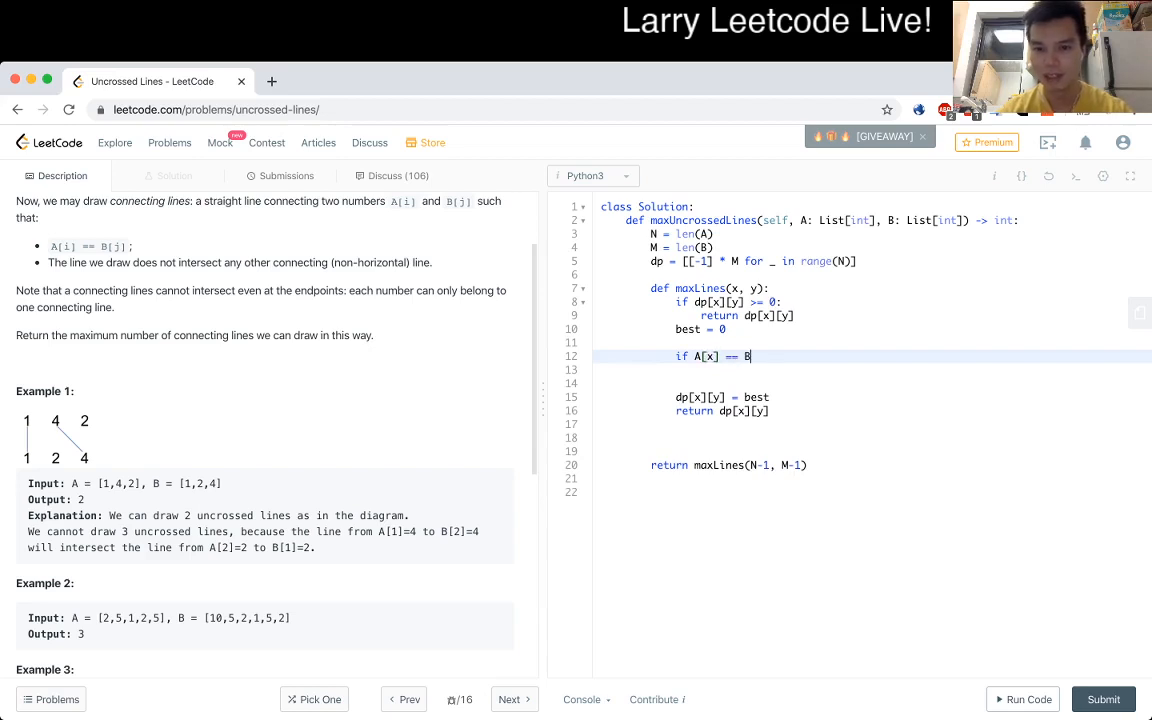
text([y]:)
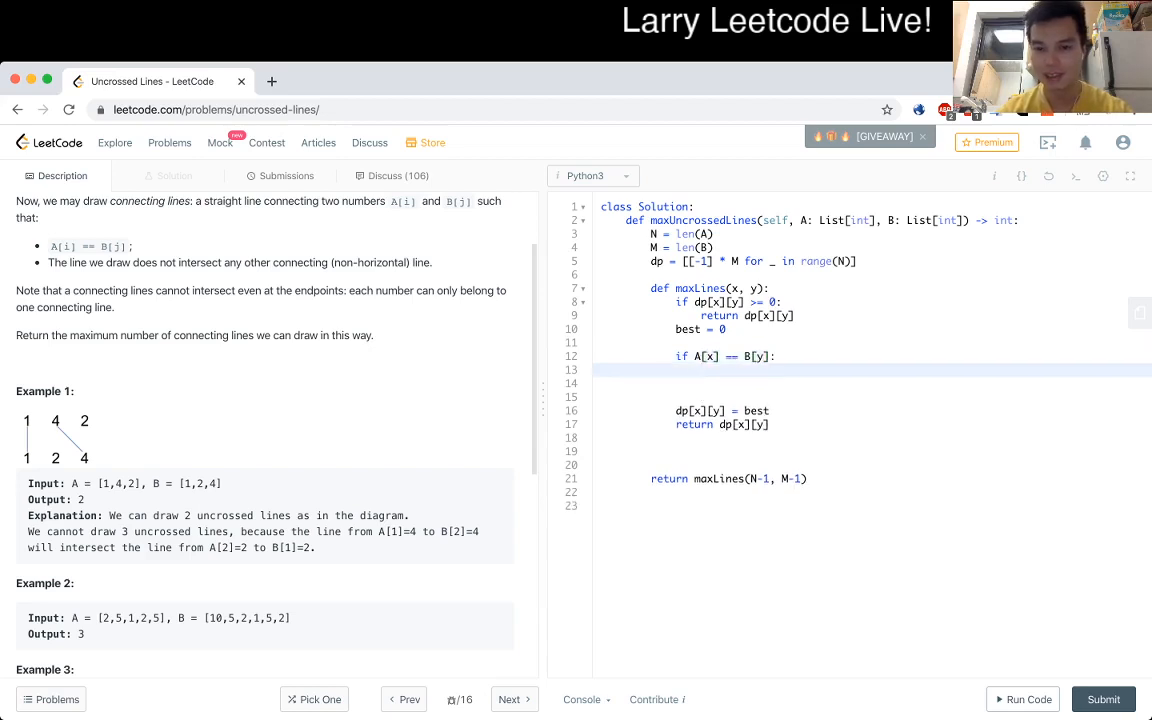
text(best)
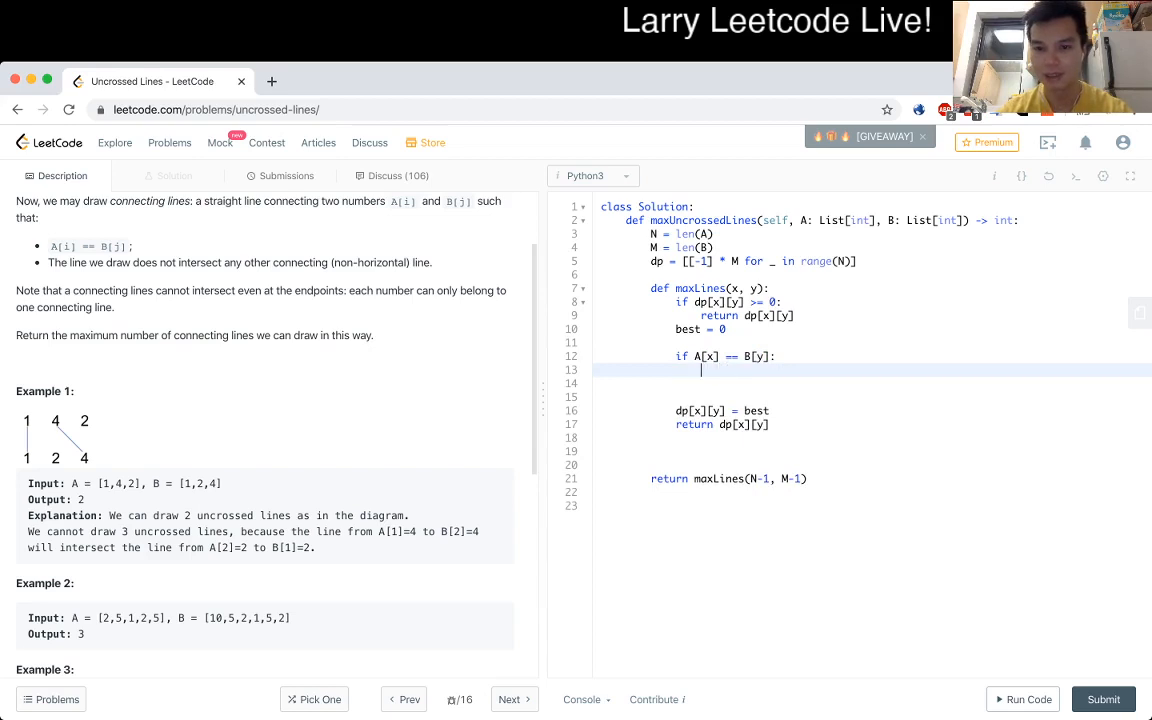
text(maxLines(x - 1, y - 1)
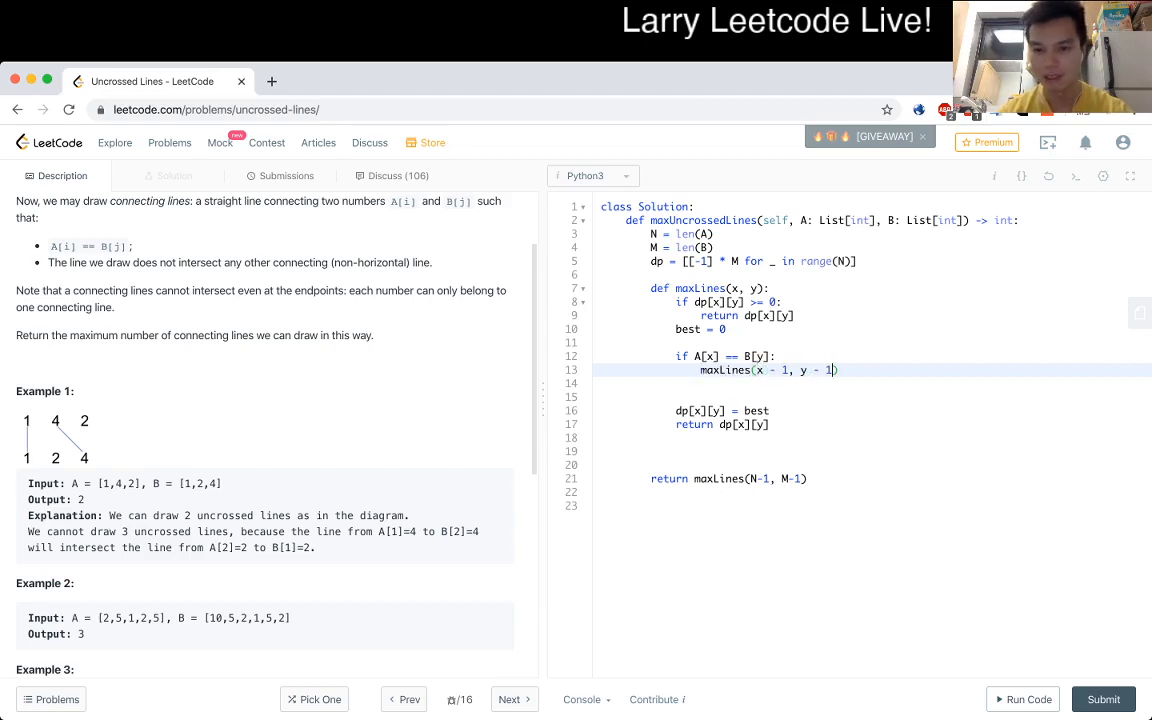
text(+ 1)
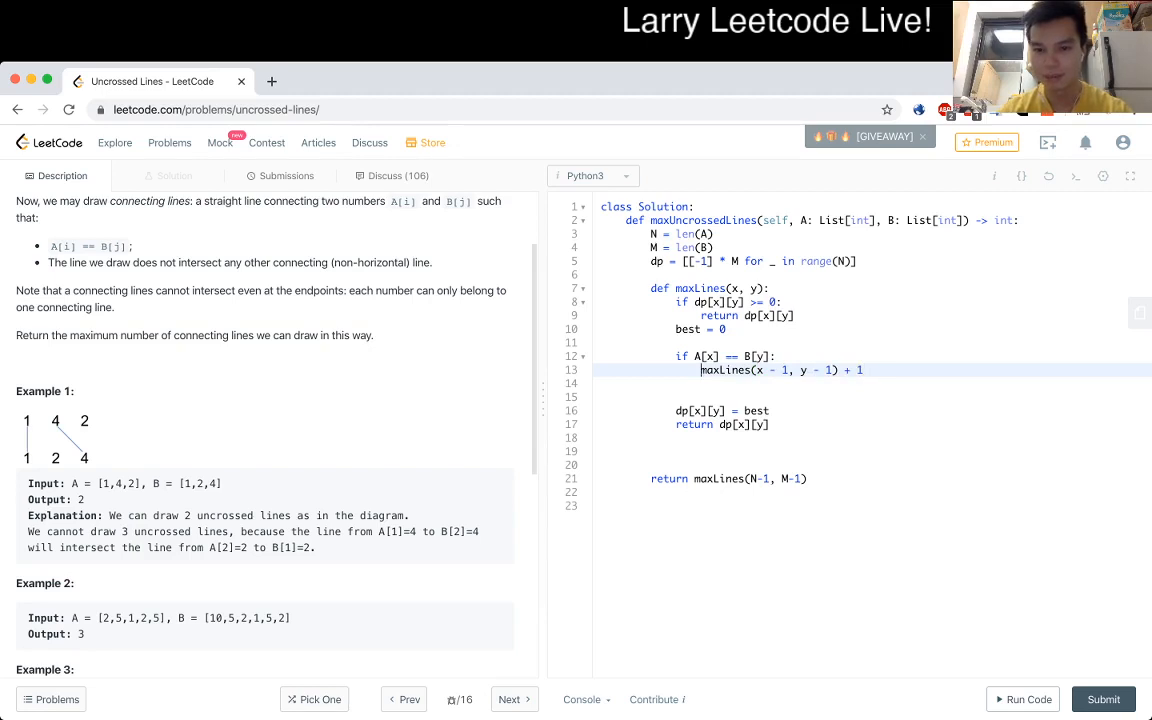
text(best = max(e)
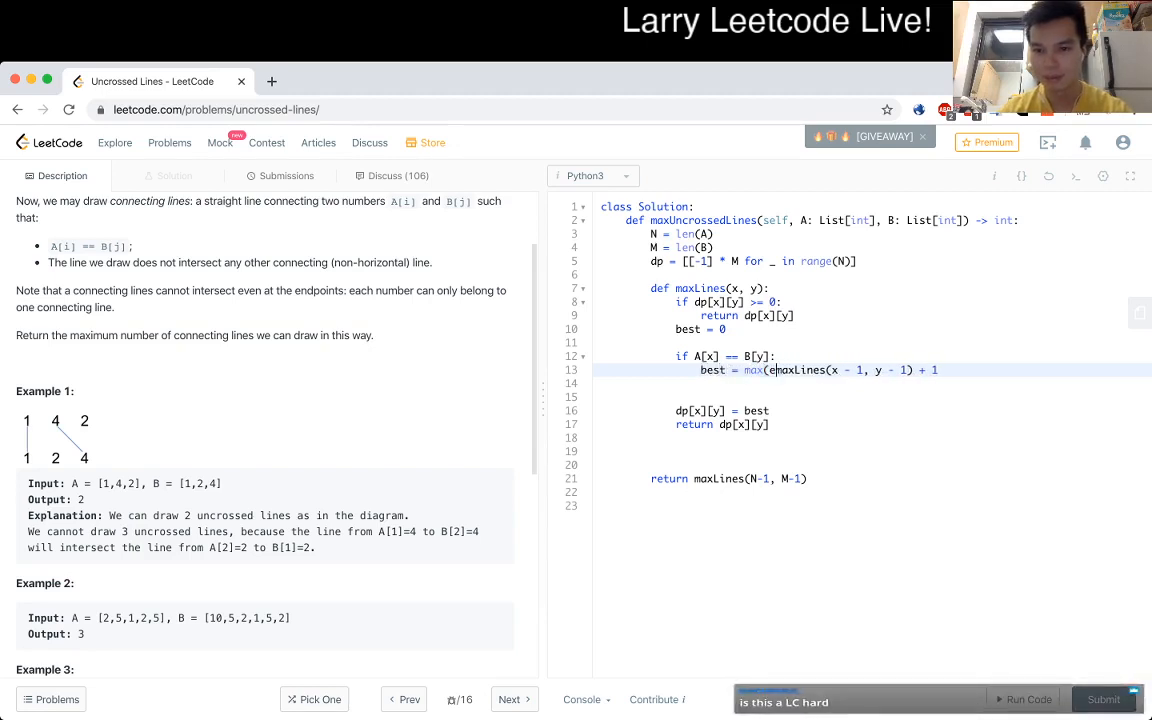
text(, best))
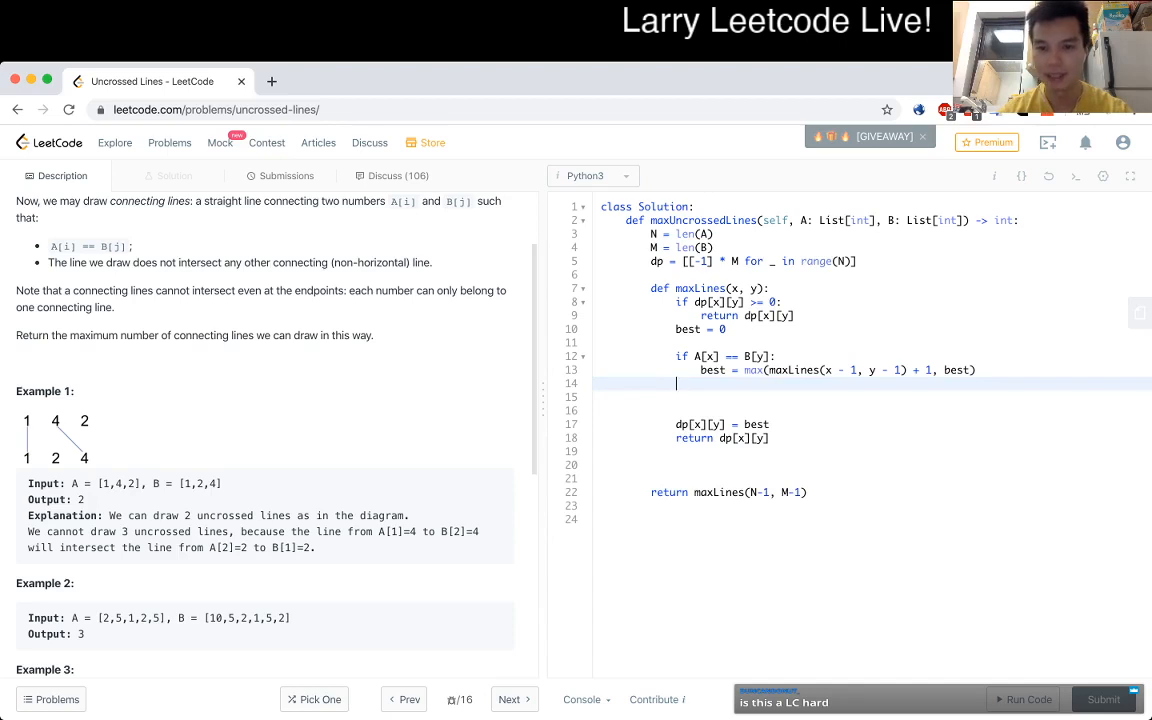
Add the skip cases, maximizing best with maxLines(x-1, y) and maxLines(x, y-1).
text(best = max(m)
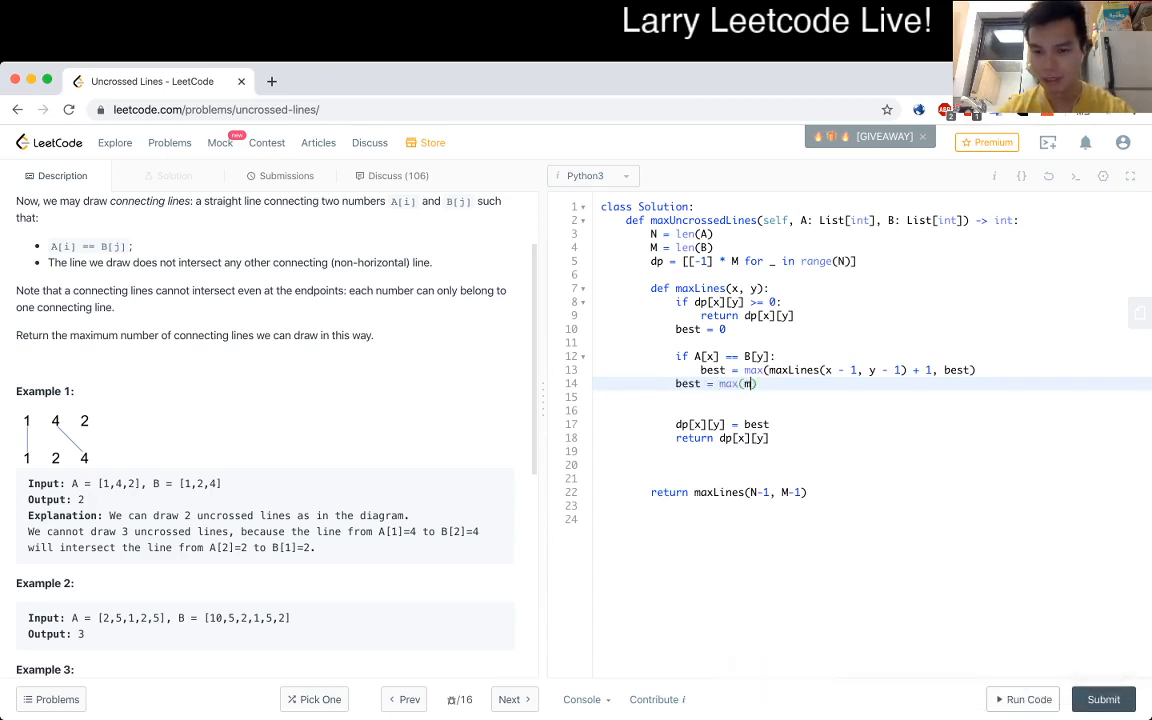
text(axLines(x - 1, y)
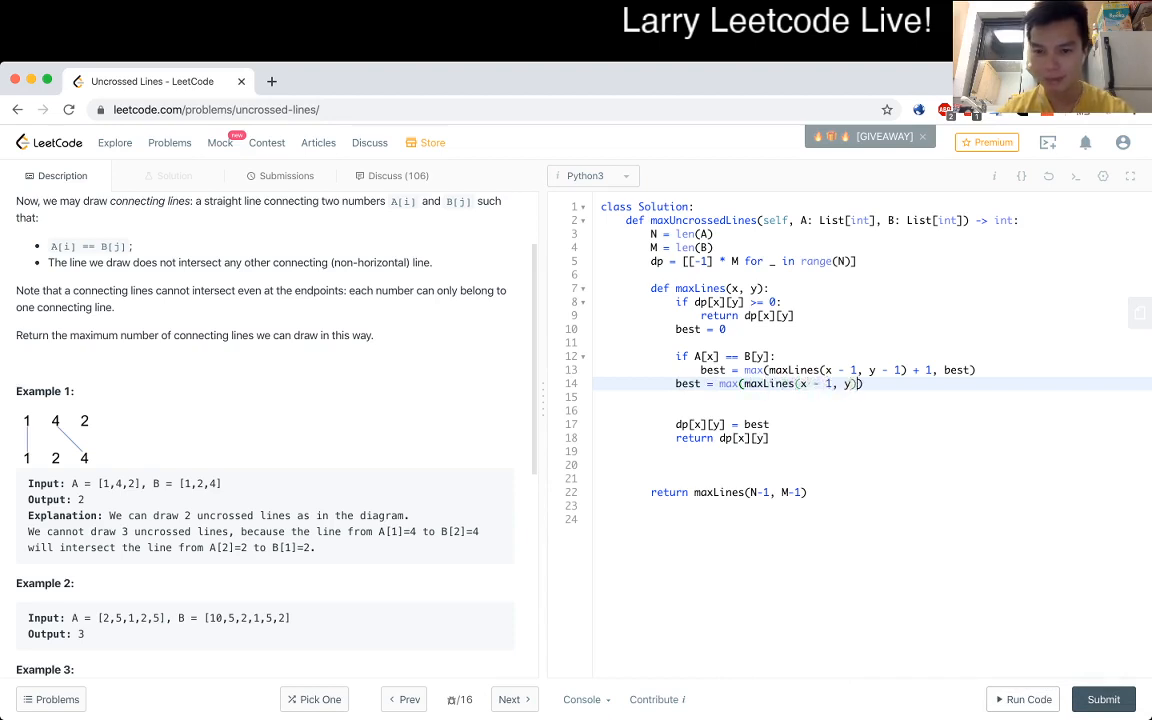
text(, best))
click(873, 397)
text(best = max(maxLines(x, y)
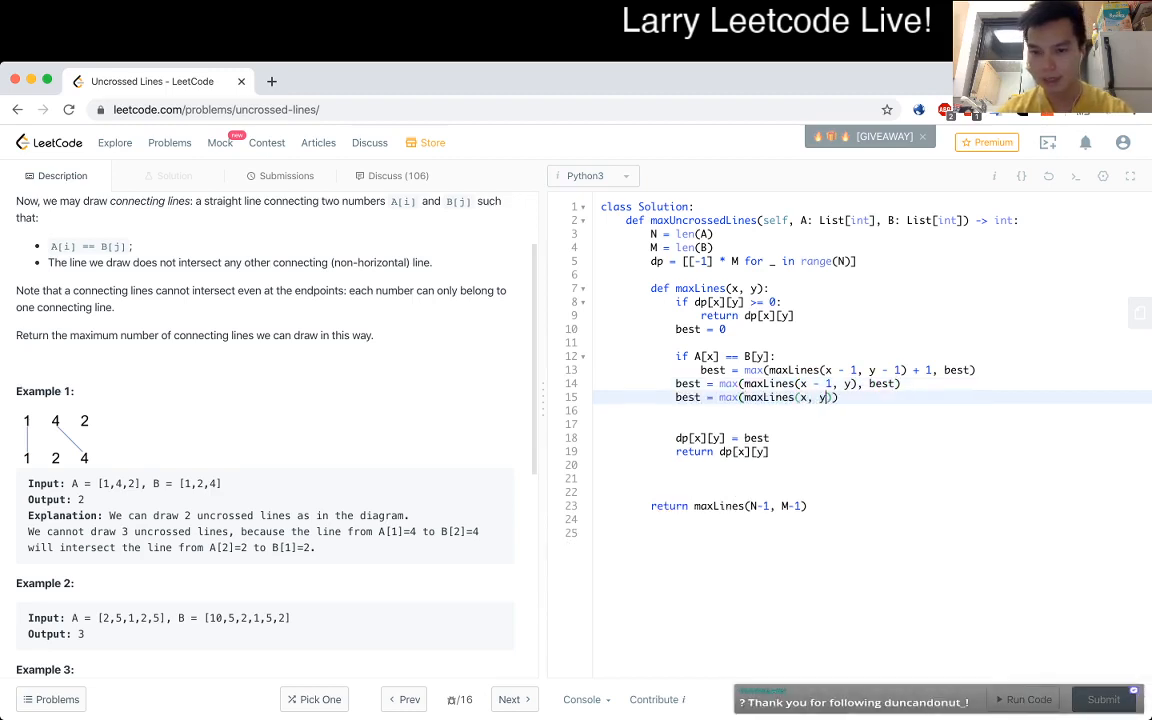
text(- 1)
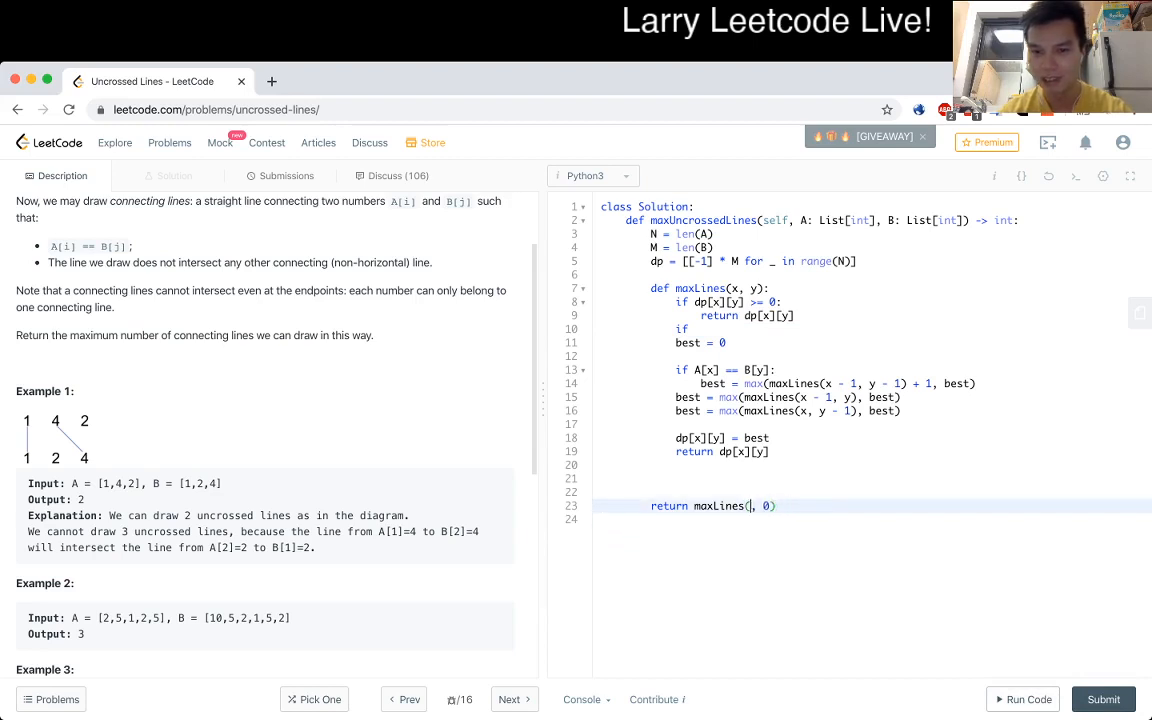
Start the recursion at maxLines(0, 0) and return 0 when x == N or y == M.
text(0)
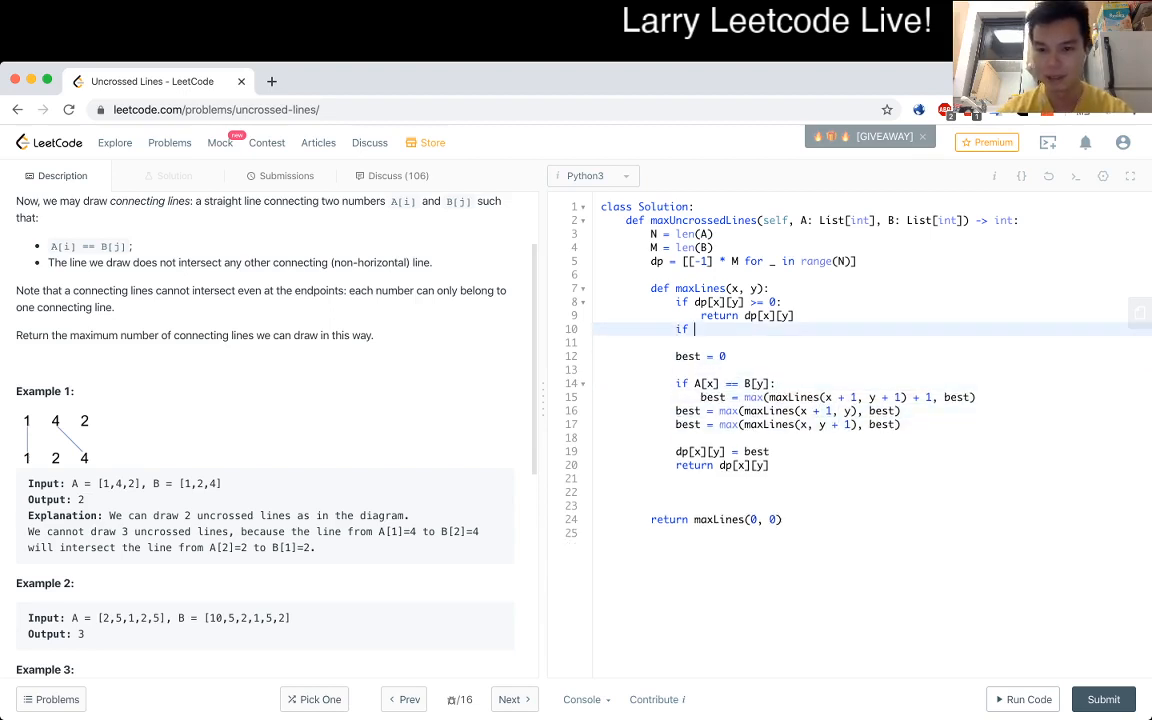
text(x == N)
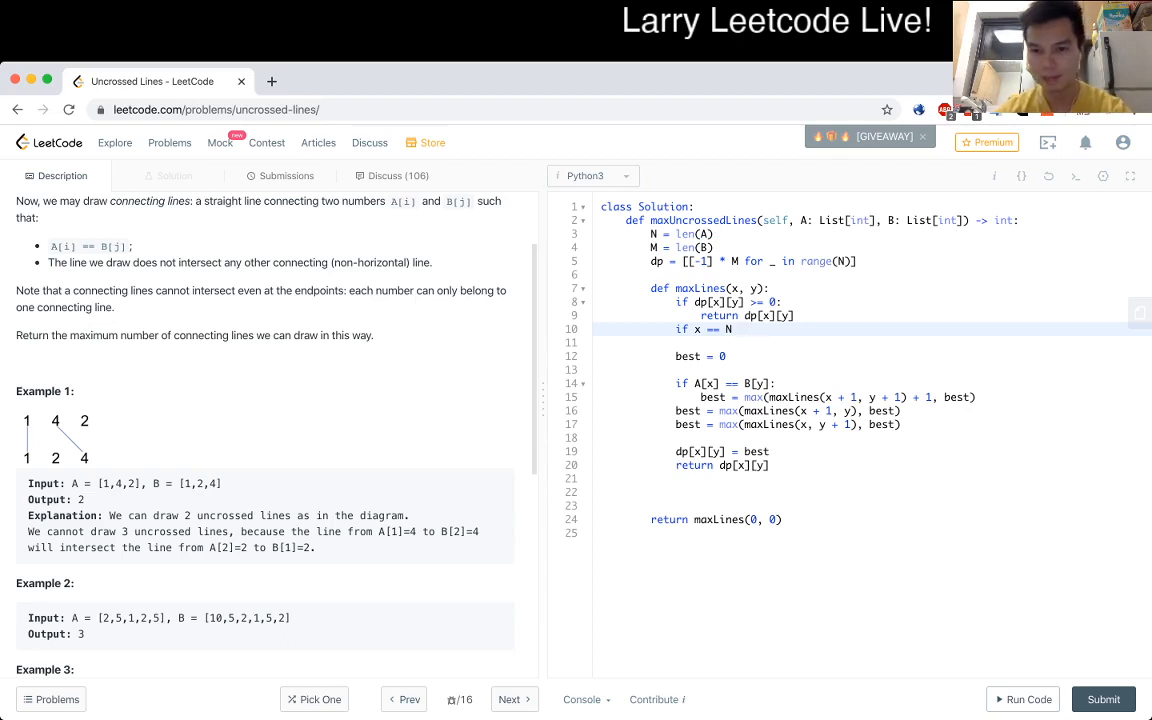
text(:)
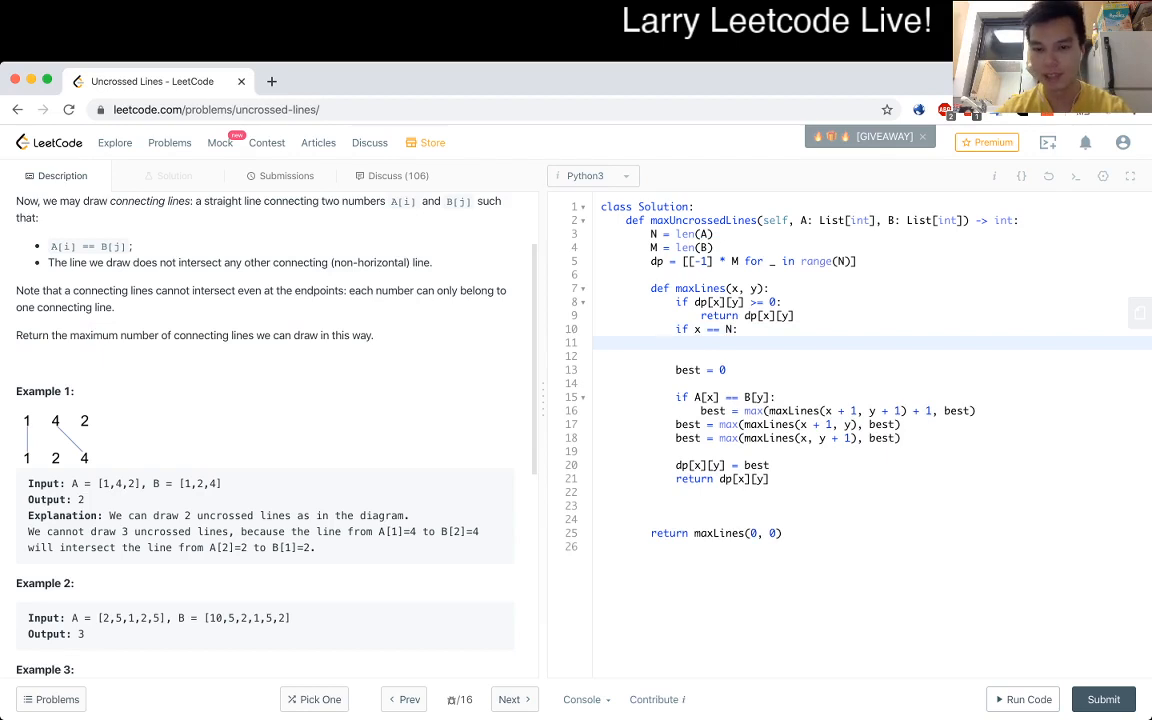
text(return 0)
click(876, 329)
text( or y )
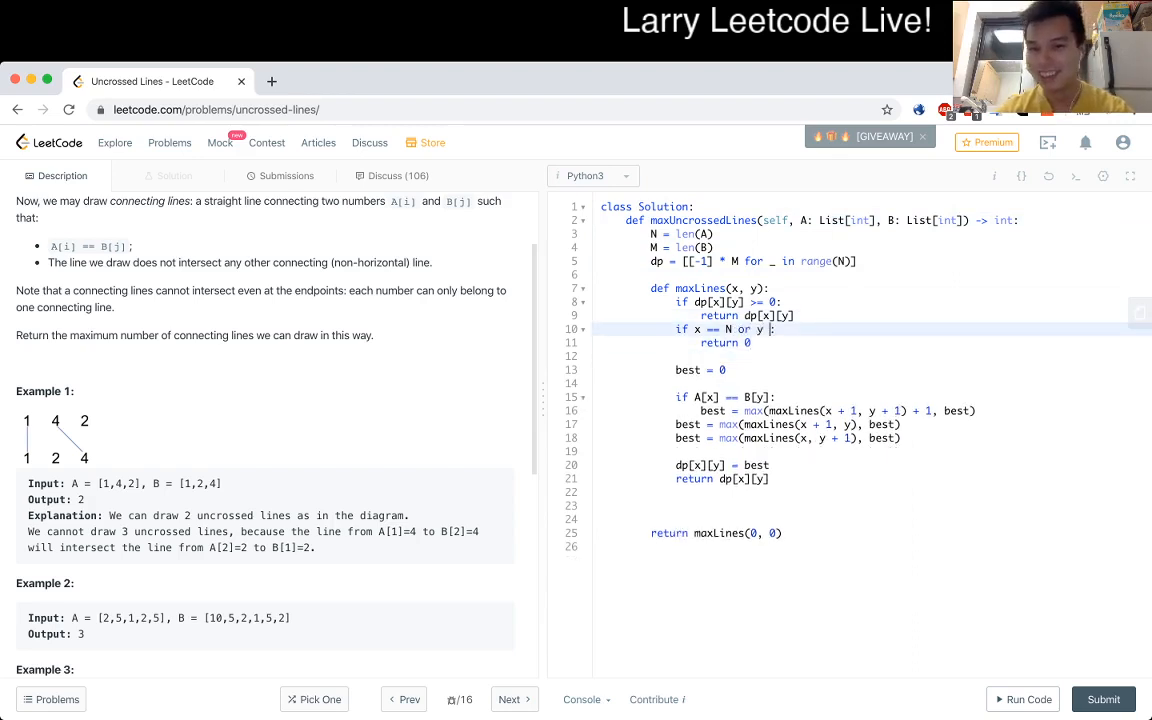
text(== N)
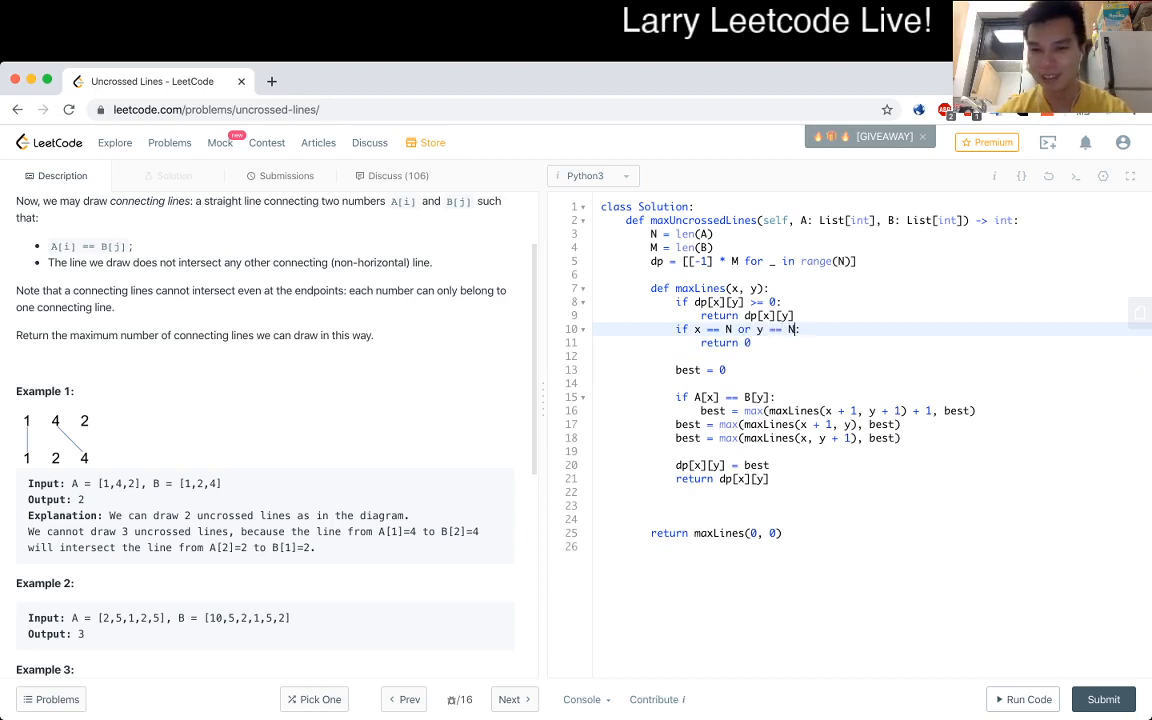
text(M)
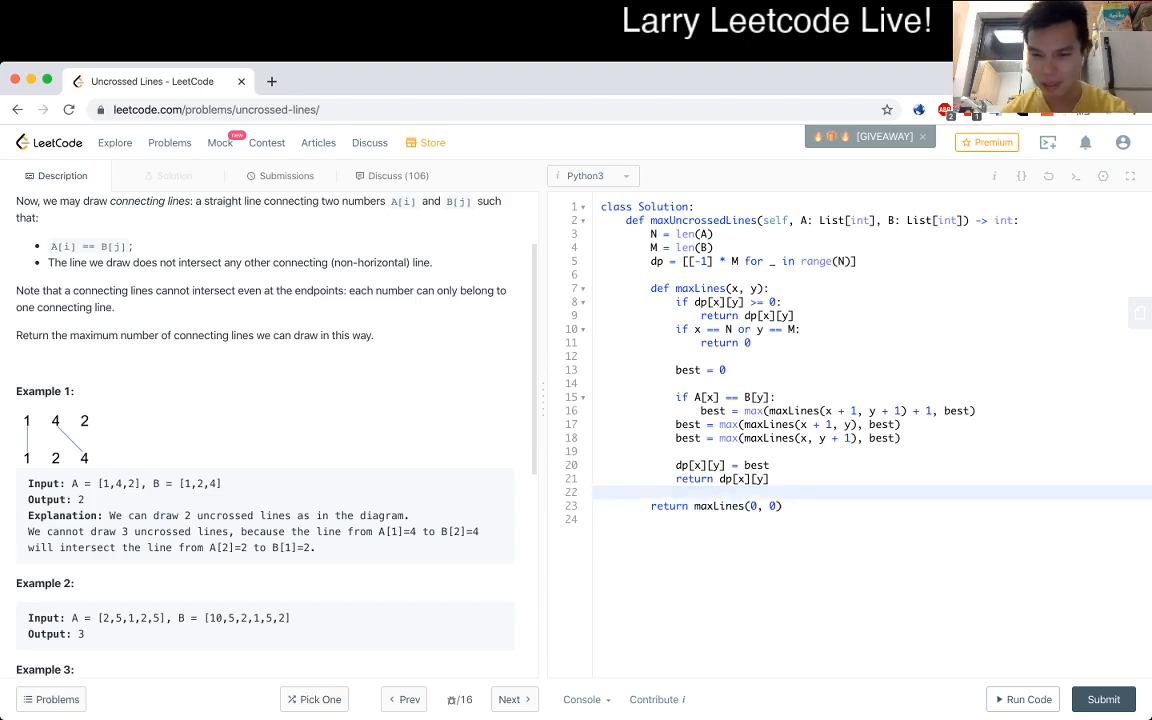
Run the code, see the IndexError, and move the bounds check above the dp lookup.
click(1028, 699)
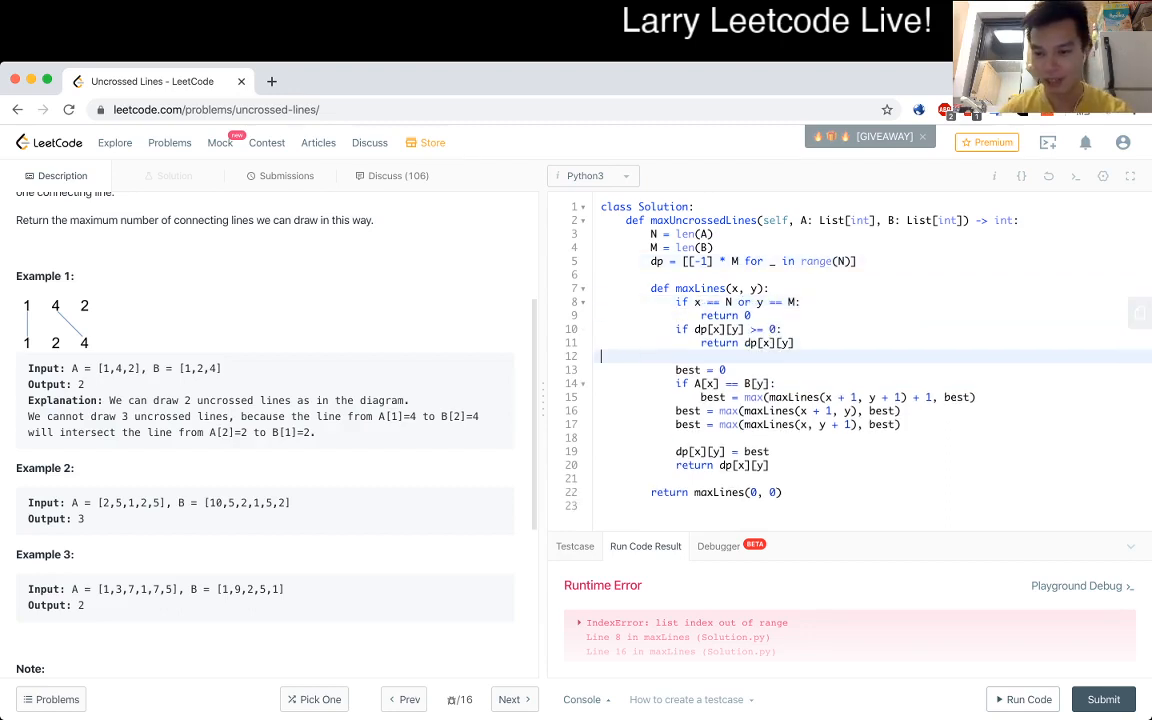
click(1030, 699)
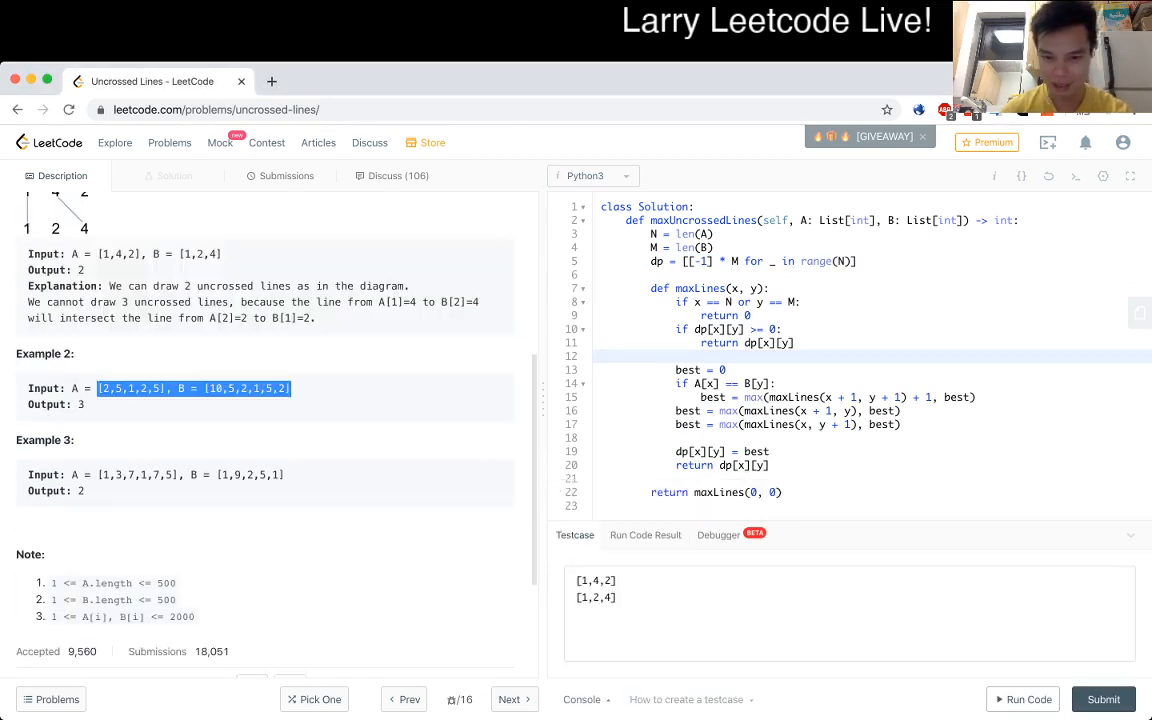
Add test input A = [2,5,1,2,5], B = [10,5,2,1,5,2] and run all three cases.
text([2,5,1,2,5], B = [10,5,2,1,5,2])
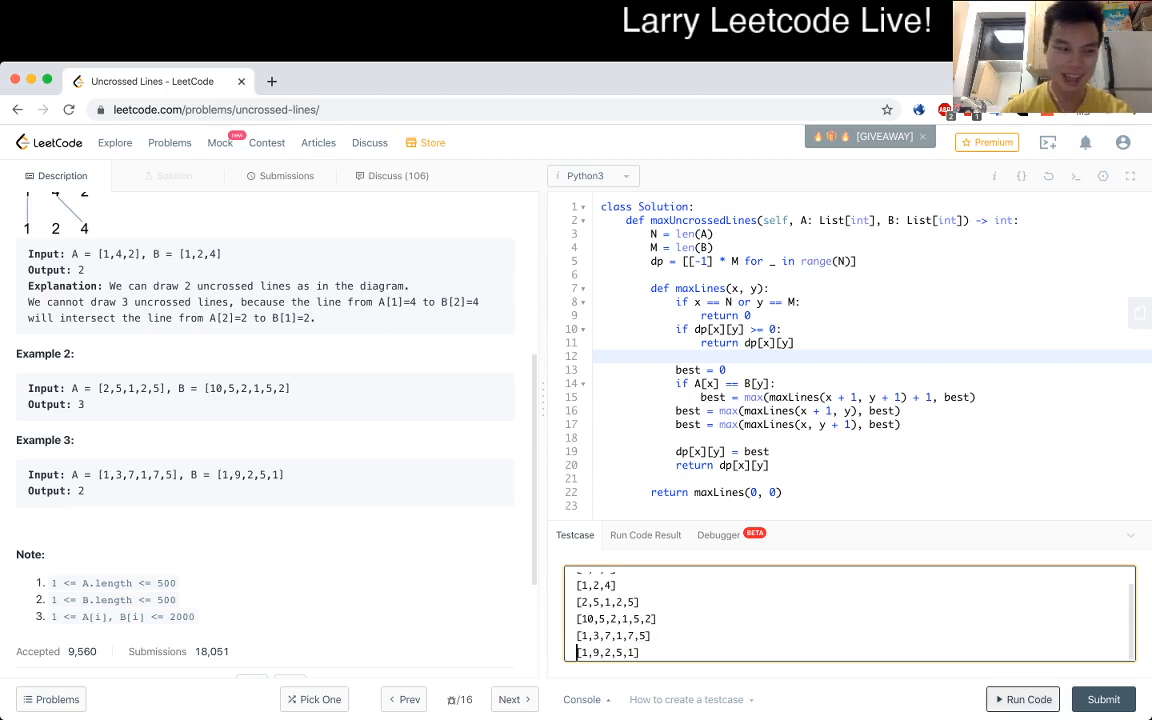
click(1025, 699)
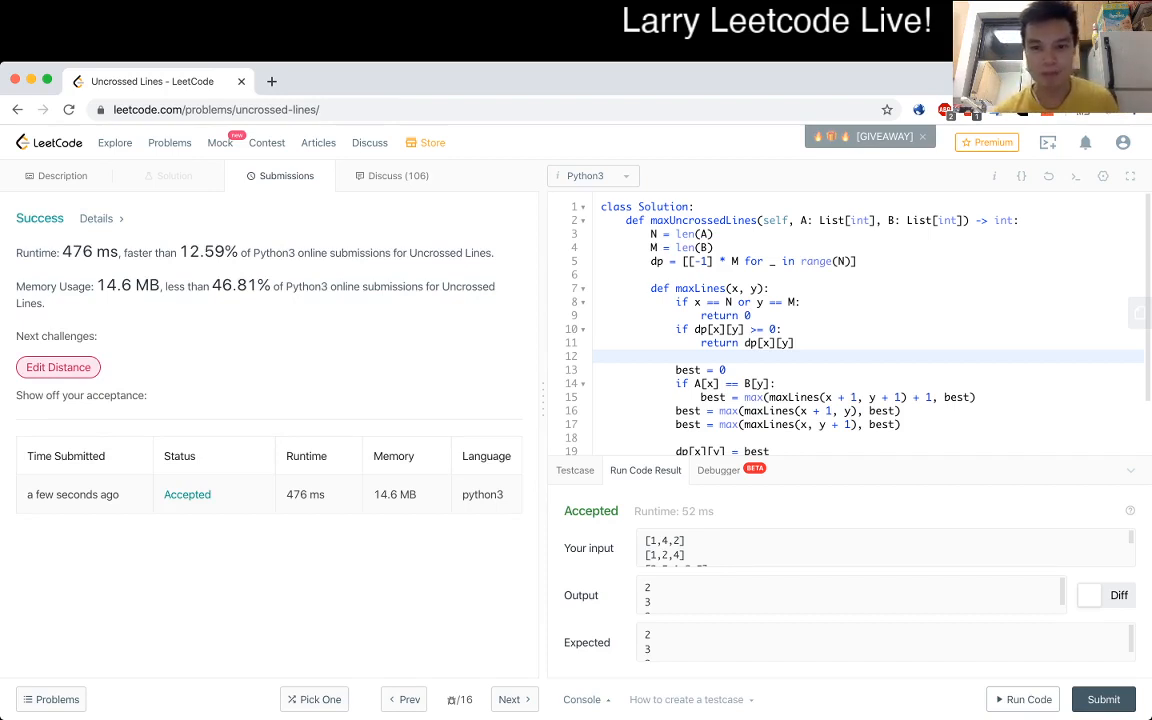
Recheck the description's examples, then submit and view the 476 ms, 14.6 MB result.
click(62, 175)
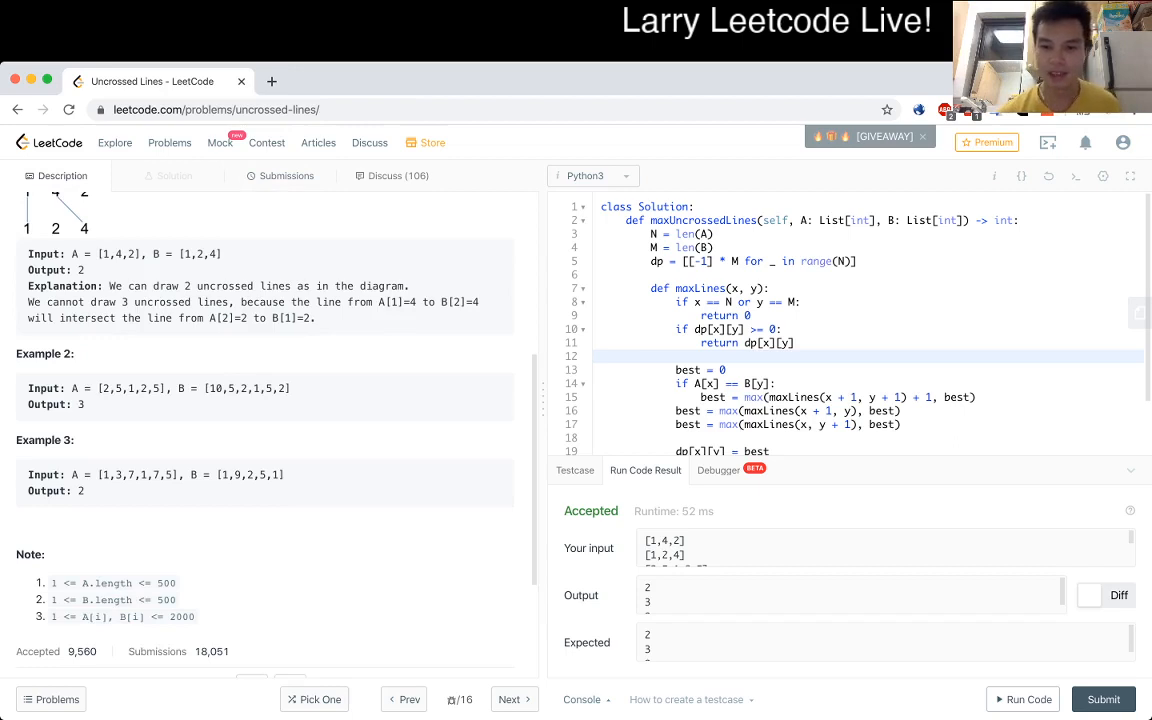
scroll(down, 3)
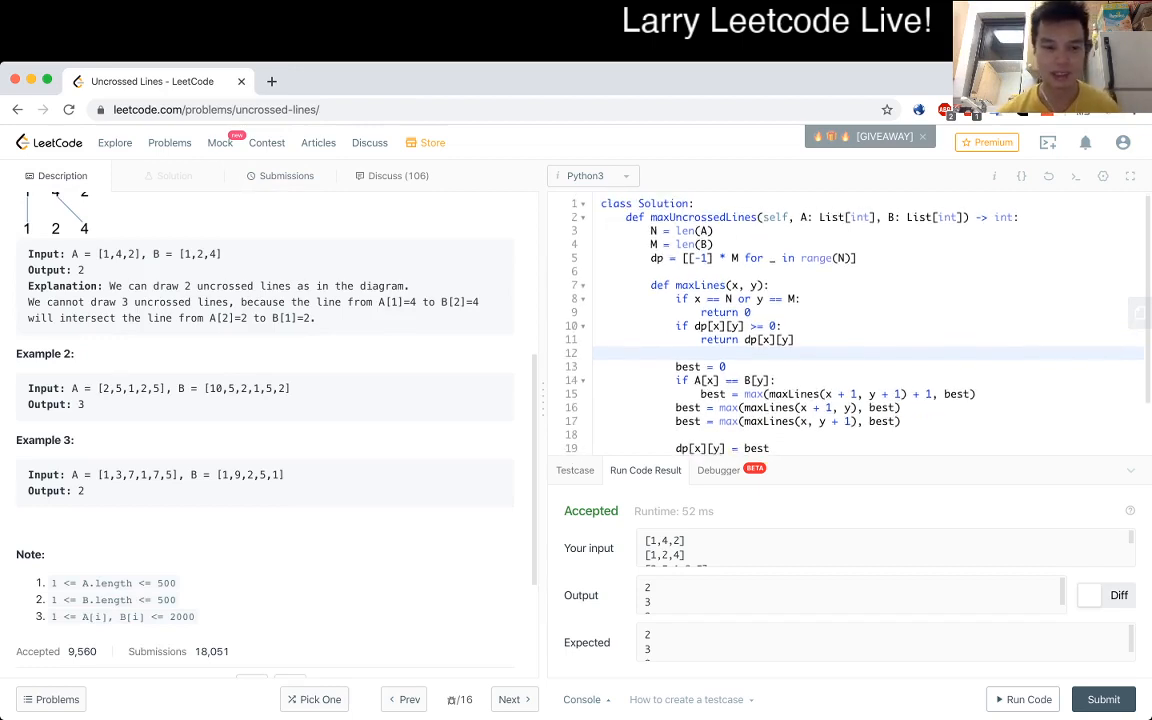
drag(119, 388, 160, 388)
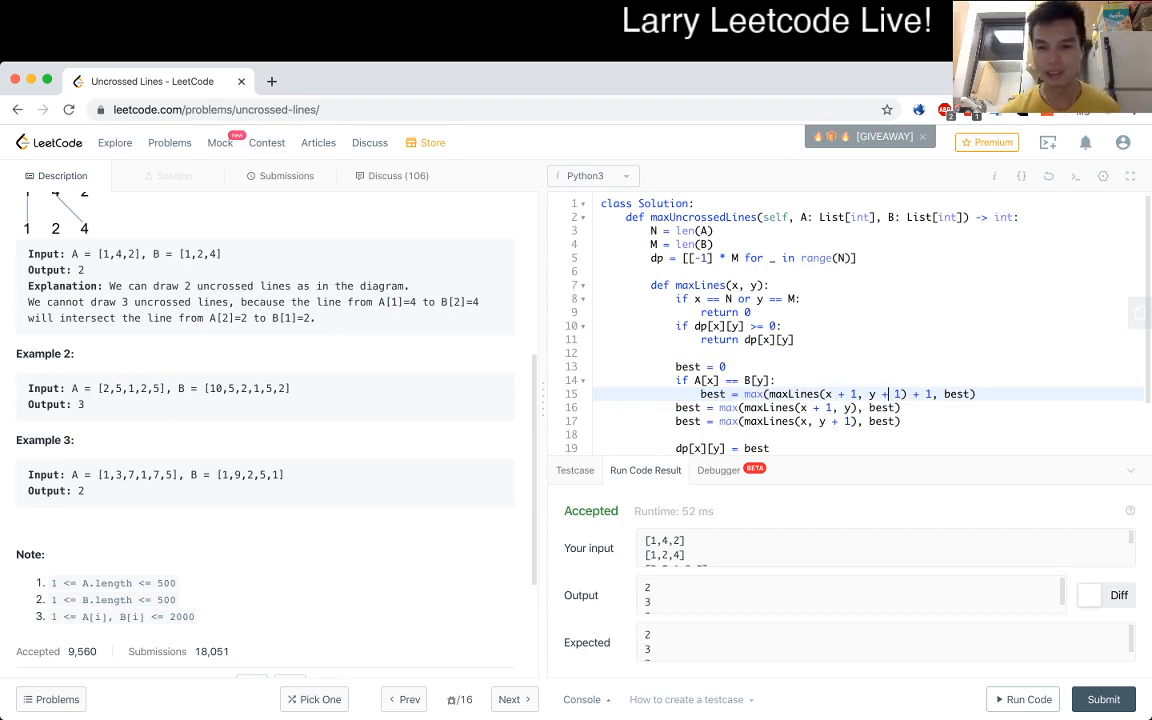
scroll(down, 3)
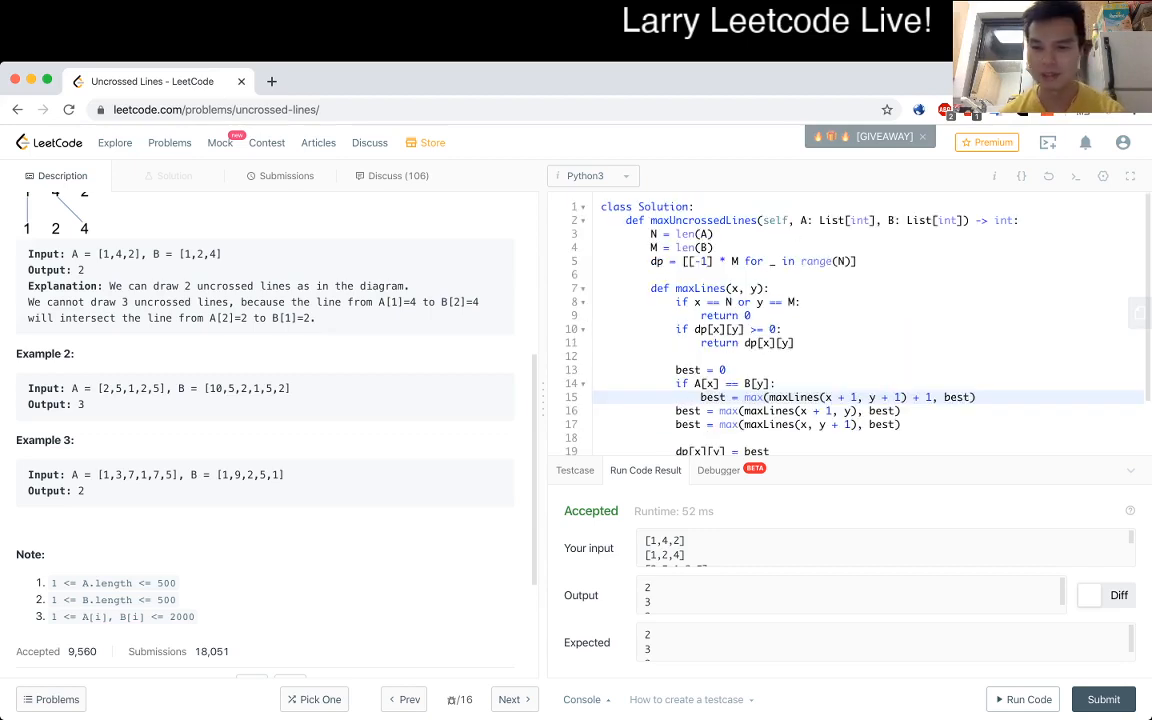
scroll(down, 3)
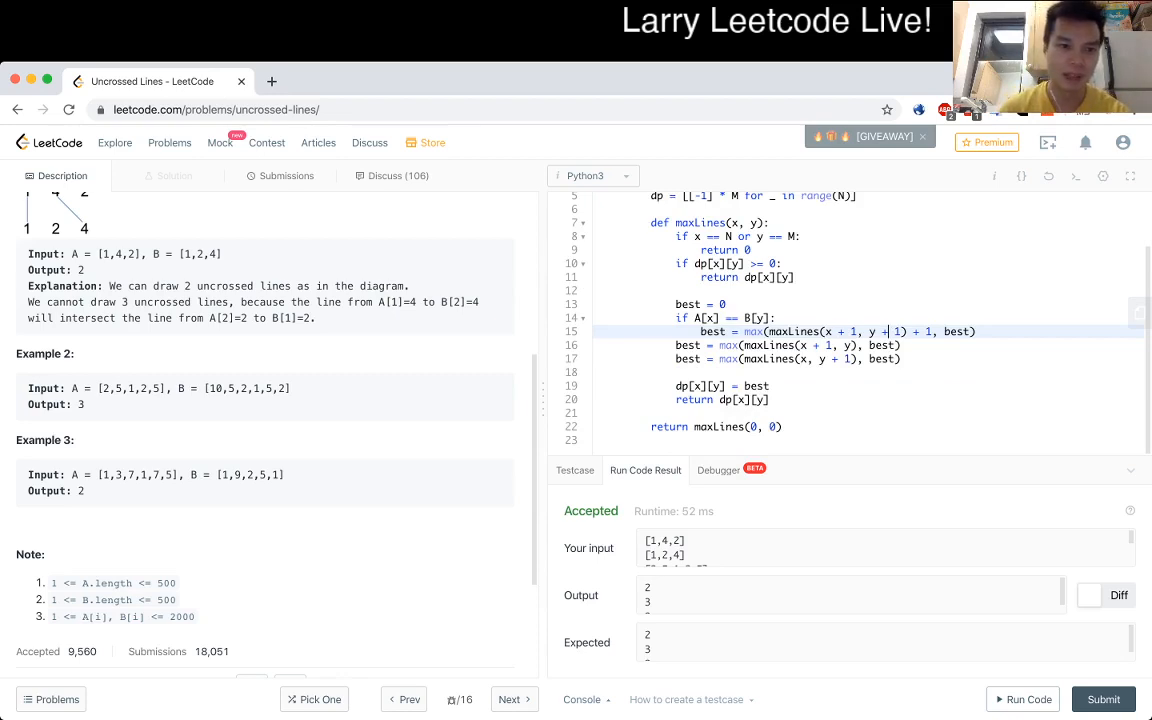
click(1103, 699)
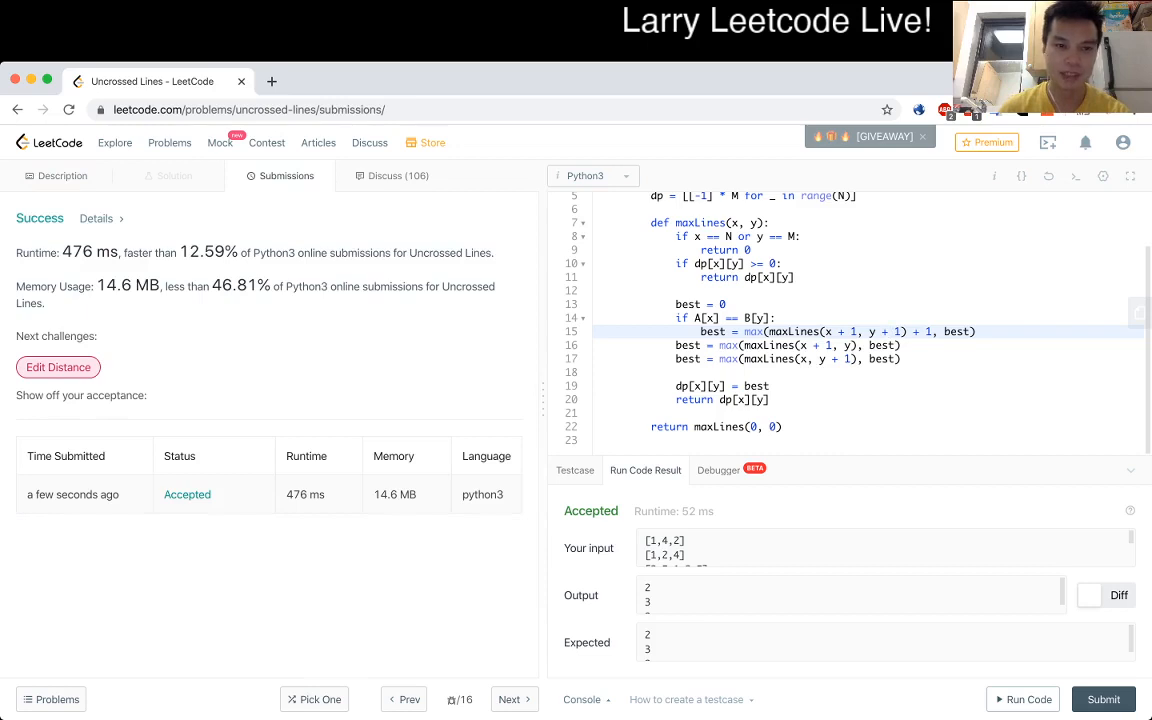
drag(107, 286, 263, 286)
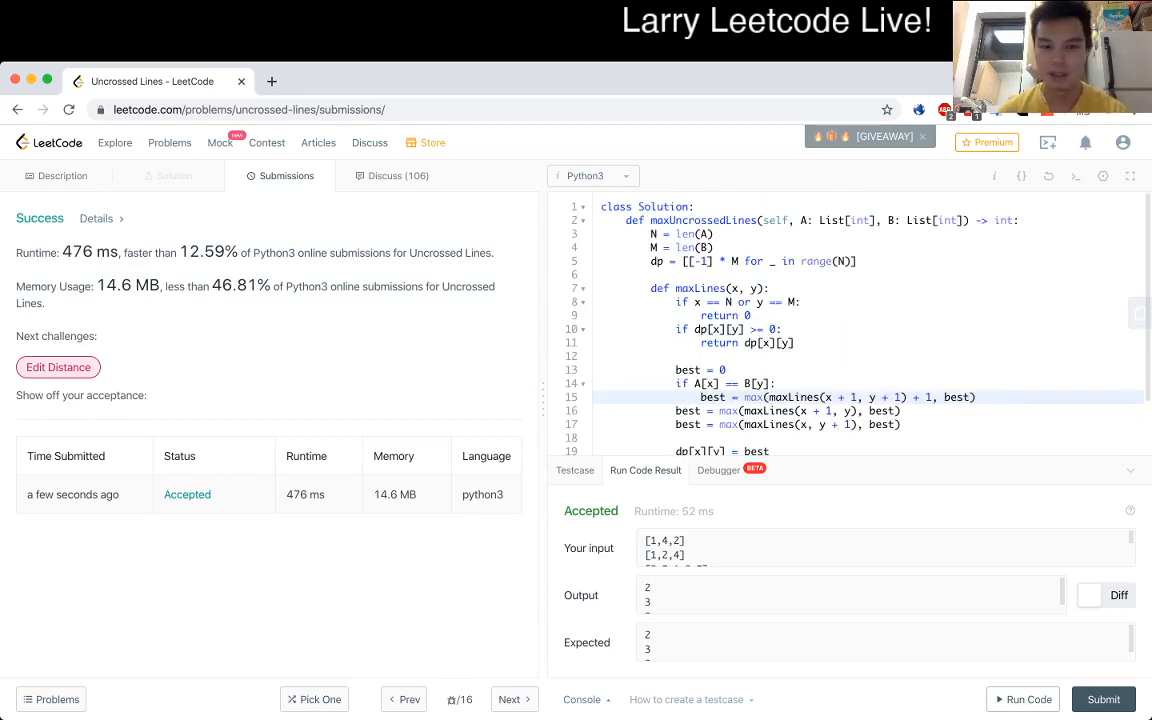
Return to the Description tab and scroll through the Uncrossed Lines statement.
click(62, 175)
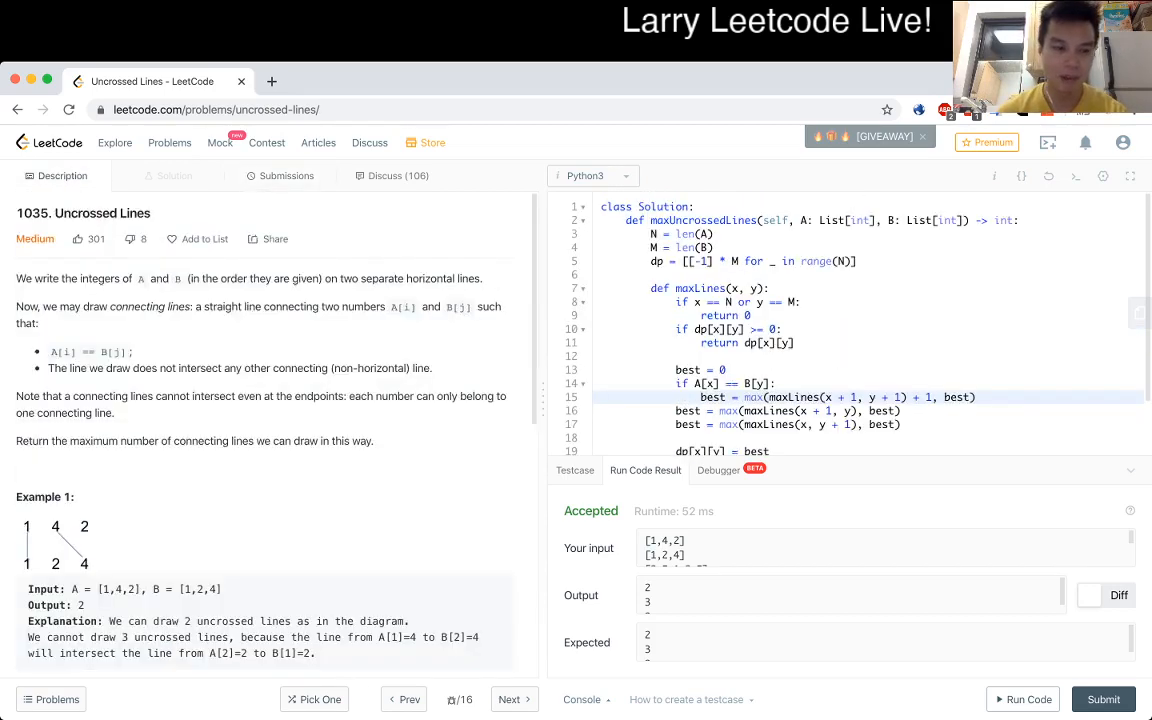
scroll(down, 3)
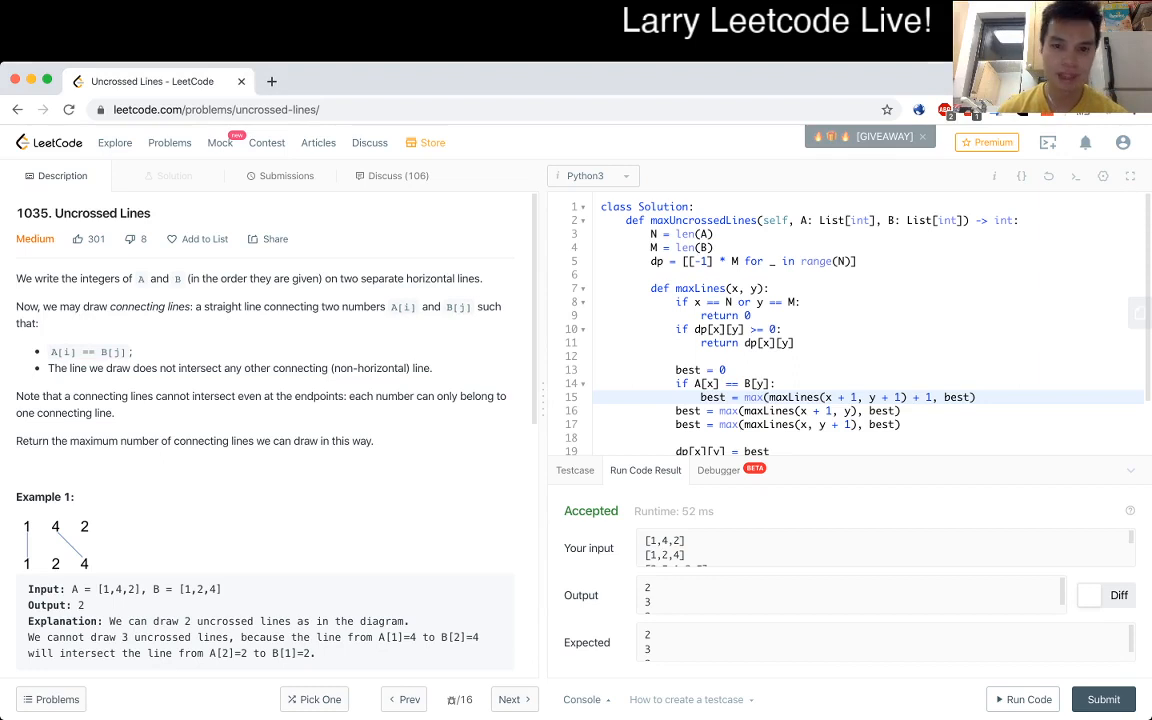
scroll(down, 3)
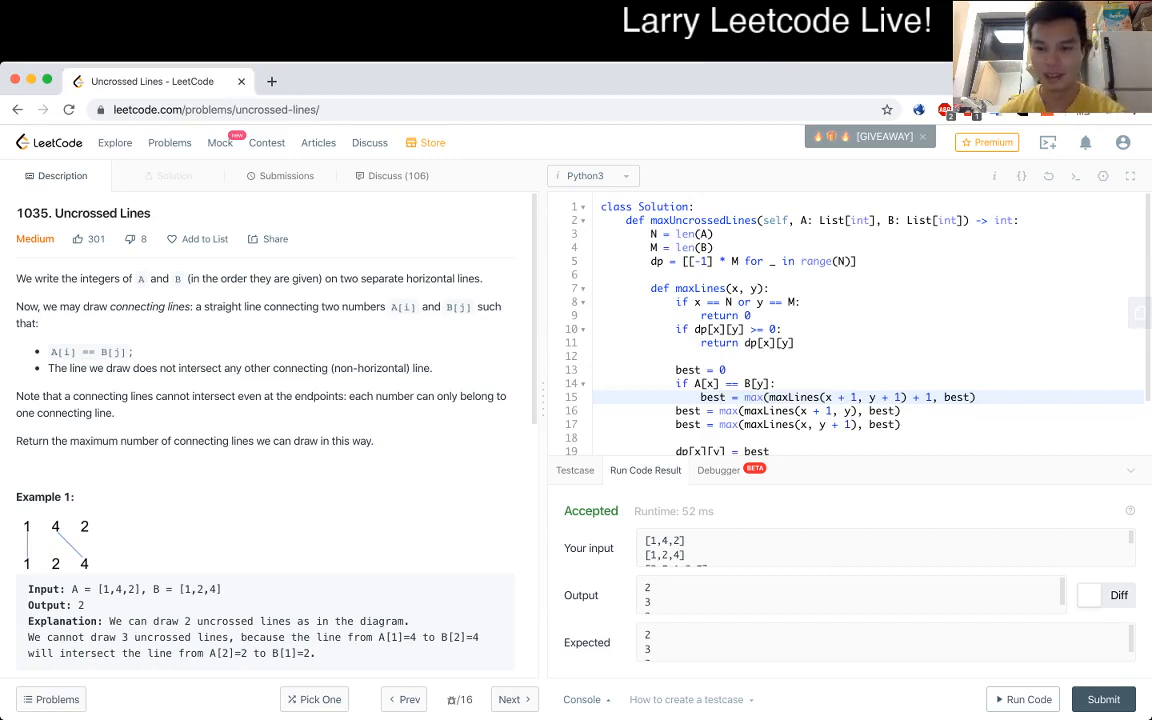
scroll(down, 3)
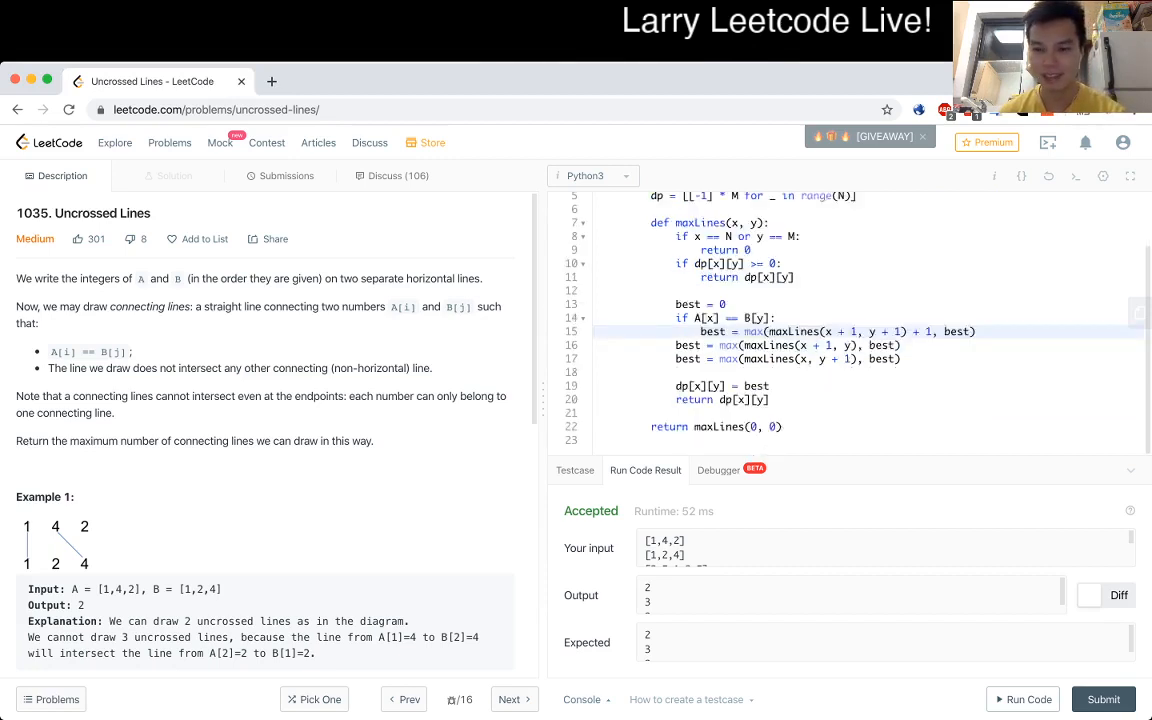